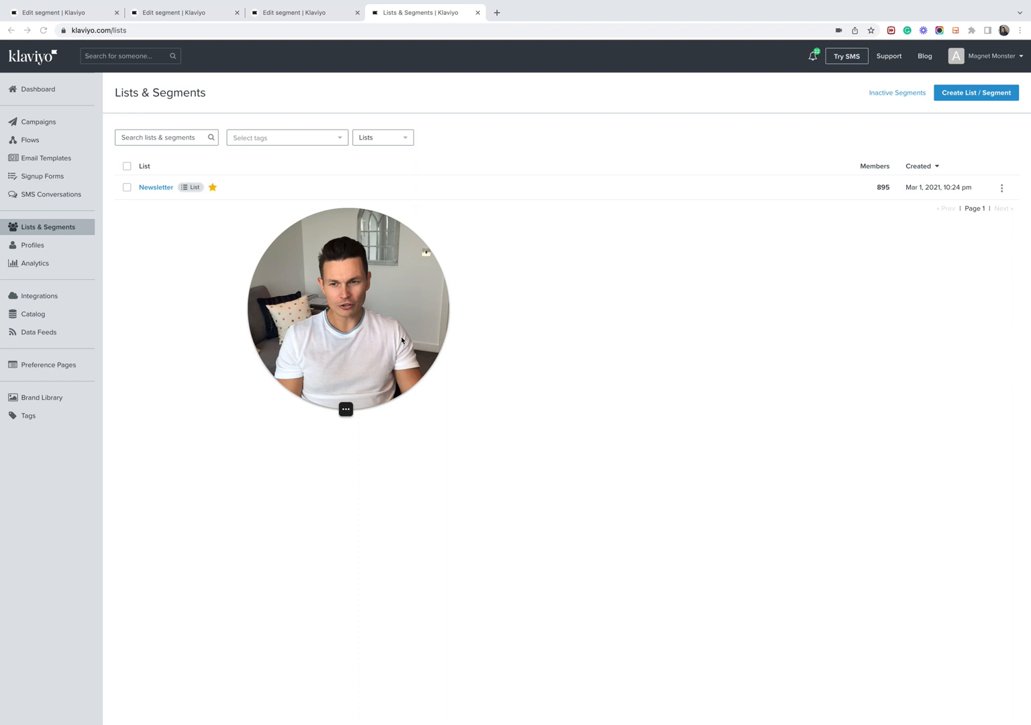
Step: Bring up the 'Mail Privacy Protection = True' segment definition for editing
{"action": "left_click", "coordinate": [346, 409]}
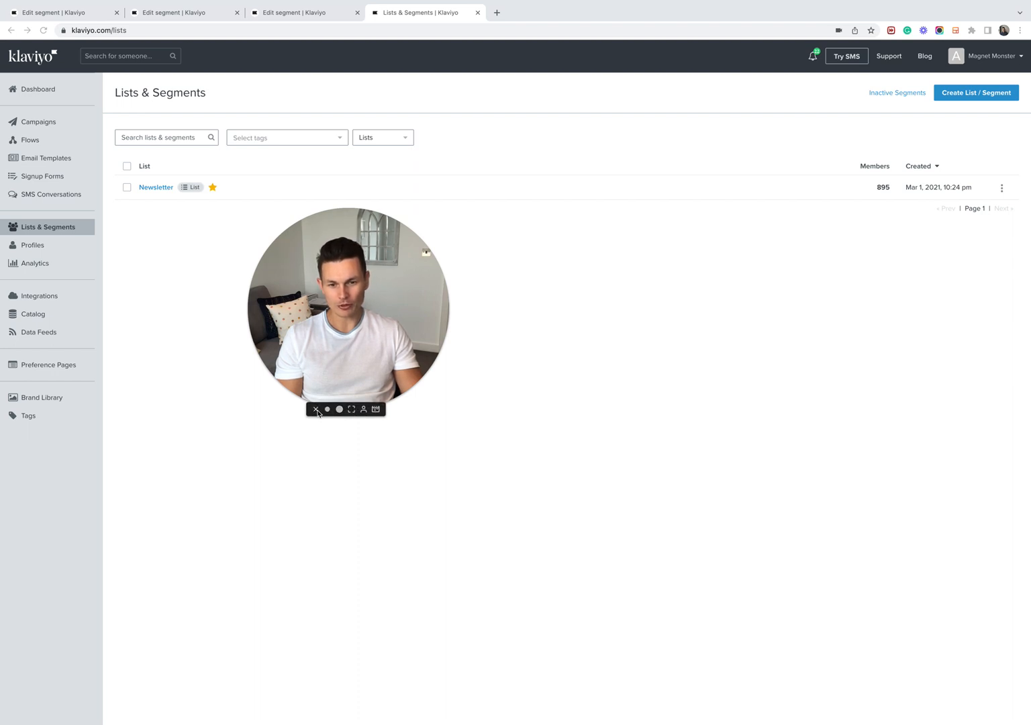
{"action": "left_click", "coordinate": [315, 409]}
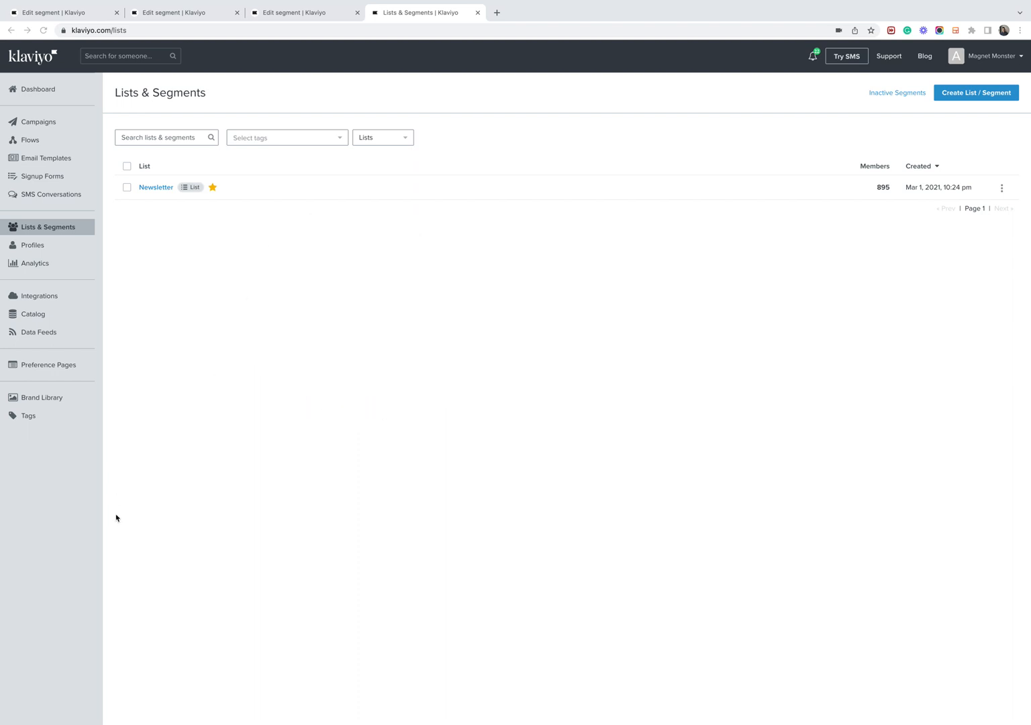
{"action": "mouse_move", "coordinate": [247, 223]}
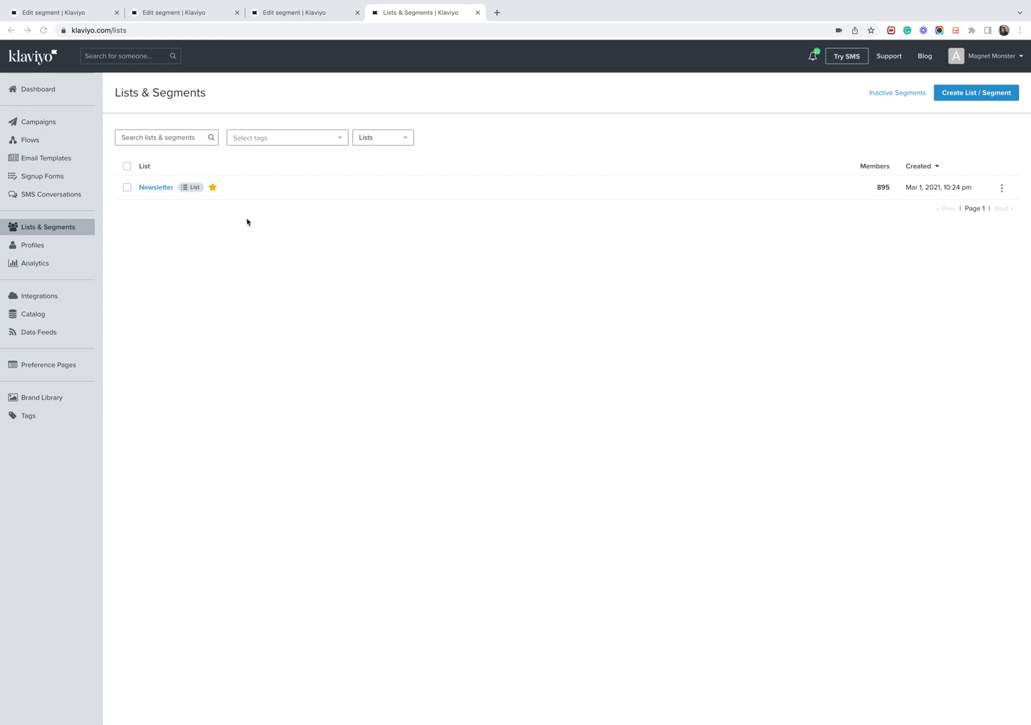
{"action": "mouse_move", "coordinate": [209, 212]}
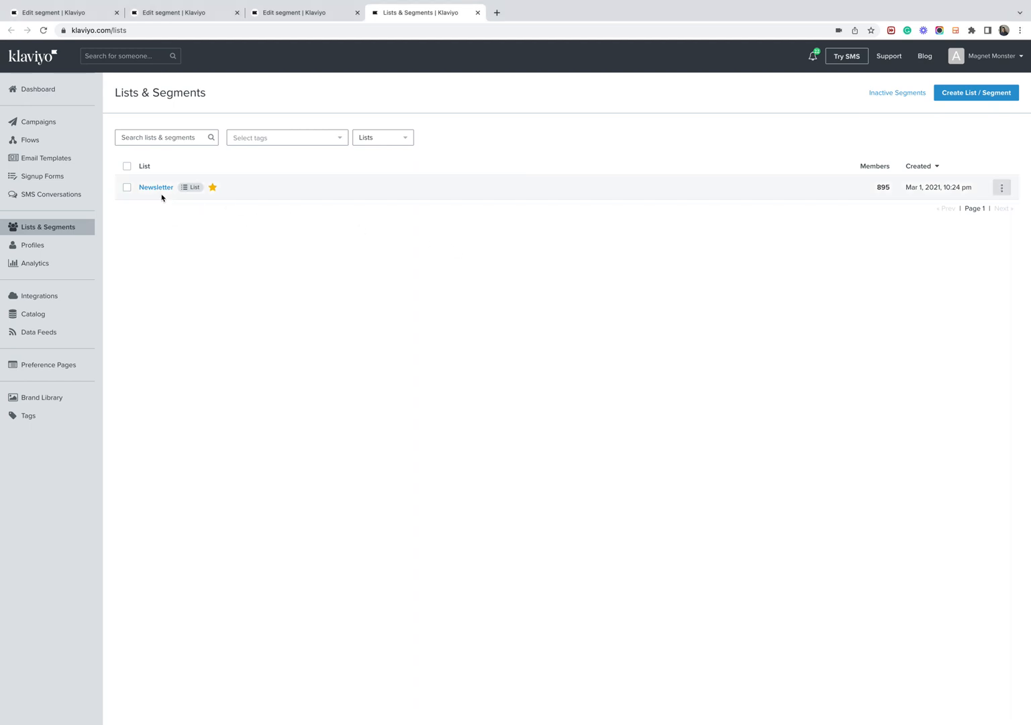
{"action": "mouse_move", "coordinate": [156, 188]}
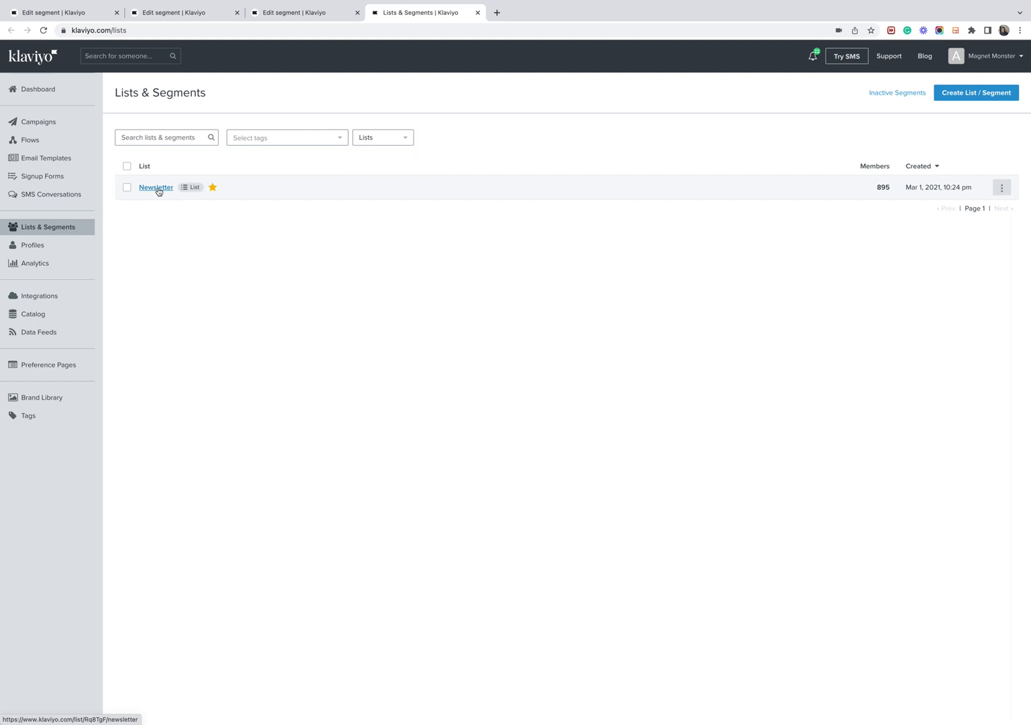
{"action": "mouse_move", "coordinate": [1017, 70]}
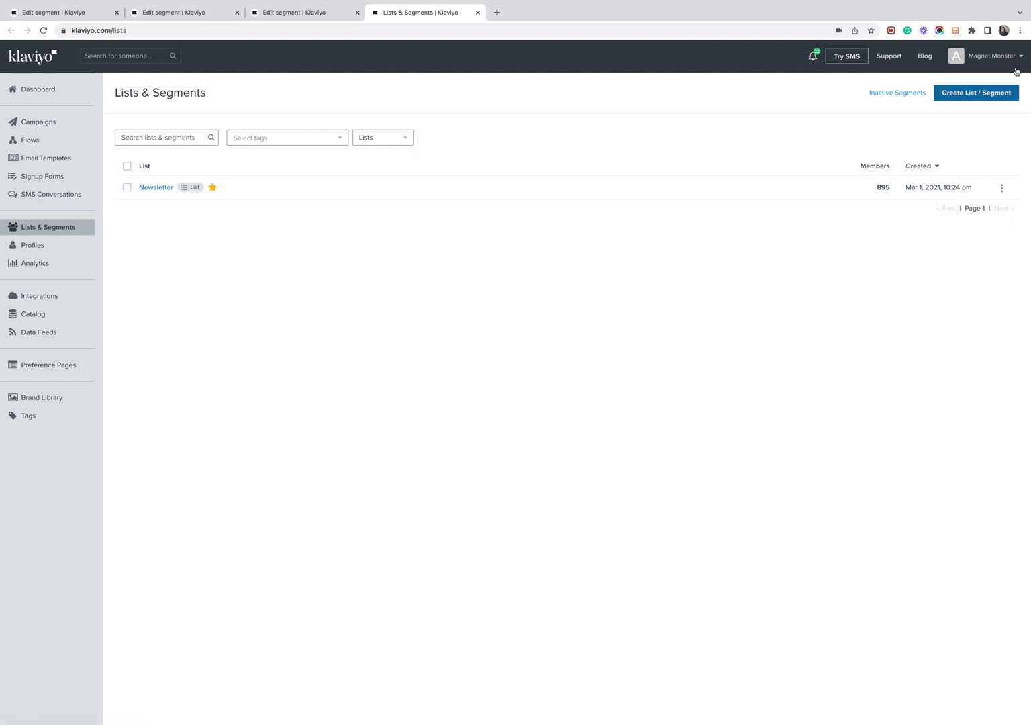
{"action": "mouse_move", "coordinate": [894, 192]}
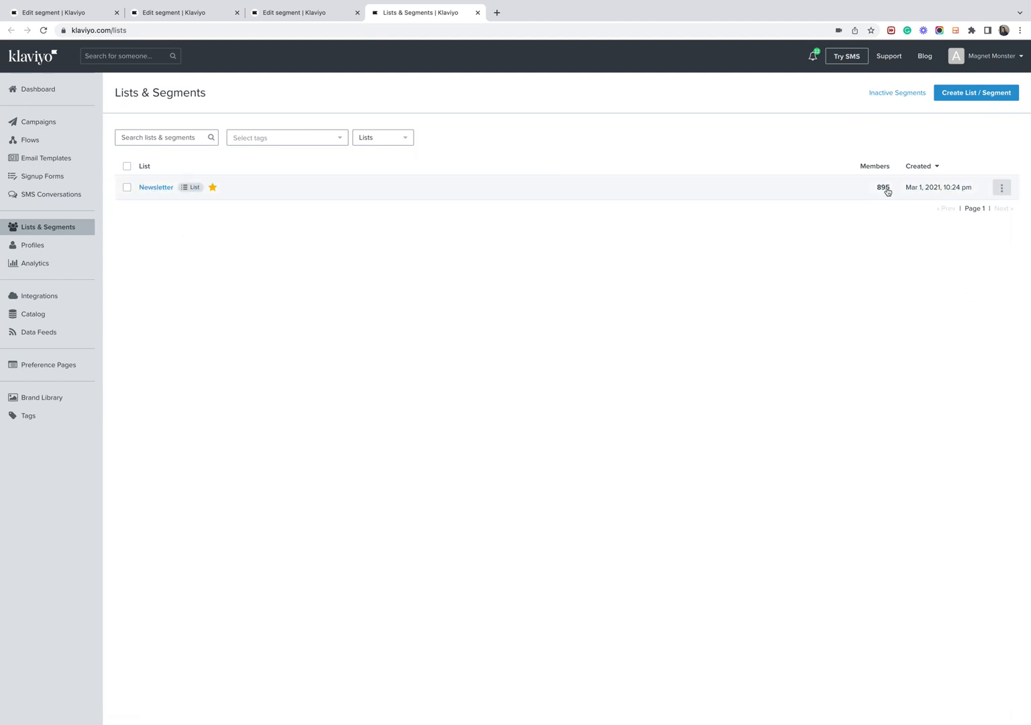
{"action": "mouse_move", "coordinate": [883, 196]}
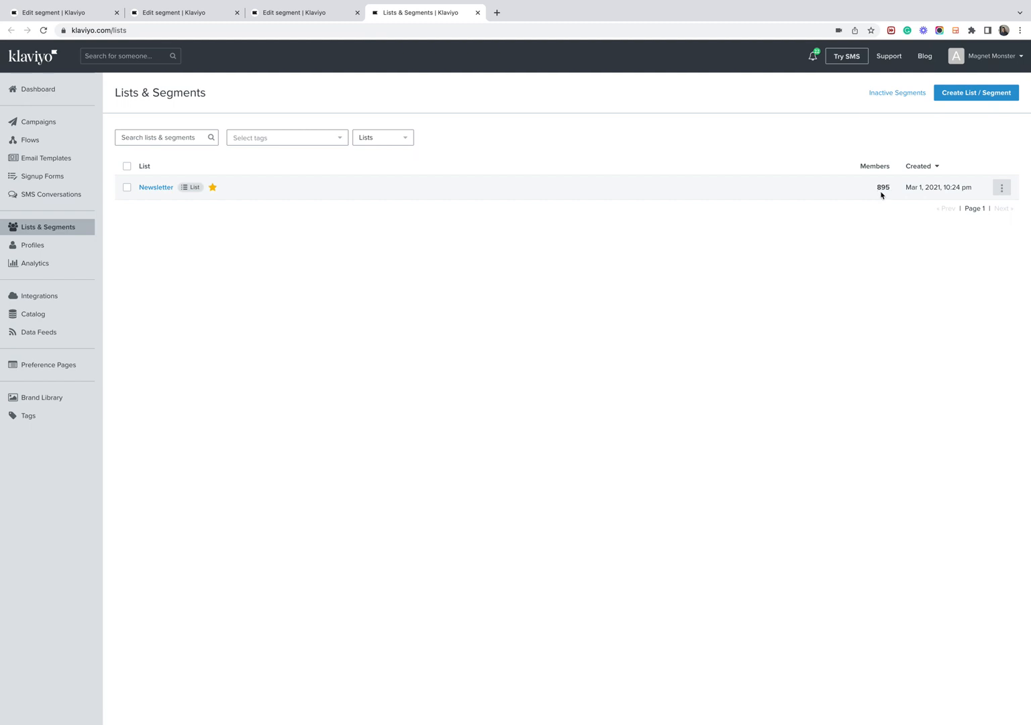
{"action": "mouse_move", "coordinate": [325, 282]}
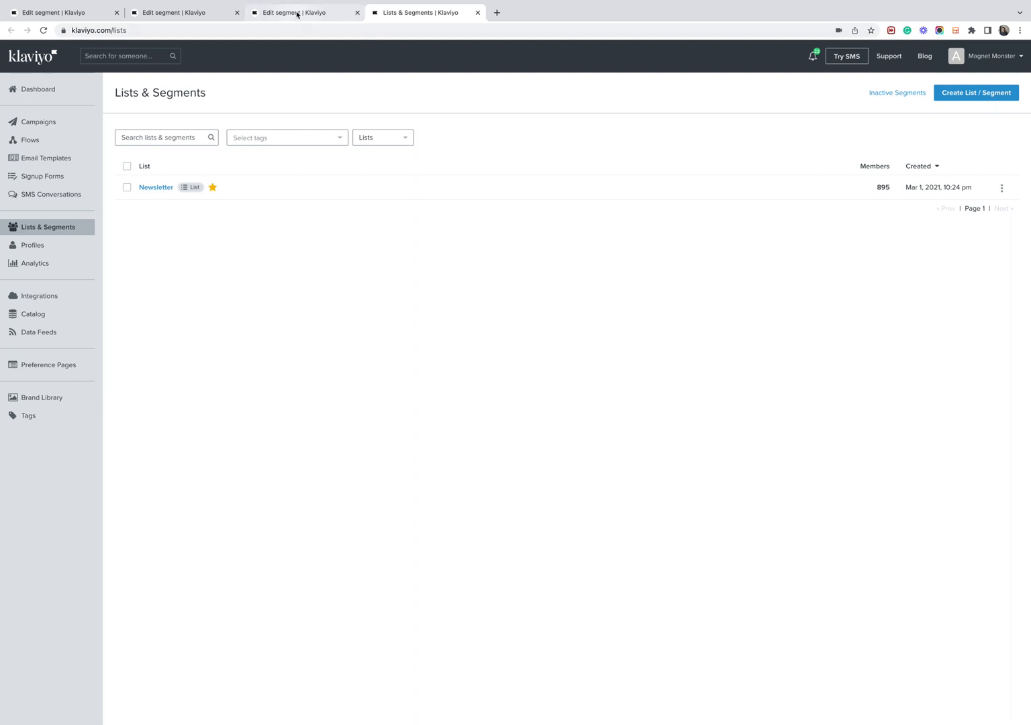
{"action": "left_click", "coordinate": [304, 12]}
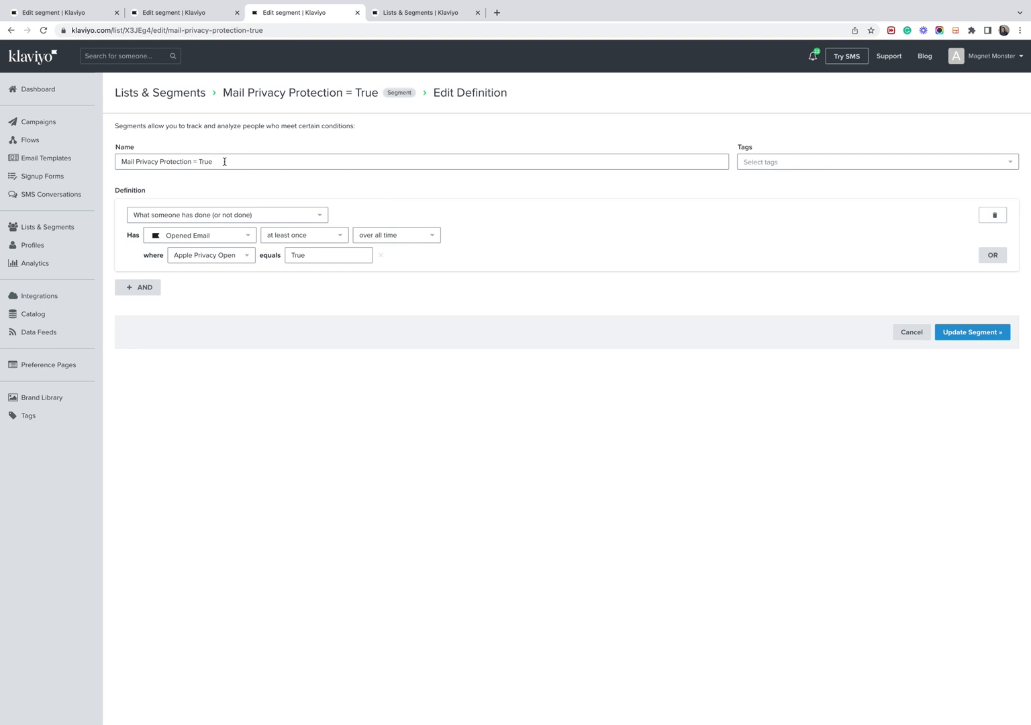
{"action": "mouse_move", "coordinate": [233, 161]}
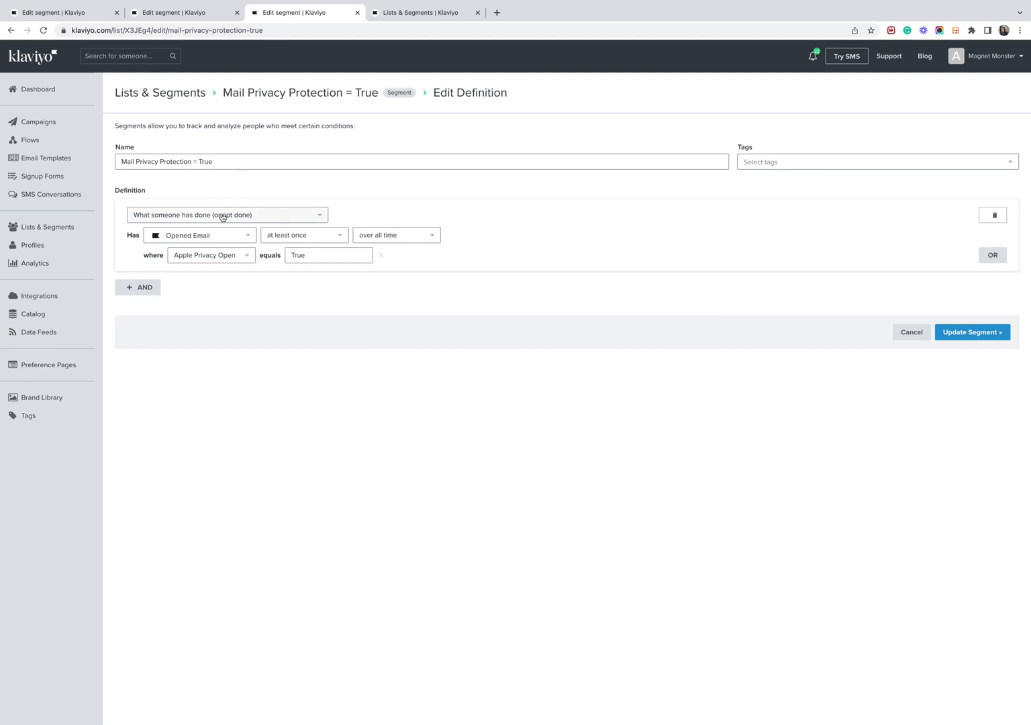
{"action": "mouse_move", "coordinate": [193, 220]}
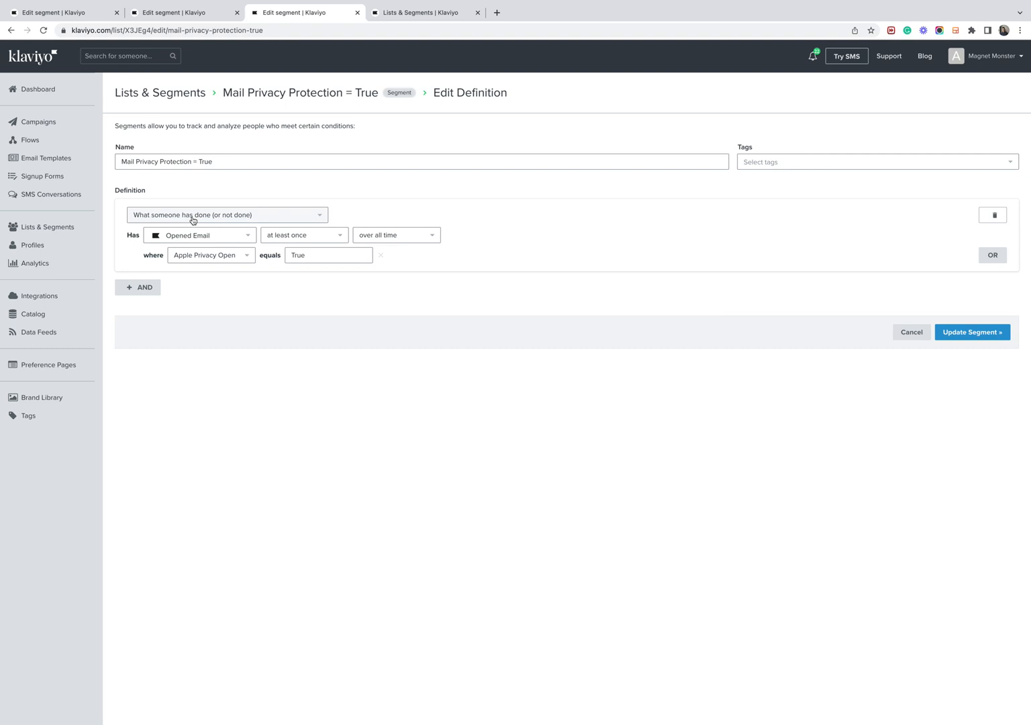
{"action": "mouse_move", "coordinate": [381, 236]}
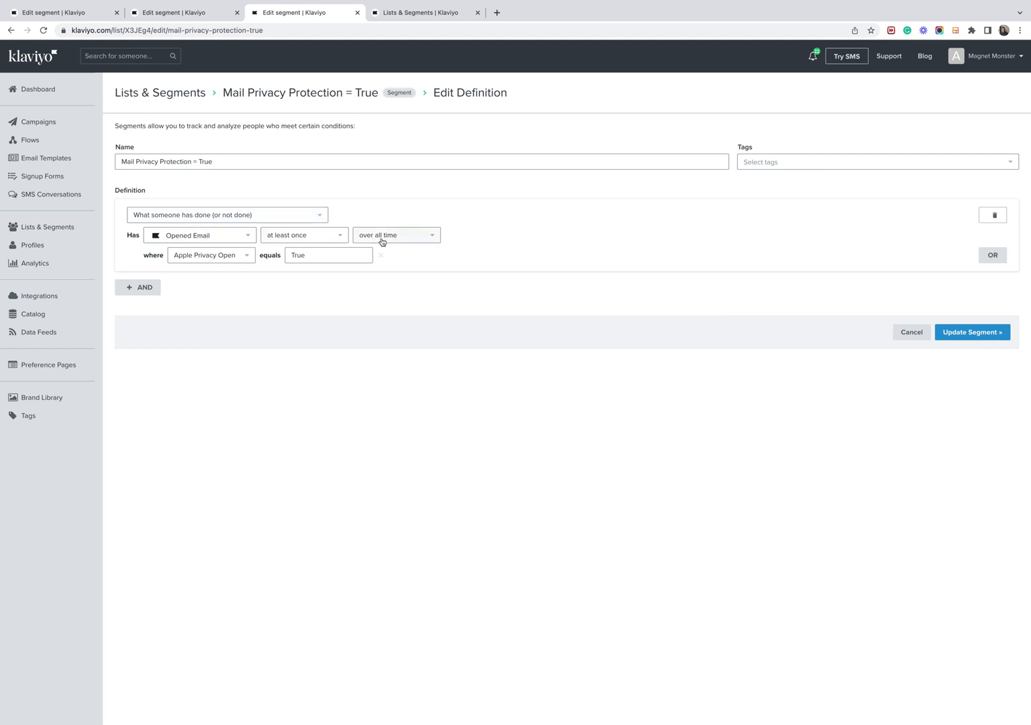
Step: Review the property filter, keeping Apple Privacy Open equals True on the opened-email condition
{"action": "left_click", "coordinate": [209, 255]}
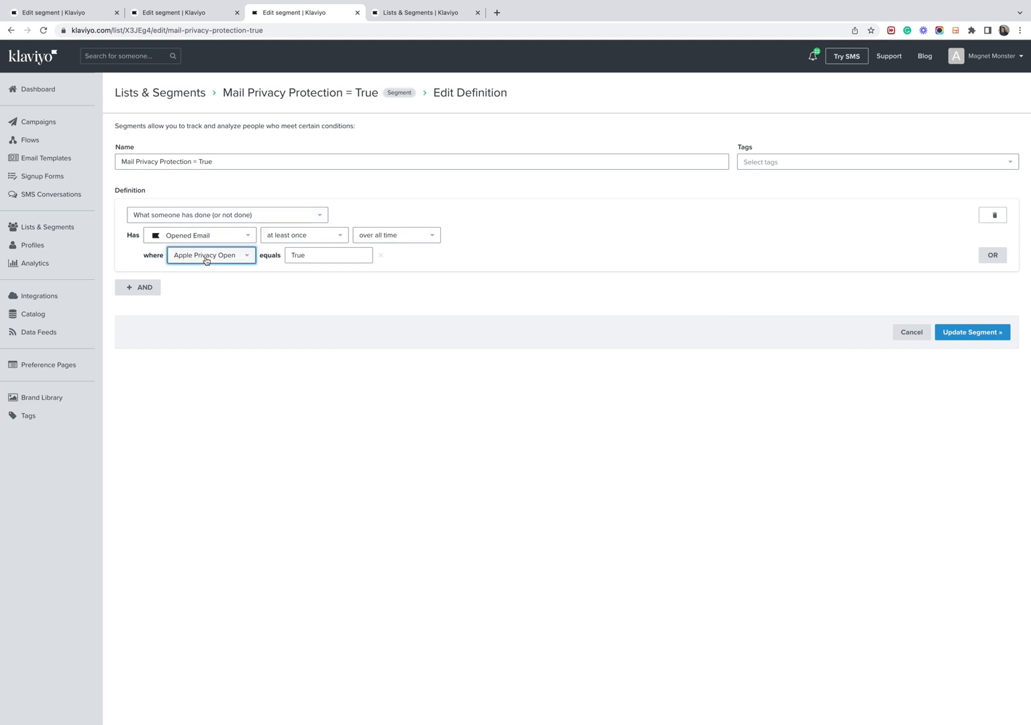
{"action": "left_click", "coordinate": [210, 255]}
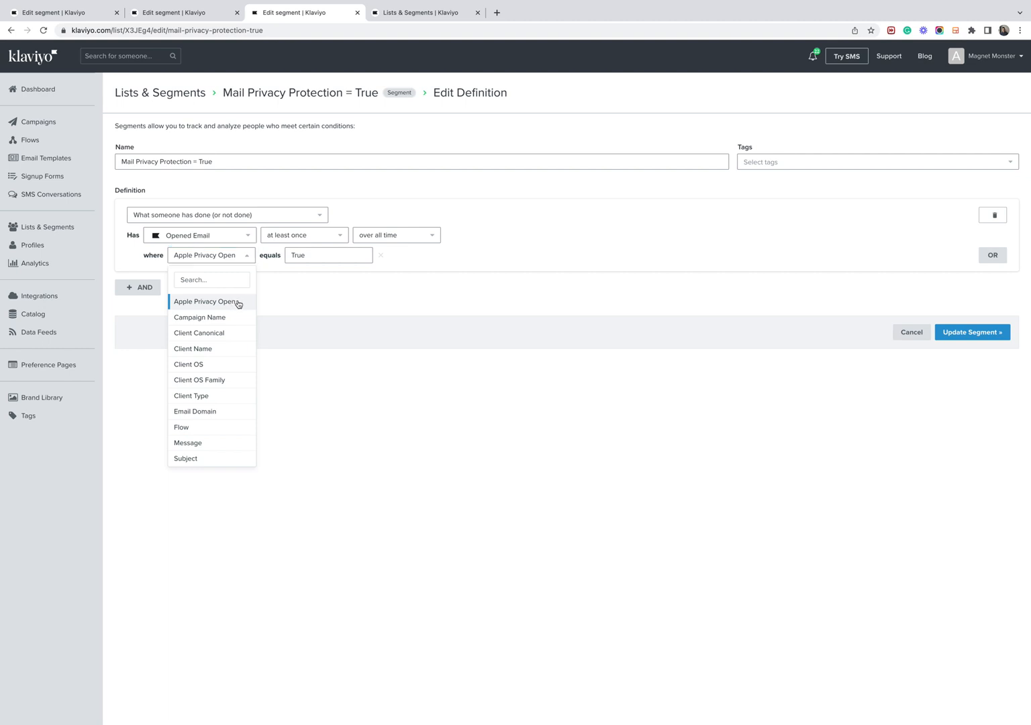
{"action": "left_click", "coordinate": [207, 301]}
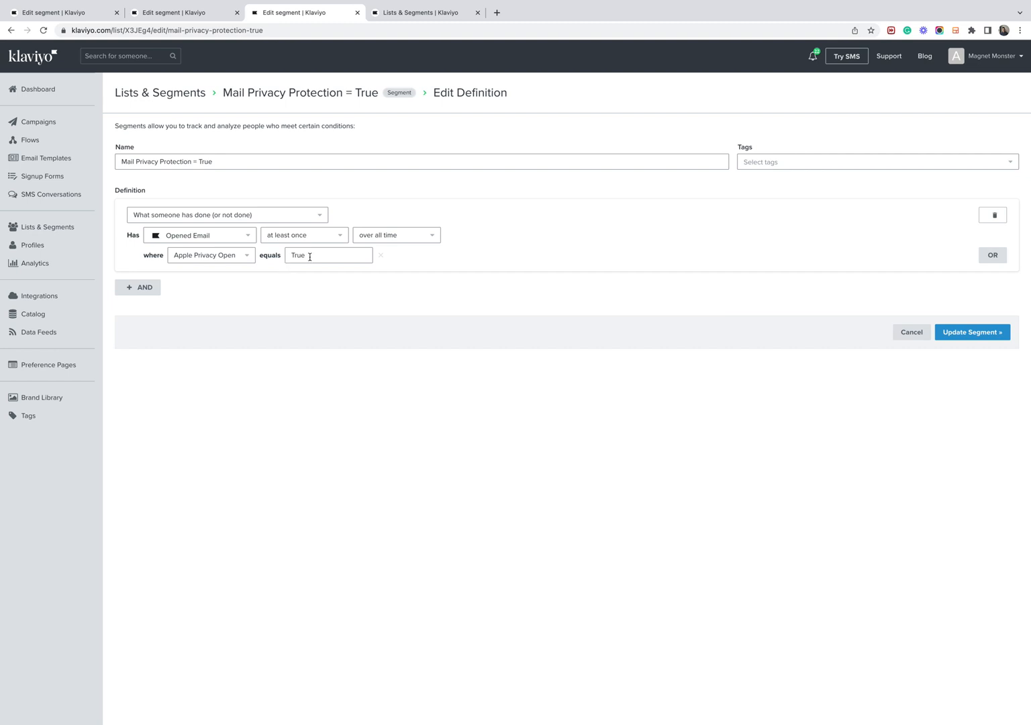
{"action": "left_click", "coordinate": [972, 332]}
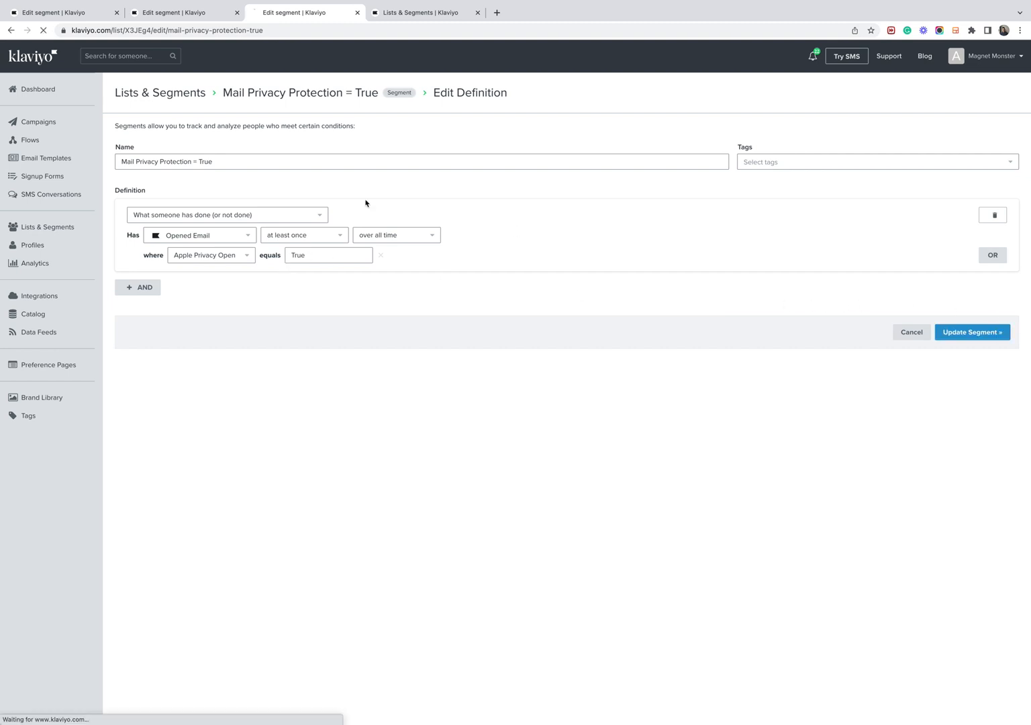
{"action": "left_click", "coordinate": [972, 331]}
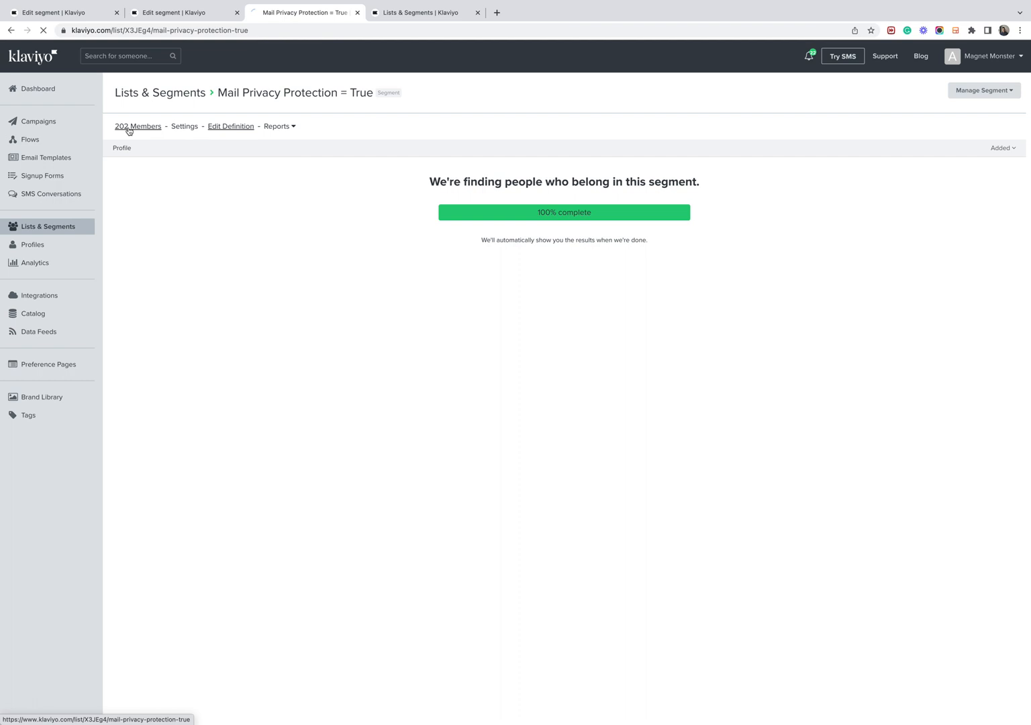
{"action": "left_click", "coordinate": [231, 126]}
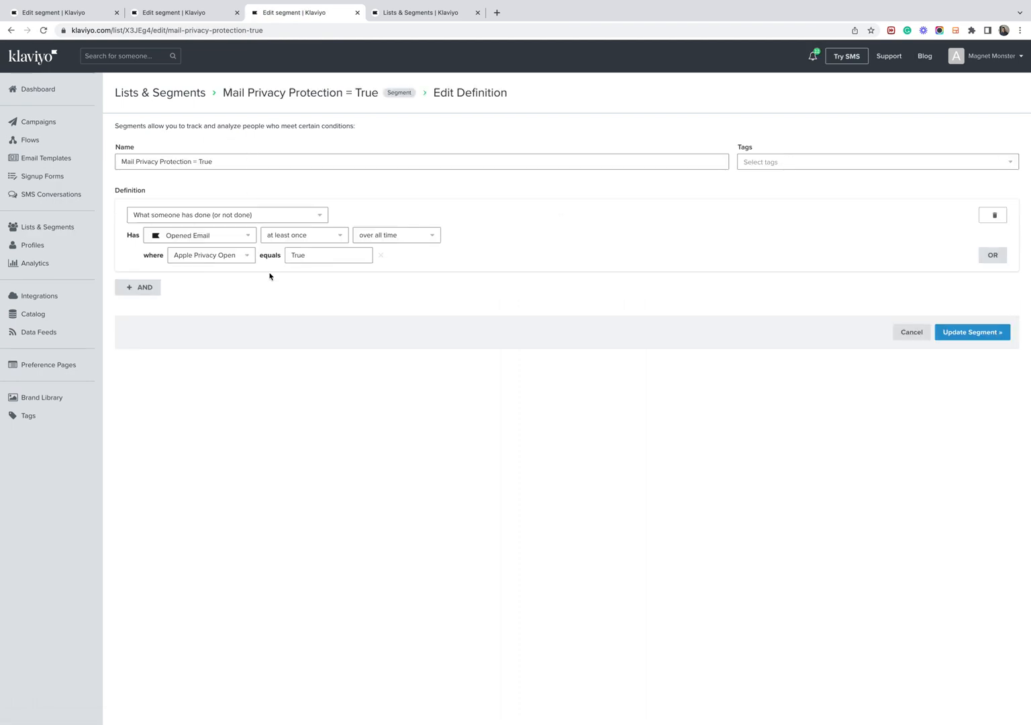
{"action": "mouse_move", "coordinate": [282, 309]}
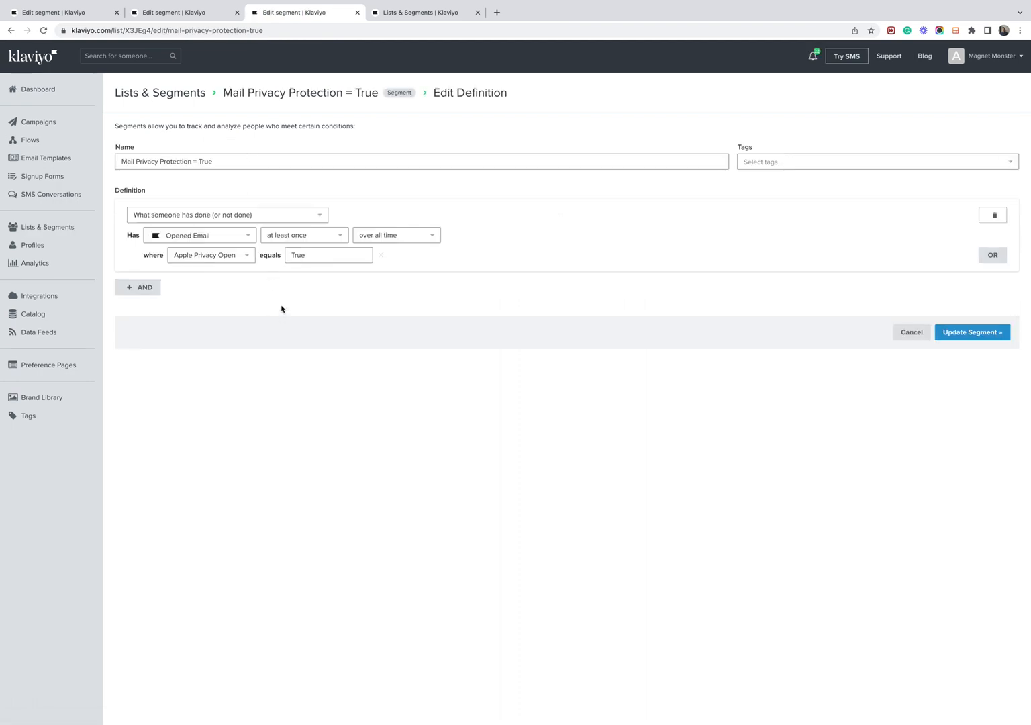
{"action": "mouse_move", "coordinate": [309, 274]}
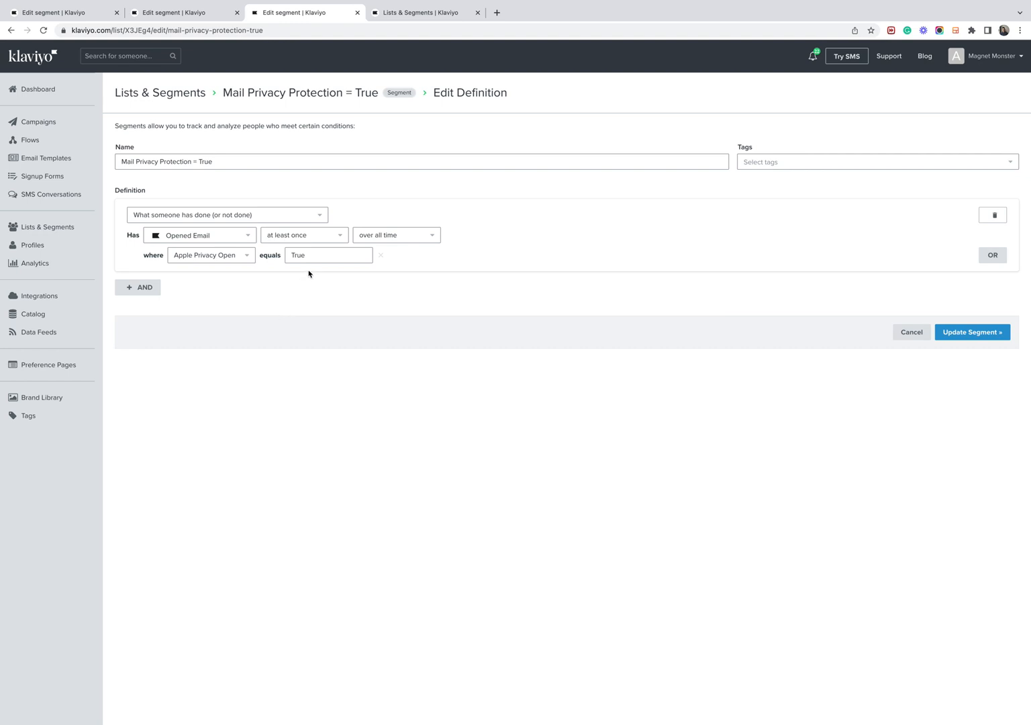
{"action": "mouse_move", "coordinate": [213, 279]}
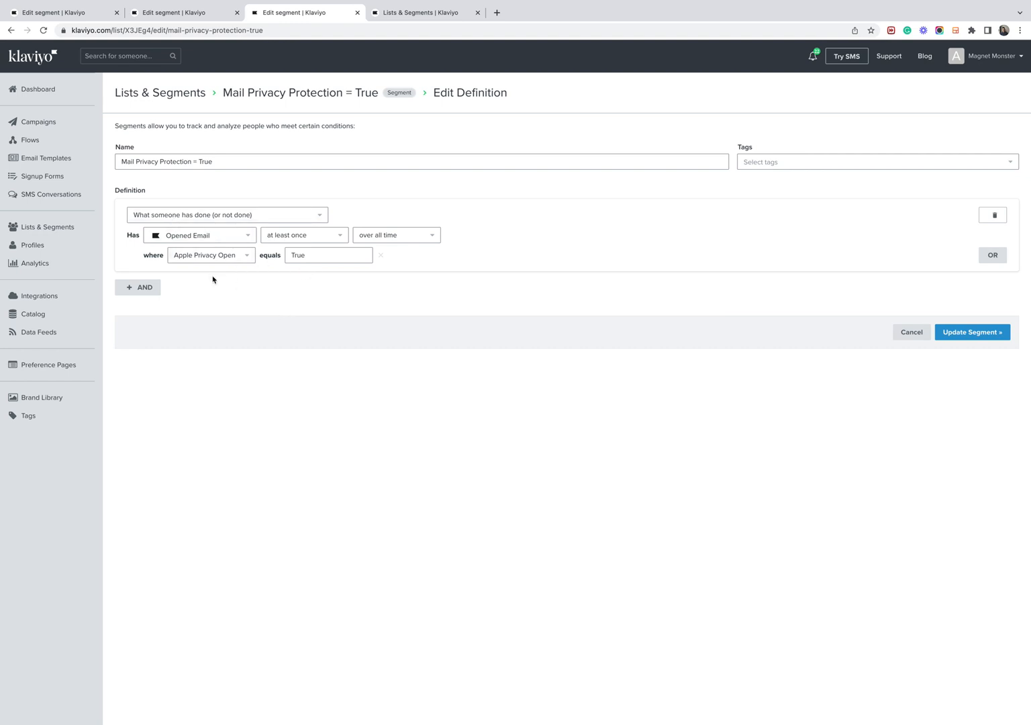
{"action": "mouse_move", "coordinate": [396, 341]}
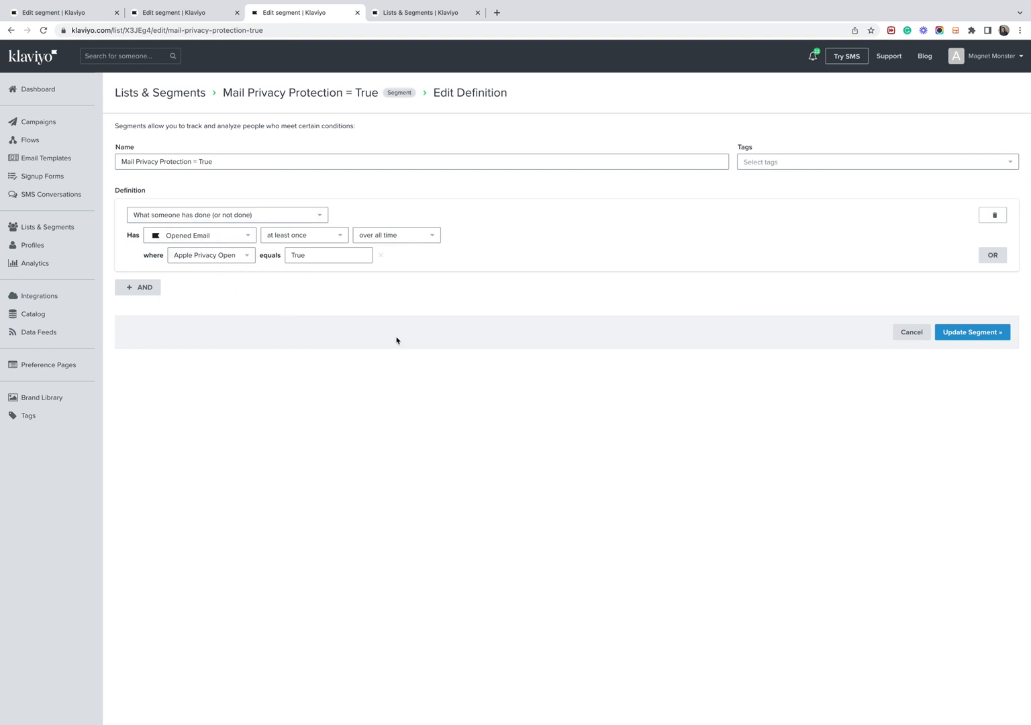
{"action": "mouse_move", "coordinate": [390, 341]}
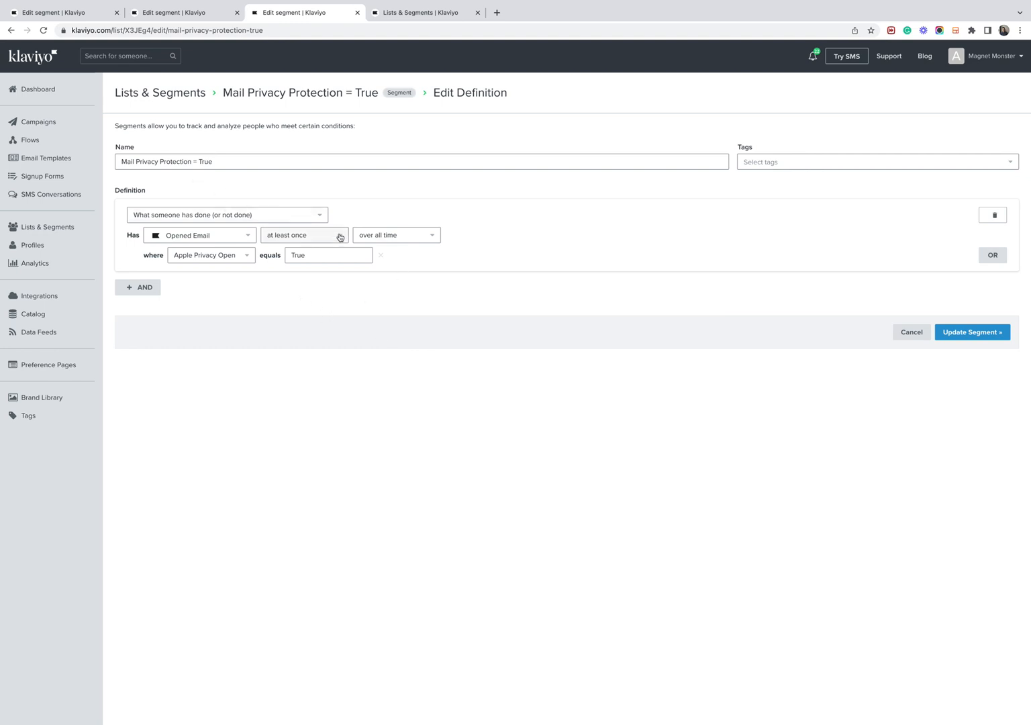
{"action": "mouse_move", "coordinate": [224, 273]}
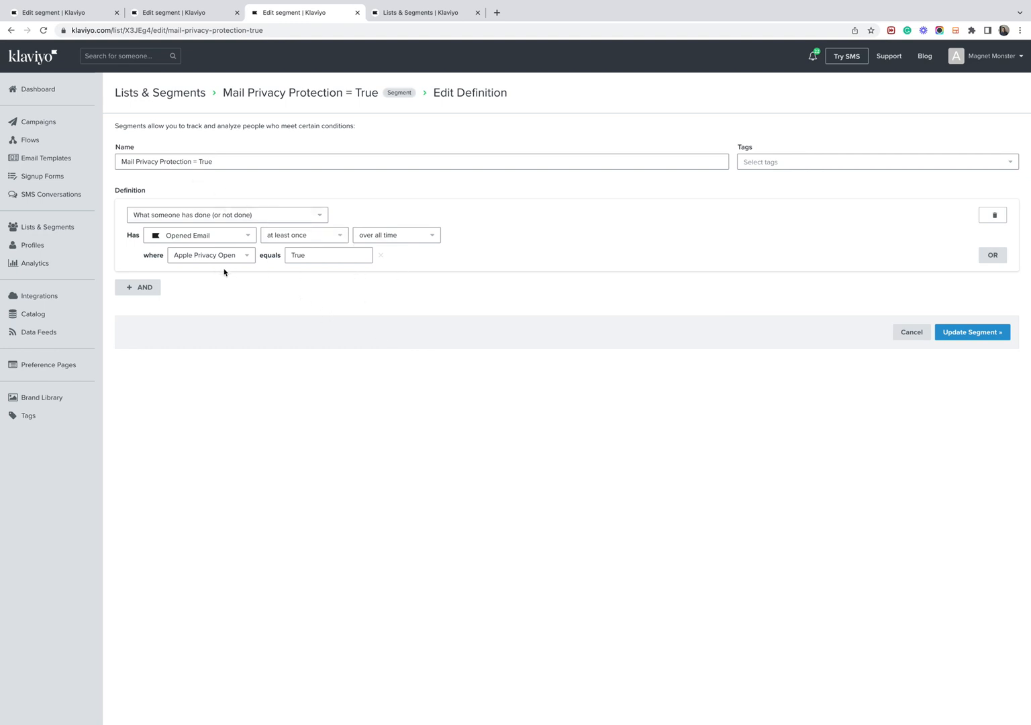
{"action": "mouse_move", "coordinate": [333, 352]}
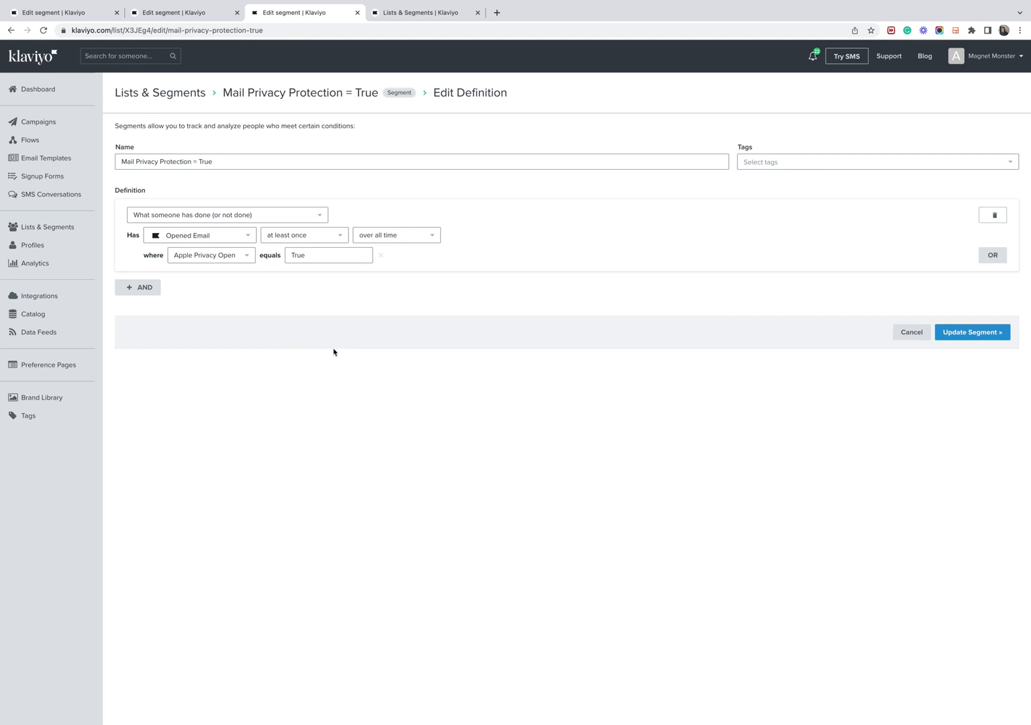
{"action": "mouse_move", "coordinate": [201, 255]}
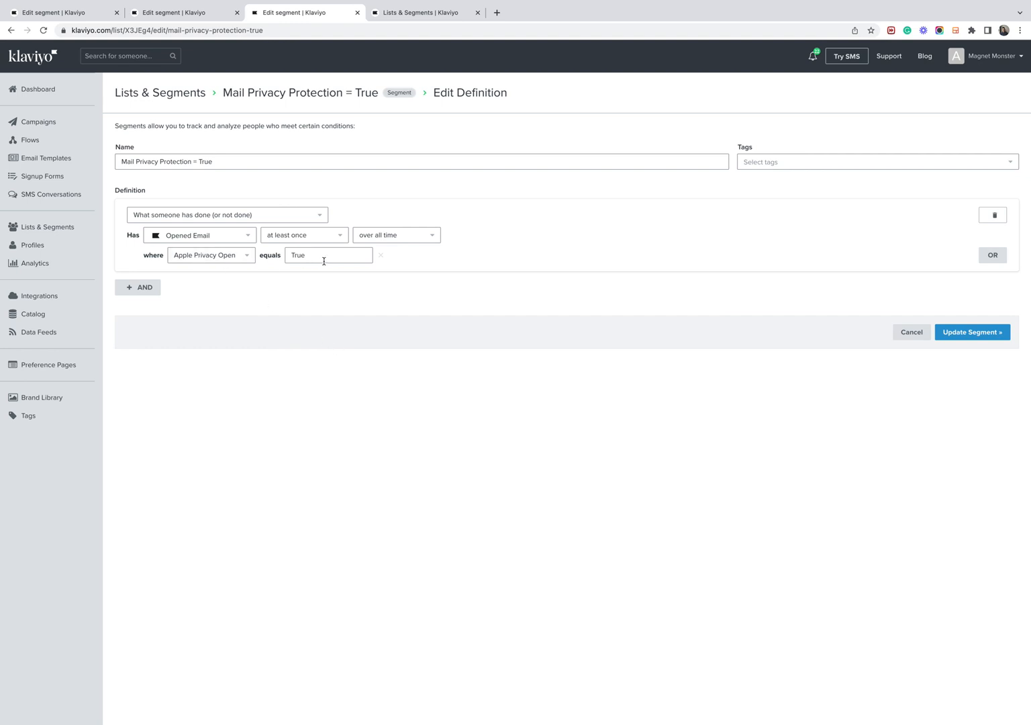
{"action": "mouse_move", "coordinate": [185, 12]}
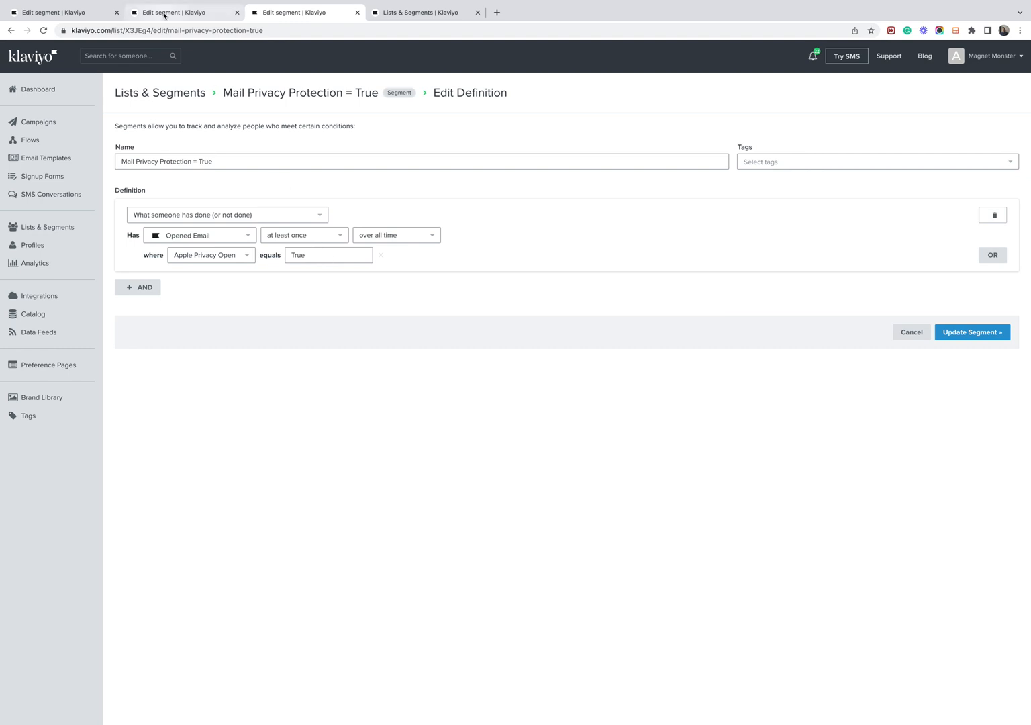
Step: Show the unengaged MPP segment definition and select its full name
{"action": "left_click", "coordinate": [185, 12]}
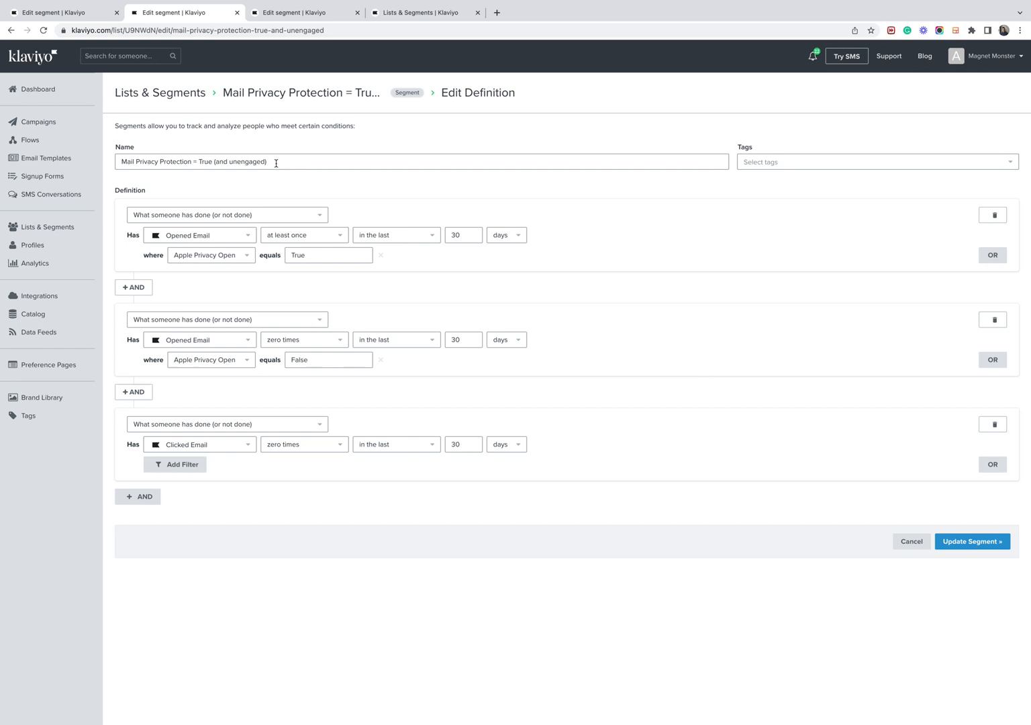
{"action": "triple_click", "coordinate": [195, 161]}
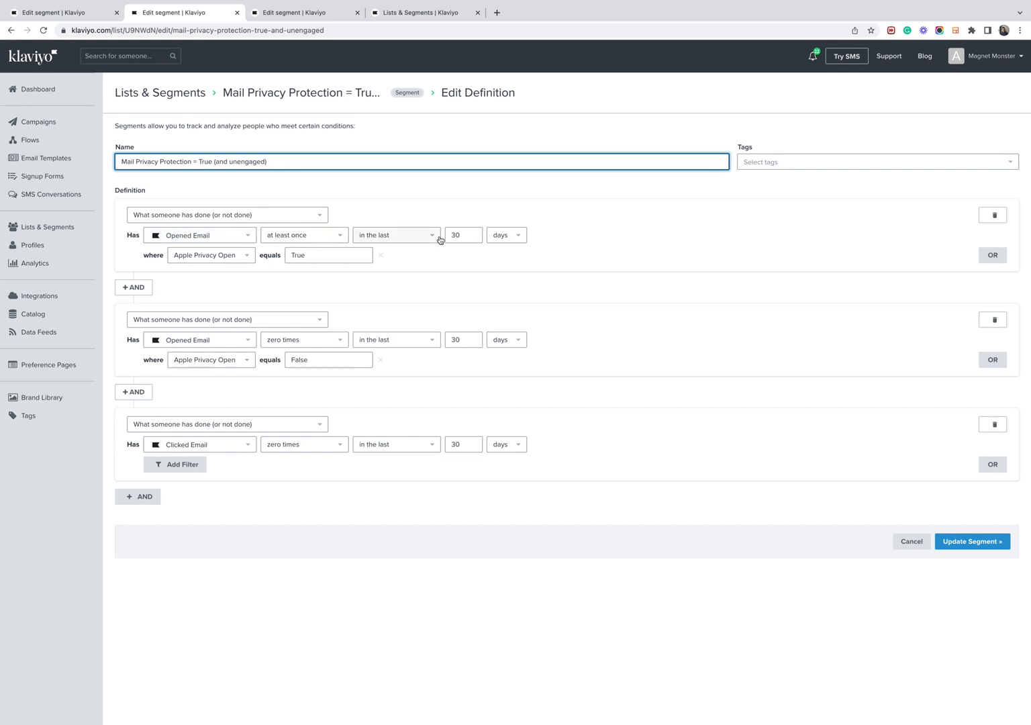
{"action": "mouse_move", "coordinate": [473, 235]}
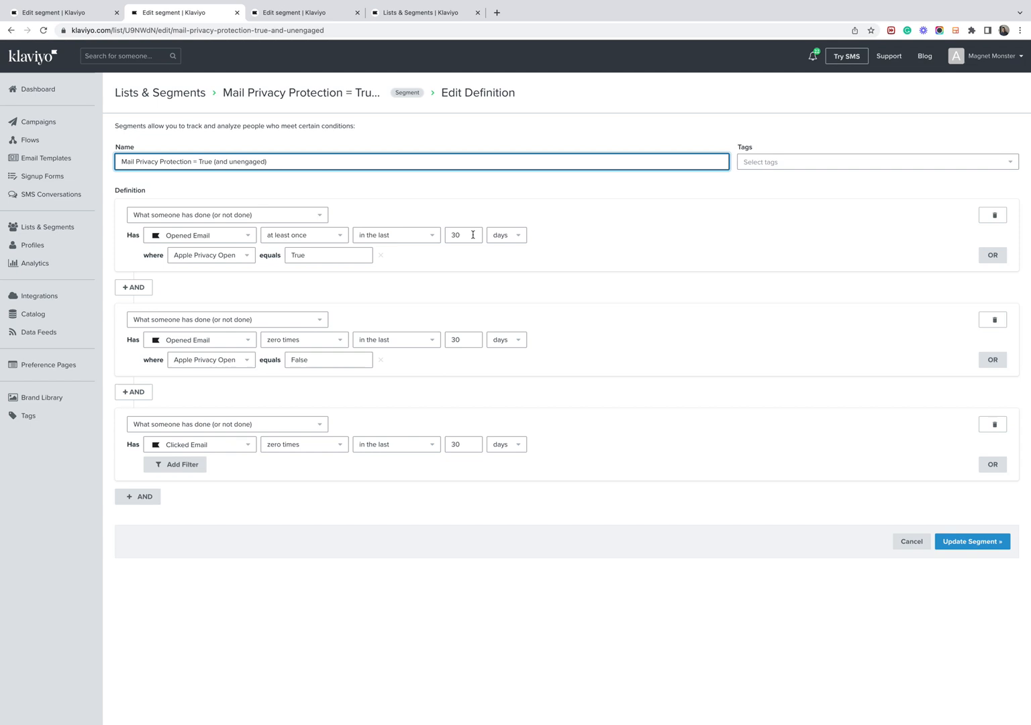
{"action": "mouse_move", "coordinate": [186, 215]}
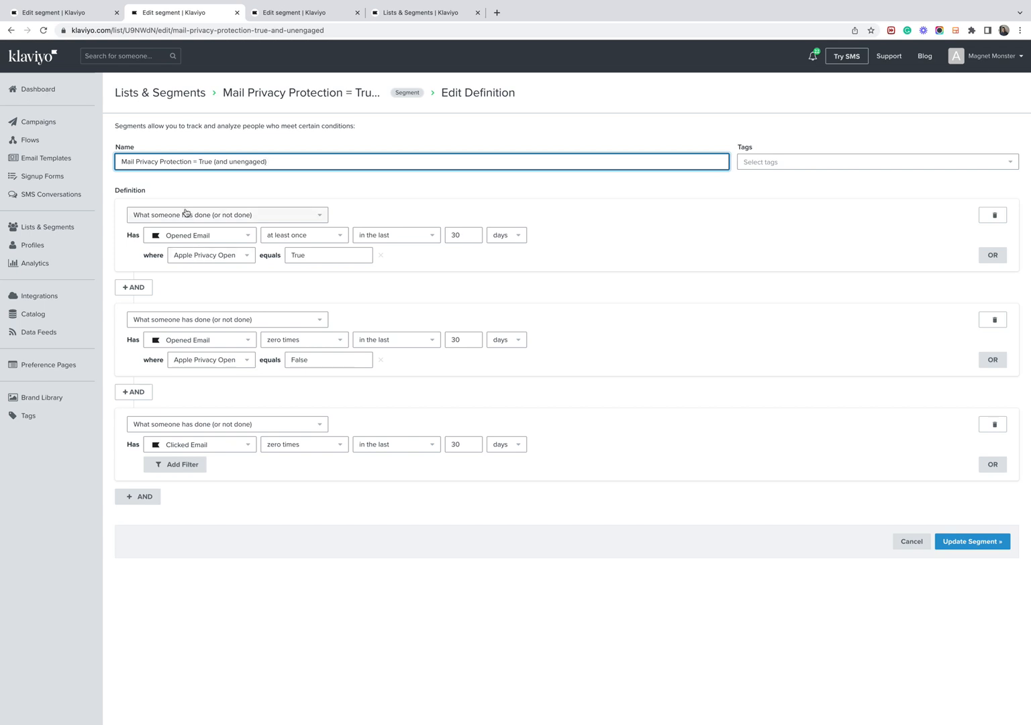
{"action": "mouse_move", "coordinate": [406, 250]}
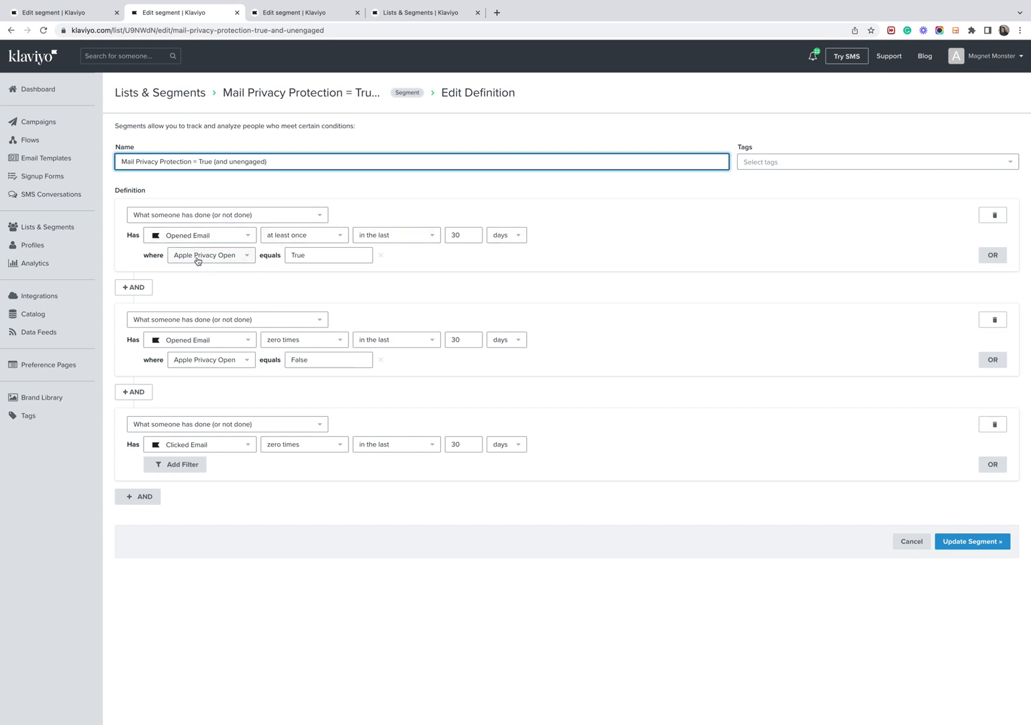
{"action": "mouse_move", "coordinate": [223, 261]}
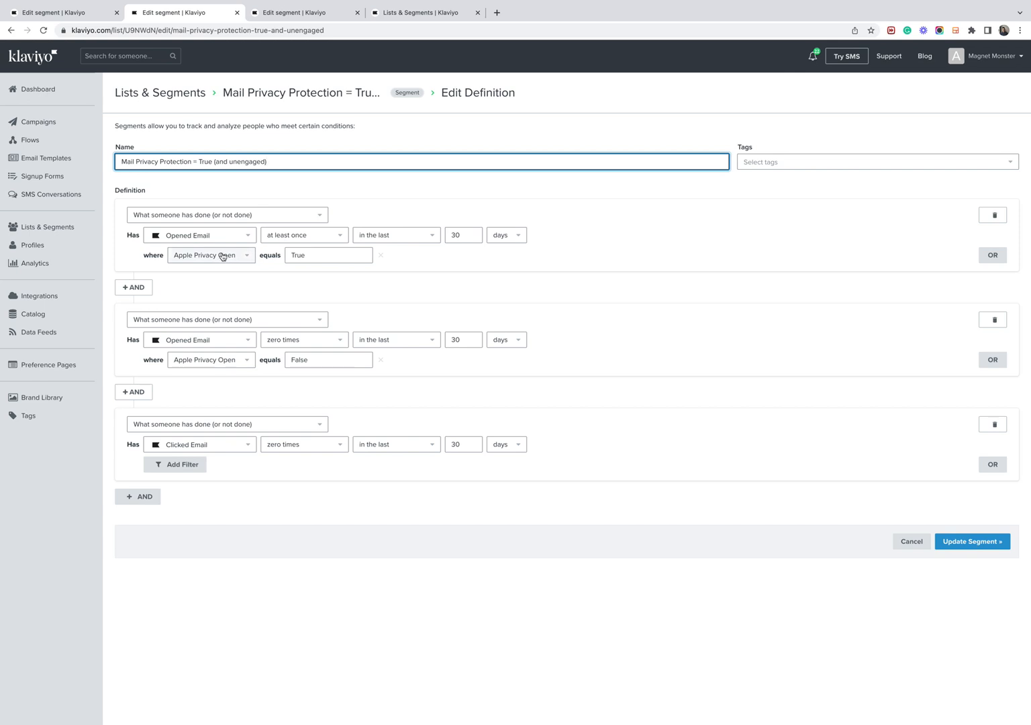
{"action": "left_click", "coordinate": [328, 255]}
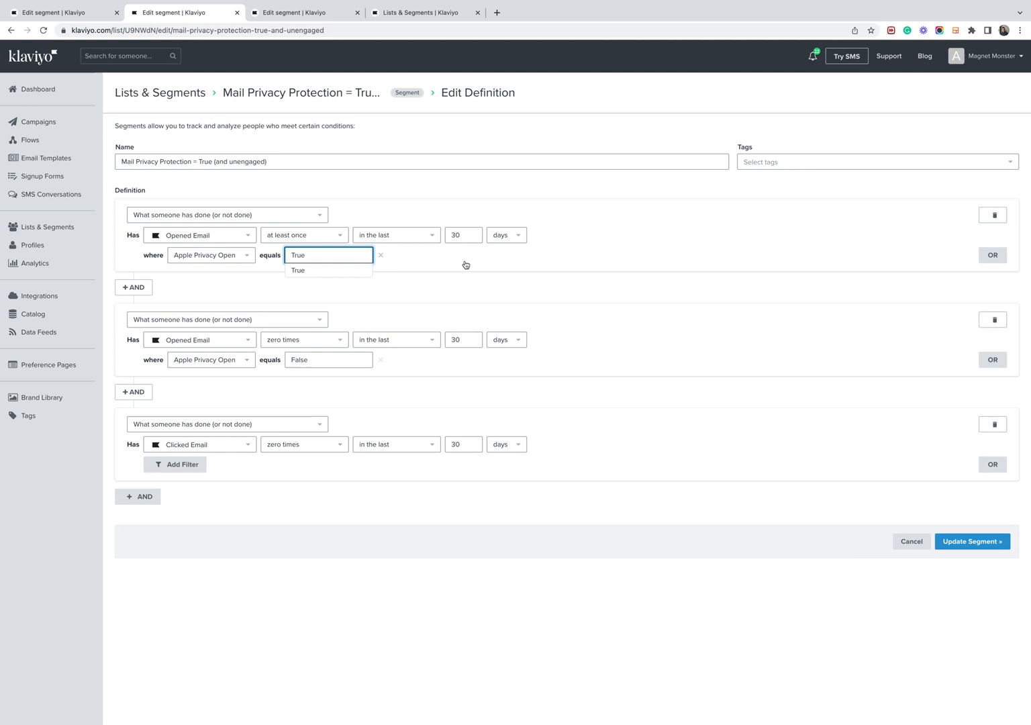
{"action": "left_click", "coordinate": [210, 255]}
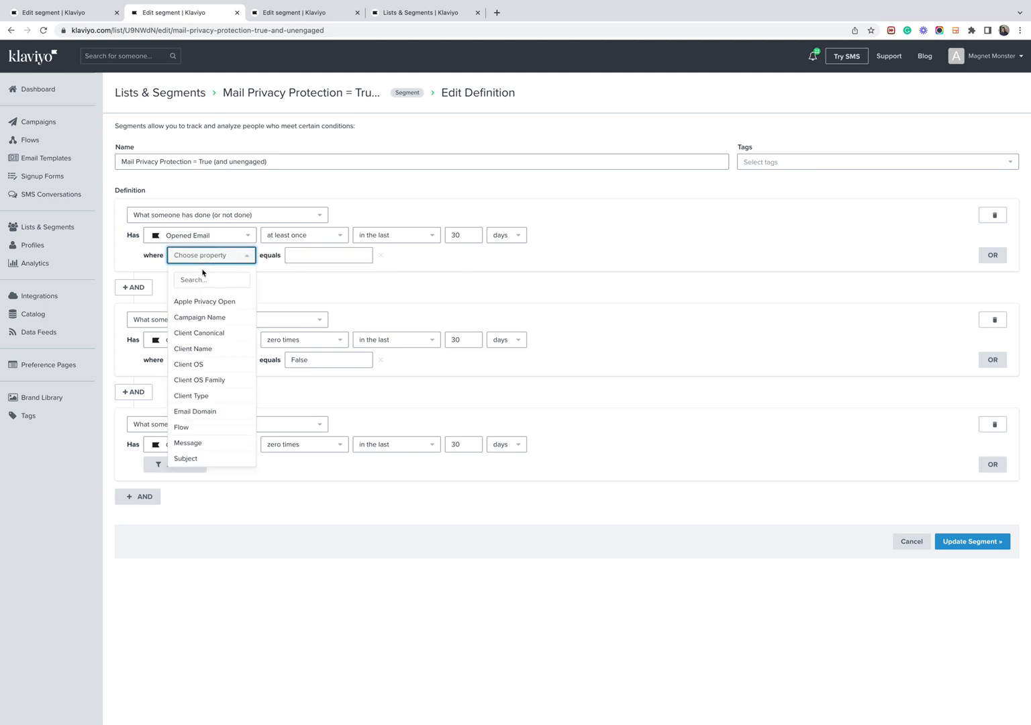
{"action": "left_click", "coordinate": [204, 301]}
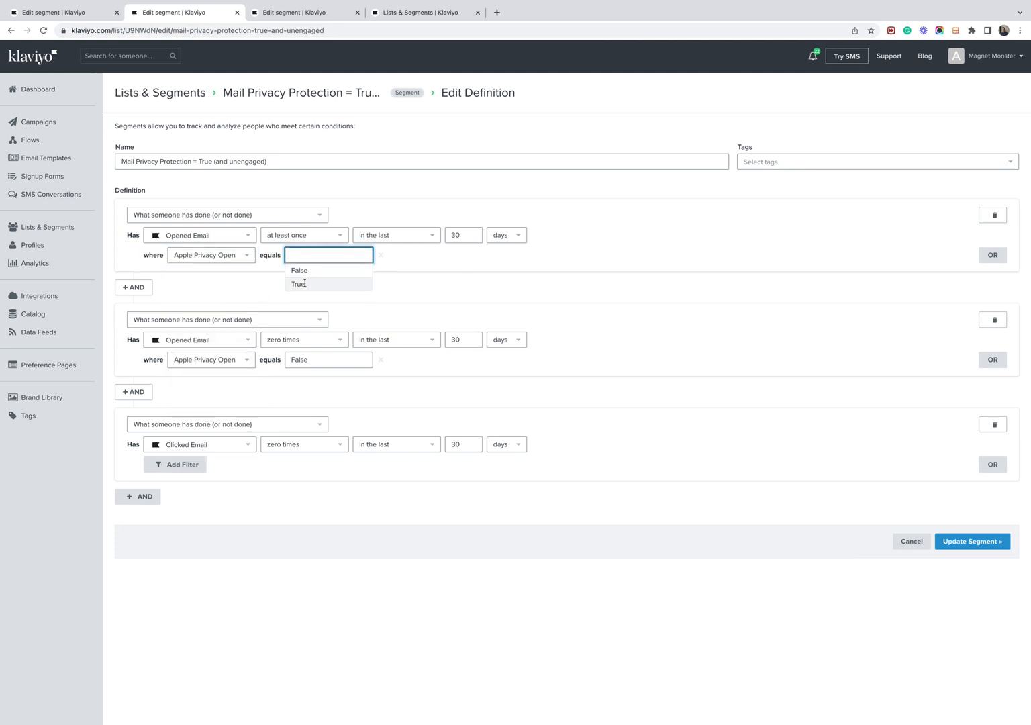
{"action": "left_click", "coordinate": [300, 284]}
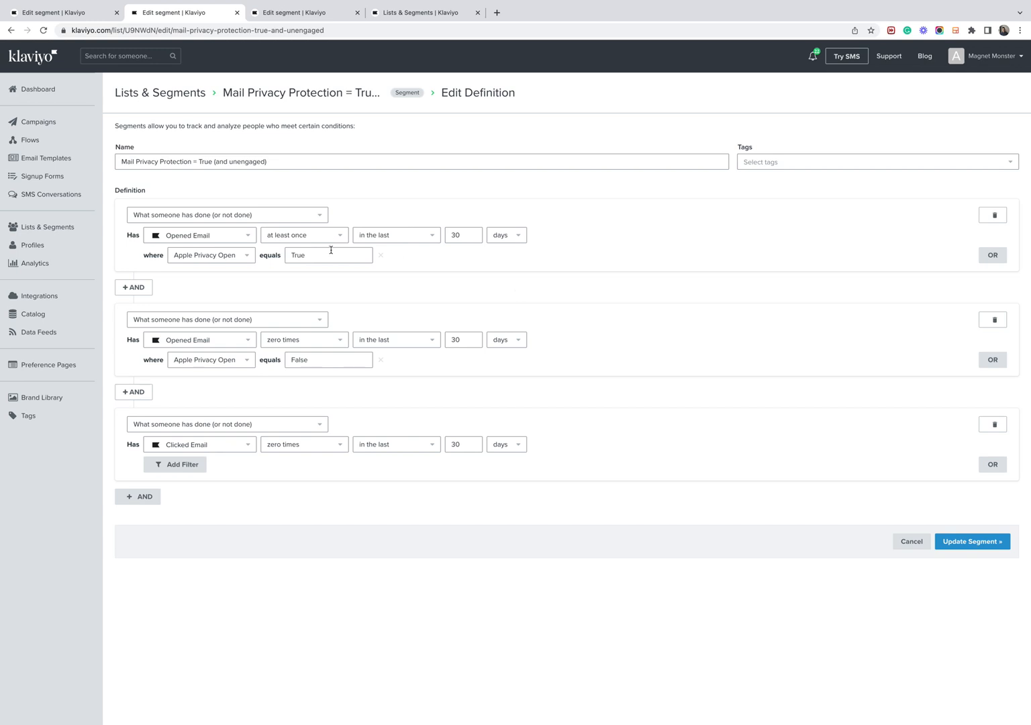
{"action": "mouse_move", "coordinate": [235, 255]}
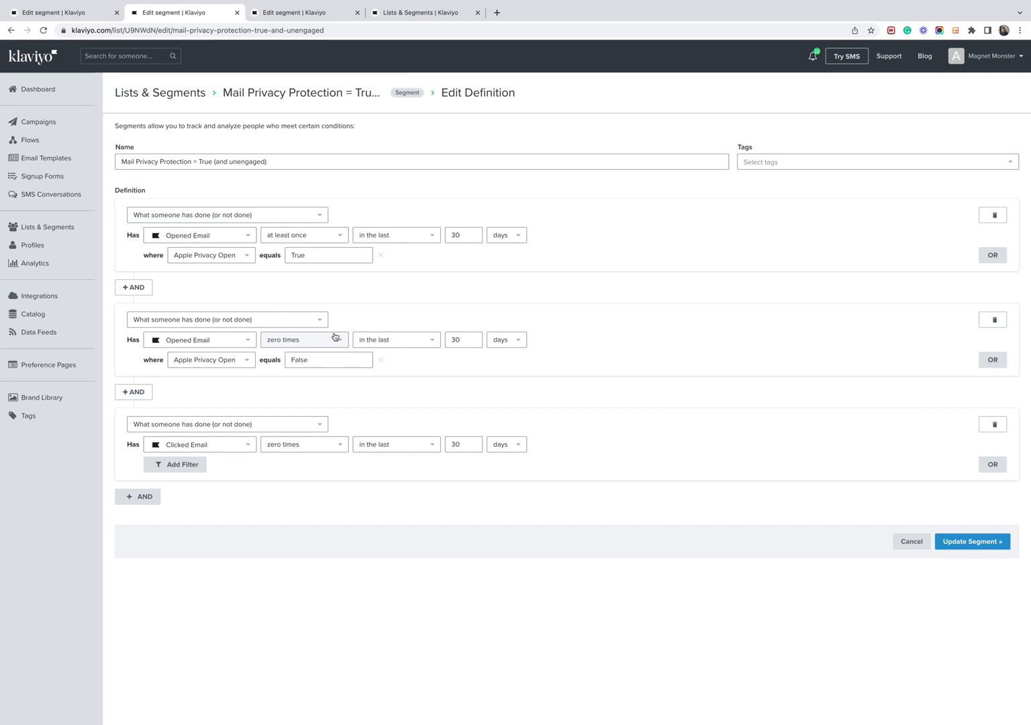
{"action": "mouse_move", "coordinate": [362, 344]}
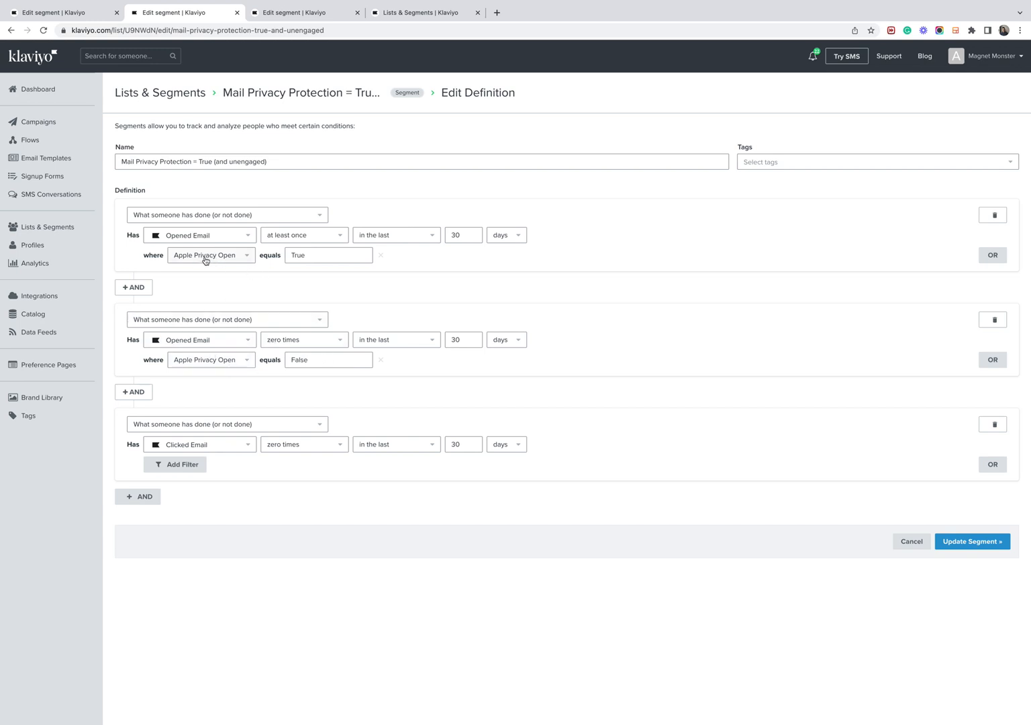
{"action": "mouse_move", "coordinate": [360, 360]}
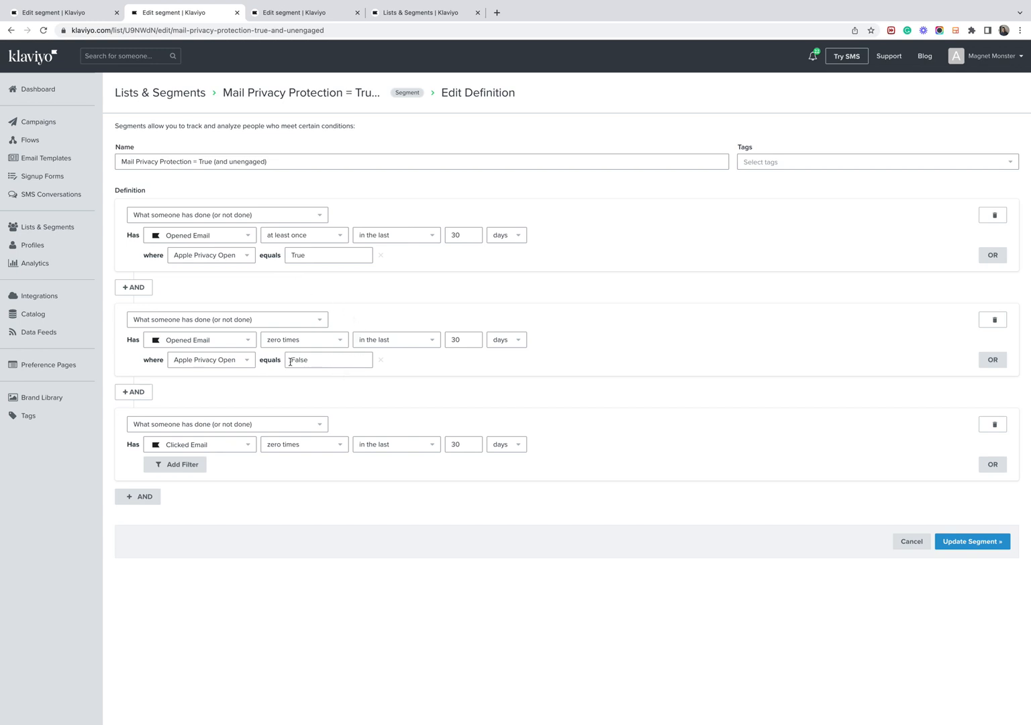
{"action": "mouse_move", "coordinate": [196, 430]}
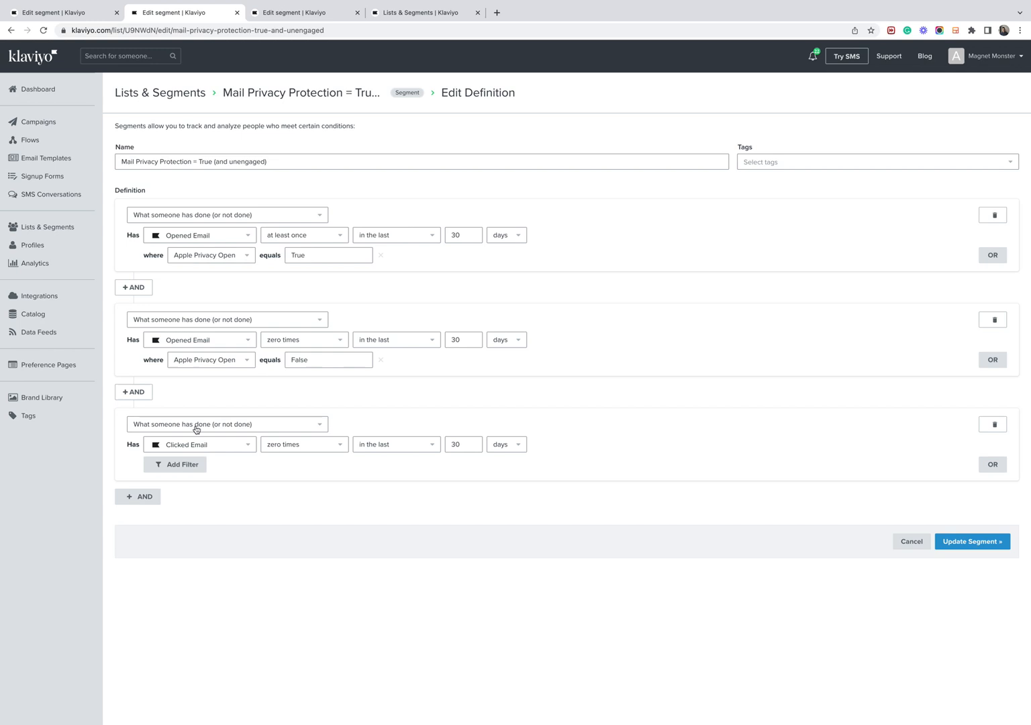
{"action": "mouse_move", "coordinate": [403, 459]}
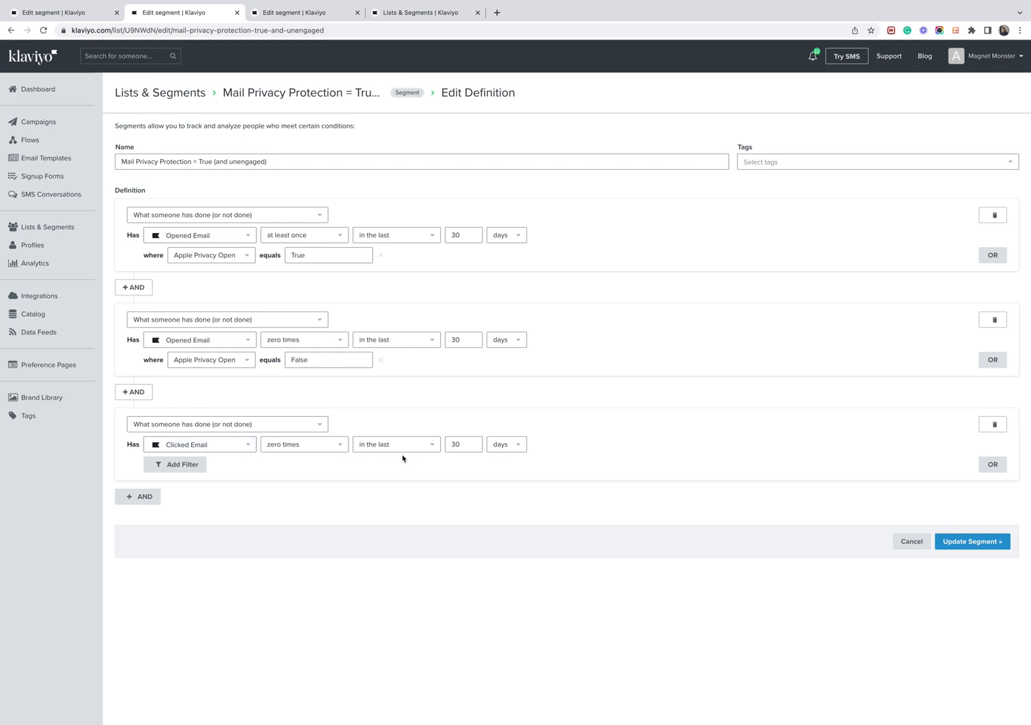
{"action": "mouse_move", "coordinate": [330, 448]}
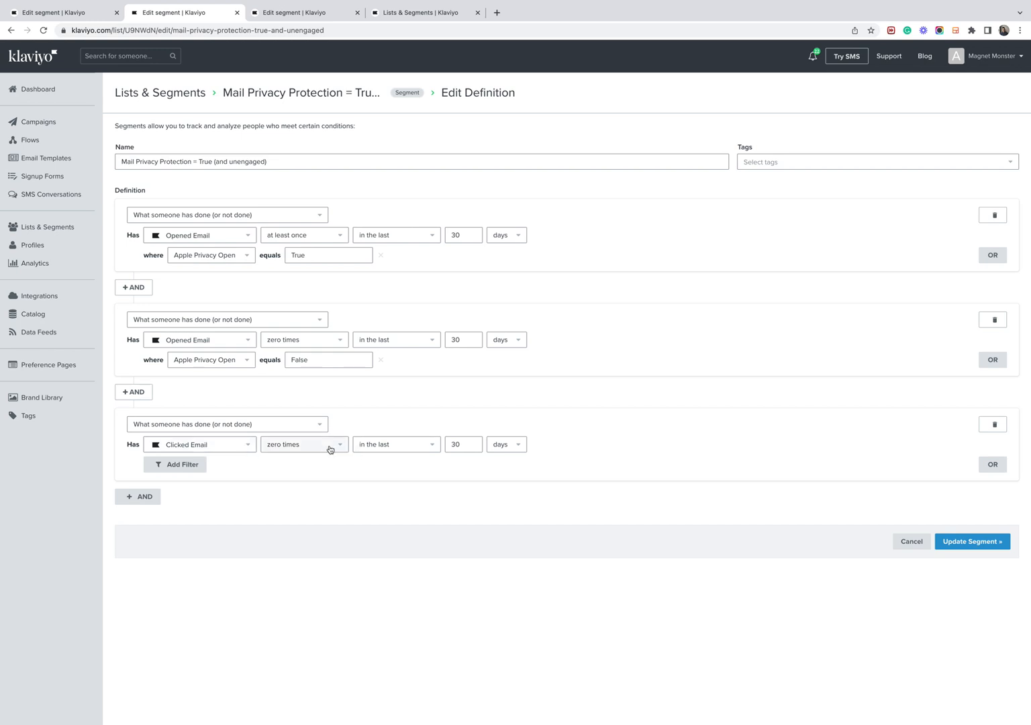
{"action": "mouse_move", "coordinate": [475, 459]}
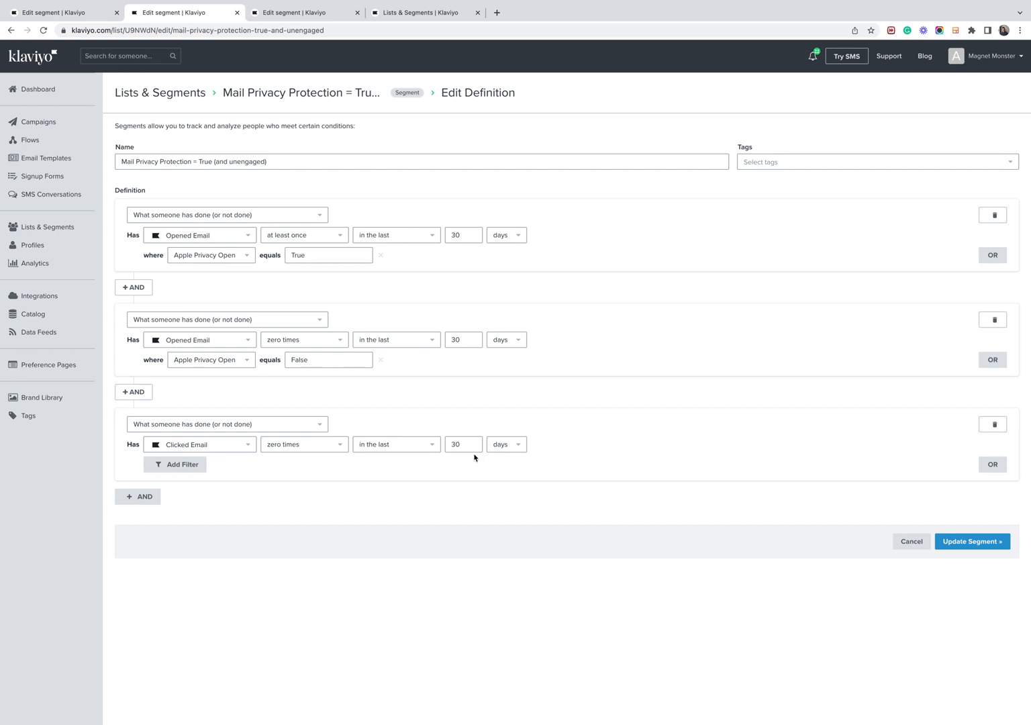
{"action": "mouse_move", "coordinate": [231, 259]}
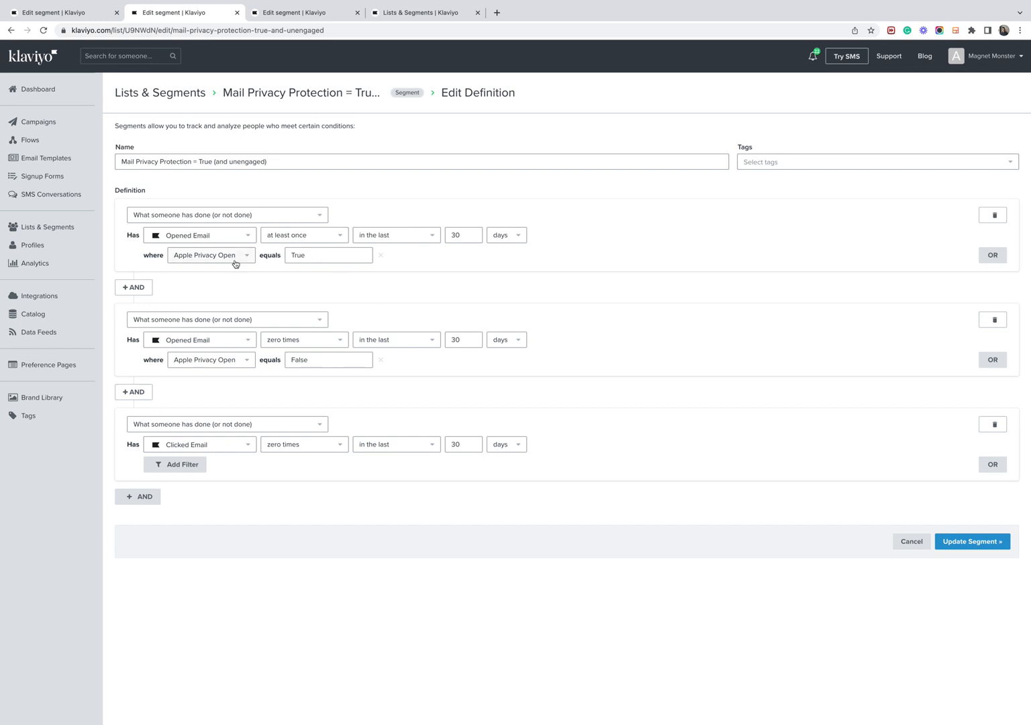
{"action": "mouse_move", "coordinate": [387, 486]}
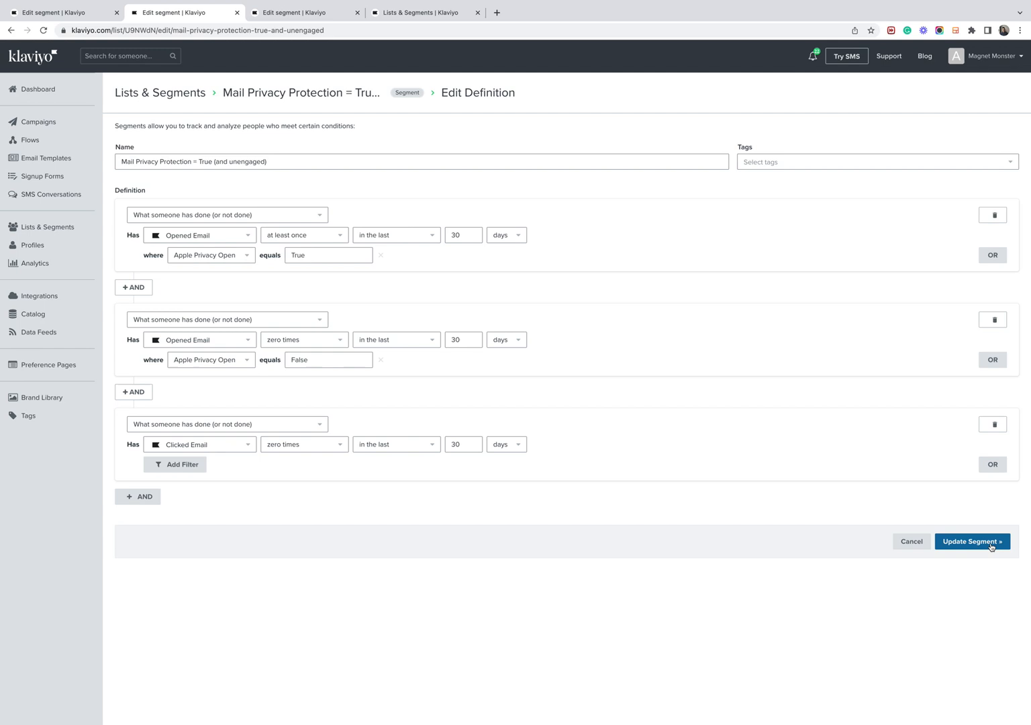
{"action": "mouse_move", "coordinate": [282, 157]}
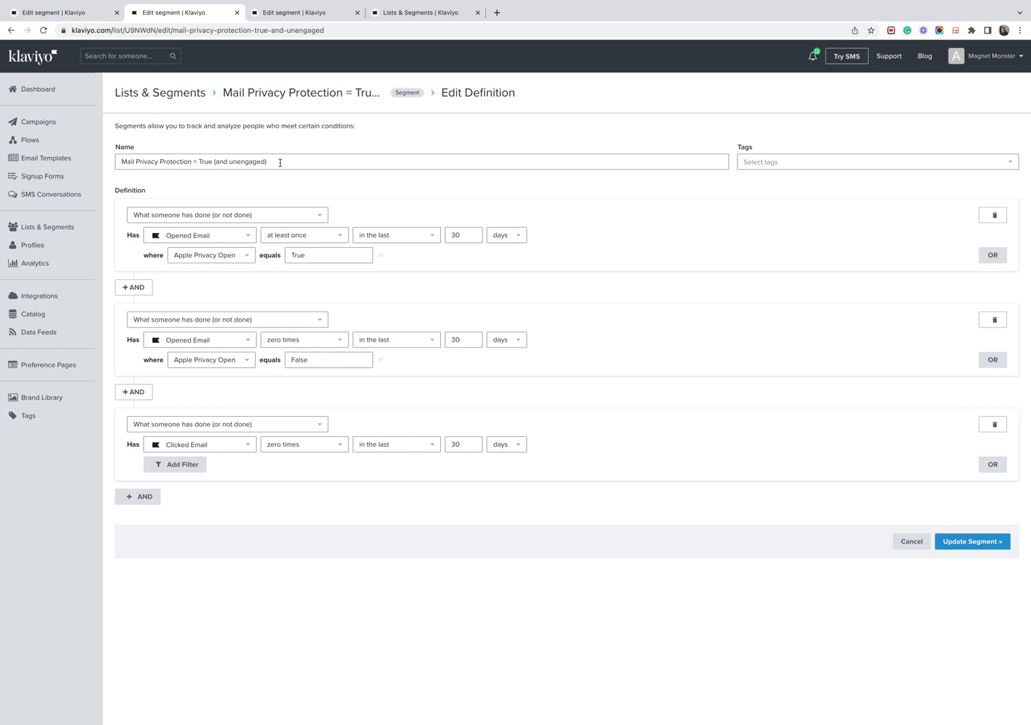
{"action": "mouse_move", "coordinate": [277, 173]}
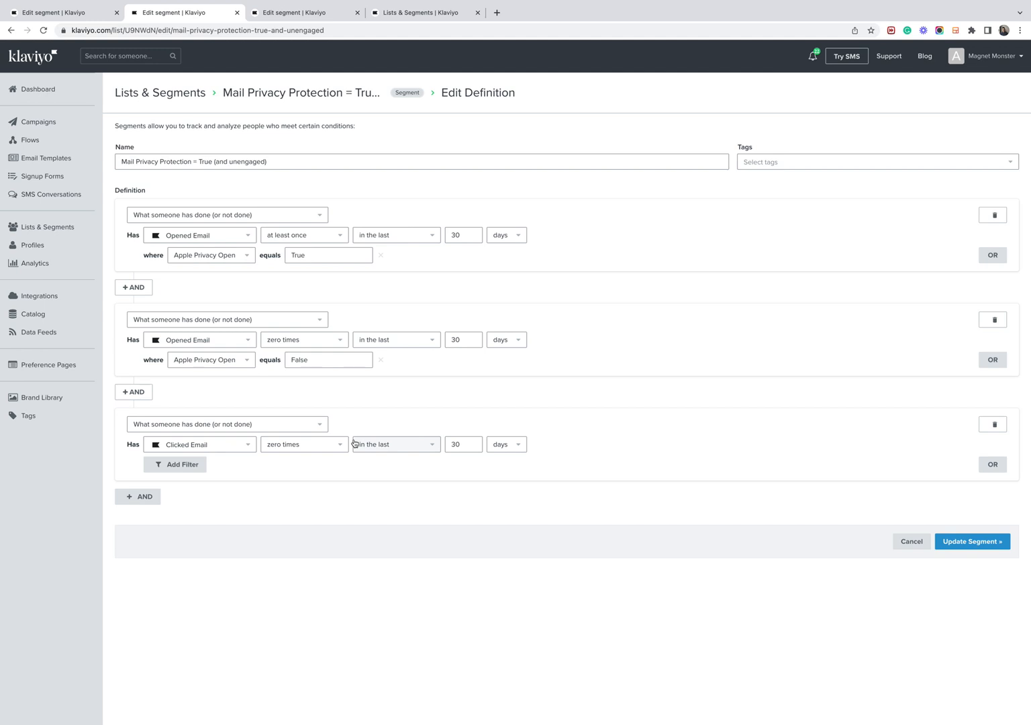
{"action": "mouse_move", "coordinate": [211, 359]}
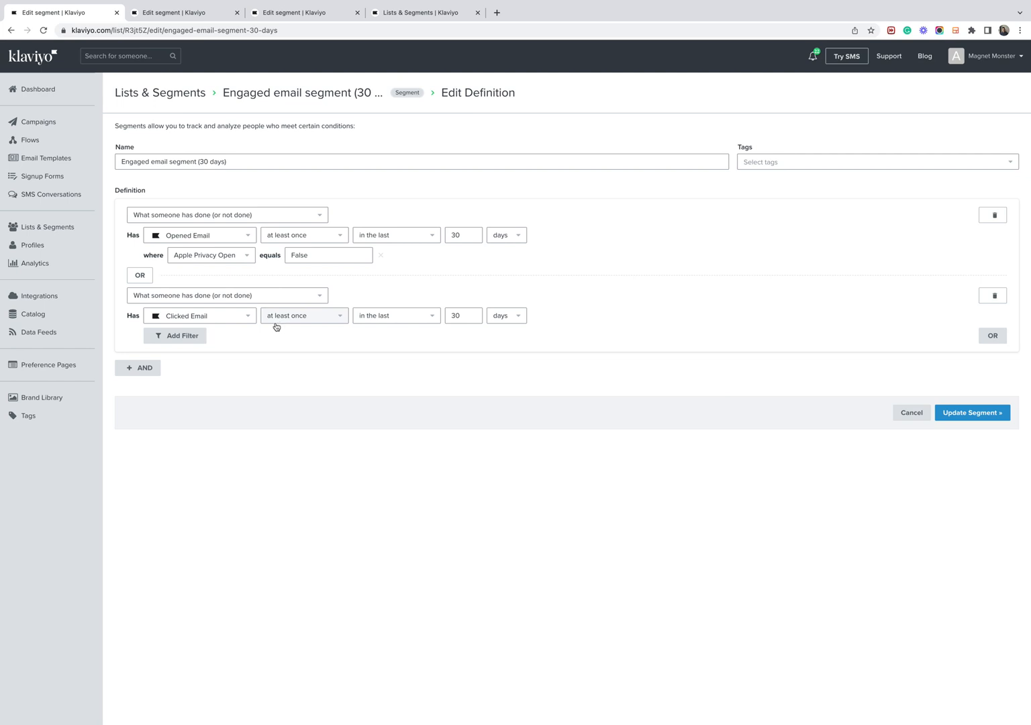
{"action": "mouse_move", "coordinate": [231, 311]}
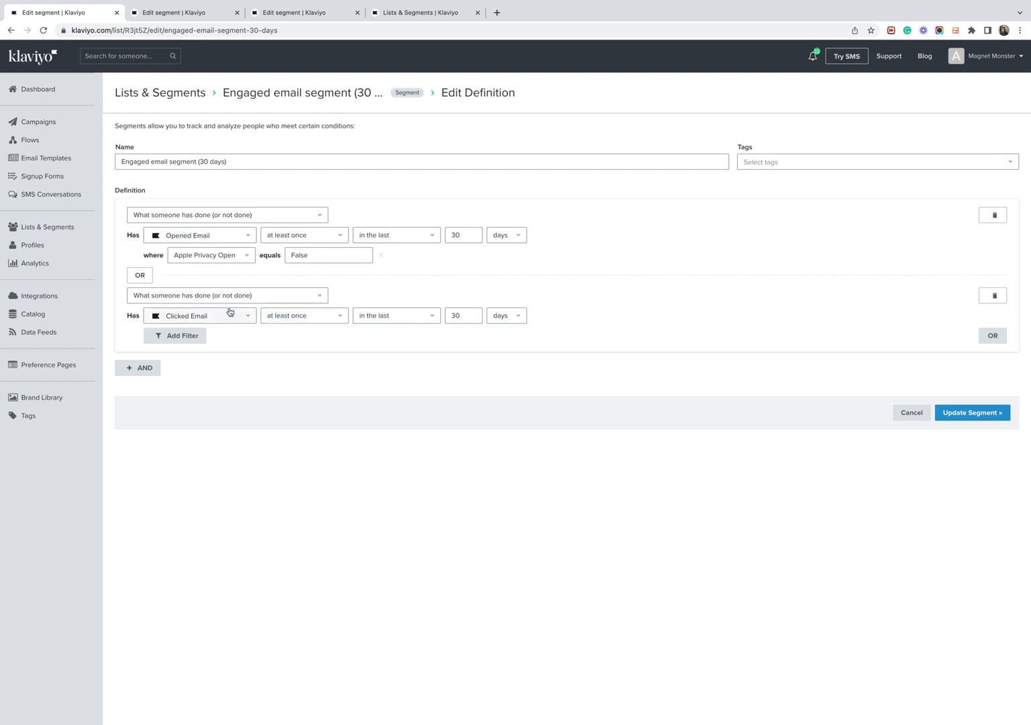
{"action": "mouse_move", "coordinate": [382, 358]}
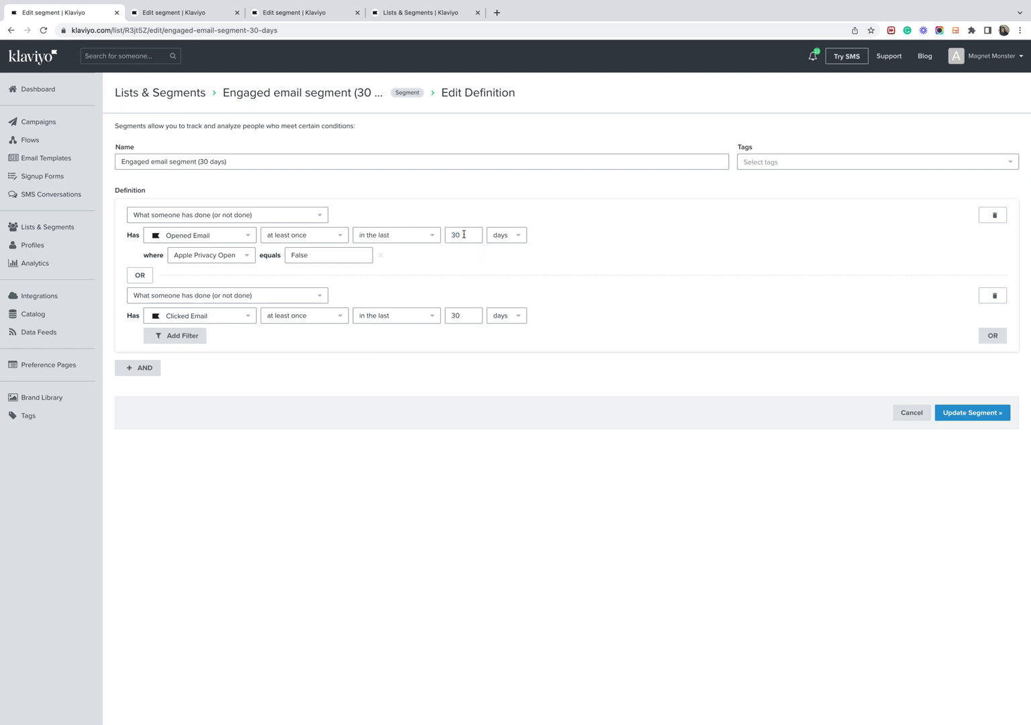
{"action": "mouse_move", "coordinate": [373, 235]}
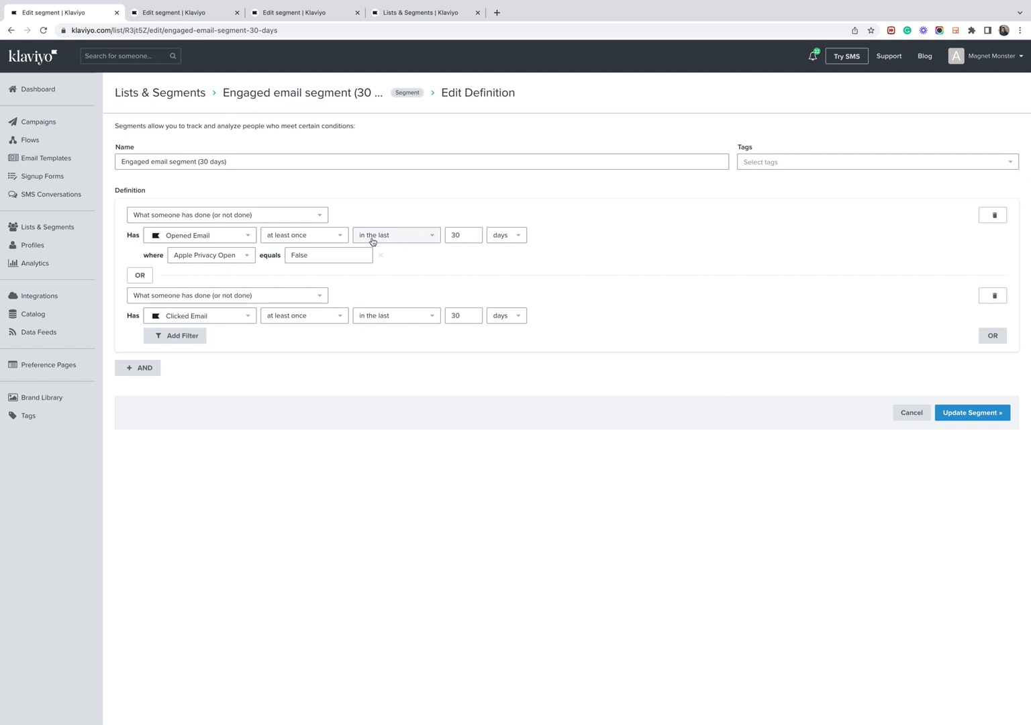
{"action": "mouse_move", "coordinate": [354, 242]}
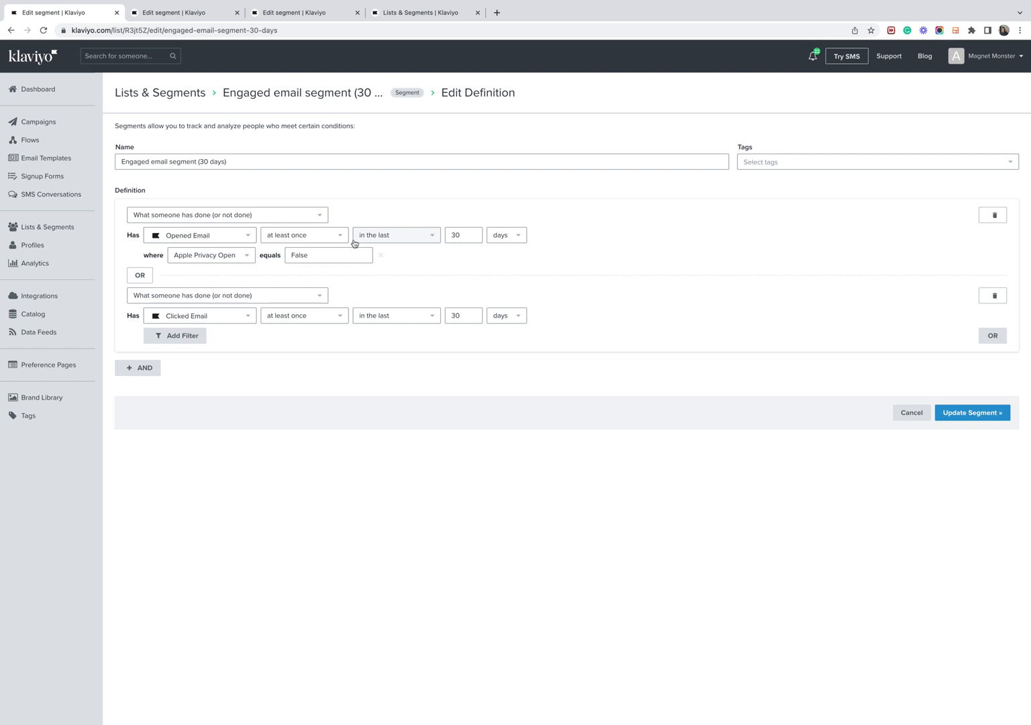
{"action": "mouse_move", "coordinate": [164, 182]}
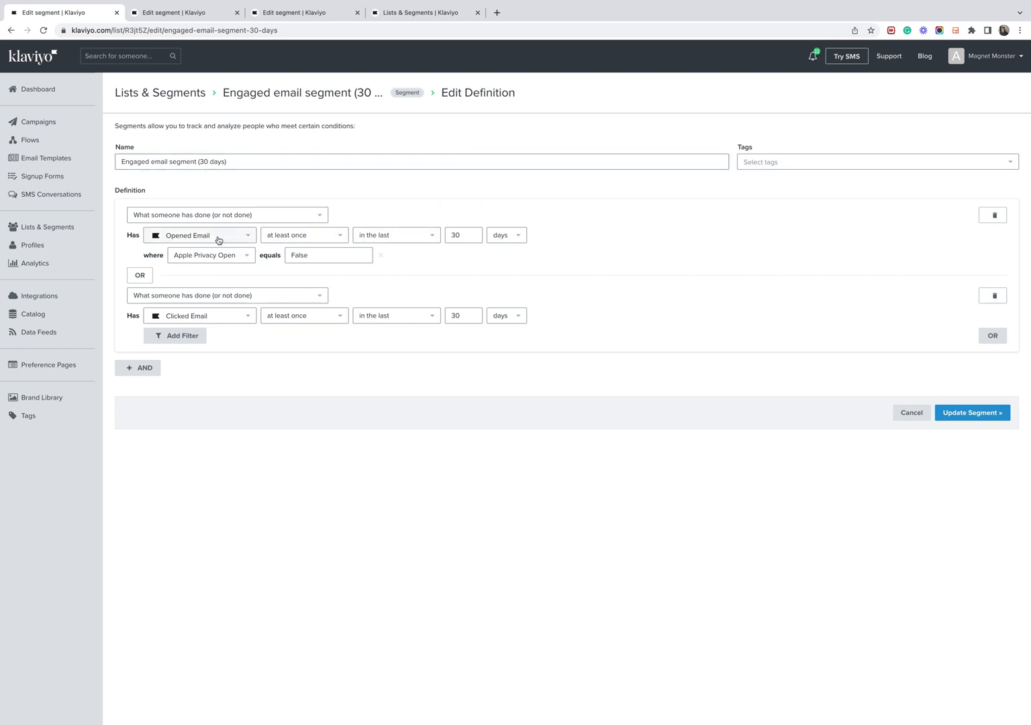
{"action": "mouse_move", "coordinate": [334, 239]}
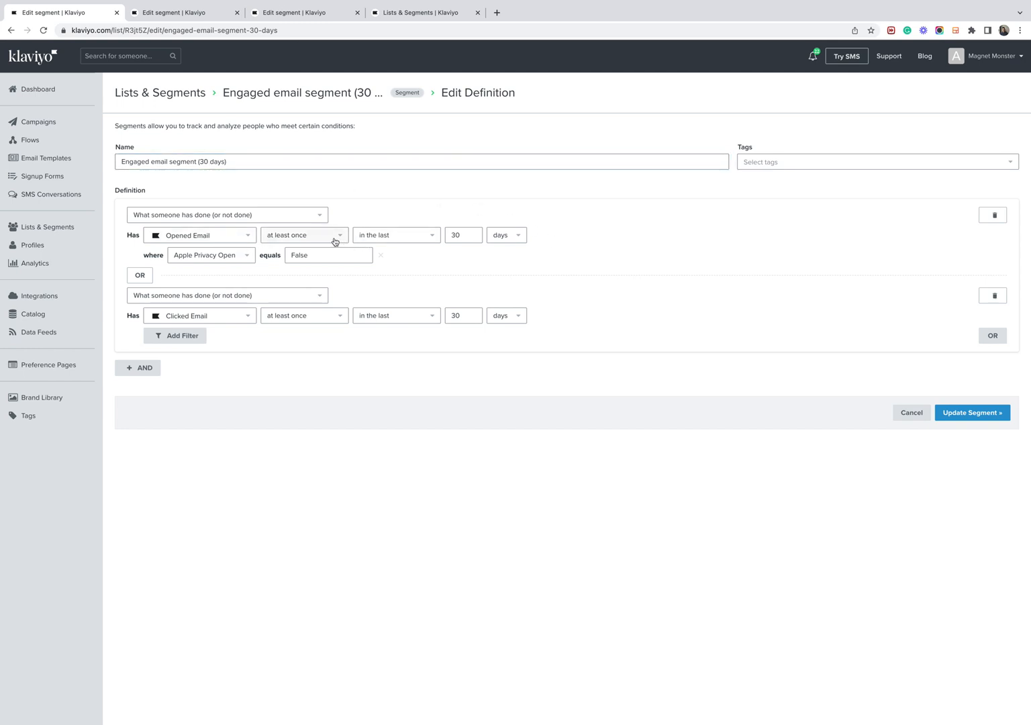
{"action": "mouse_move", "coordinate": [223, 264]}
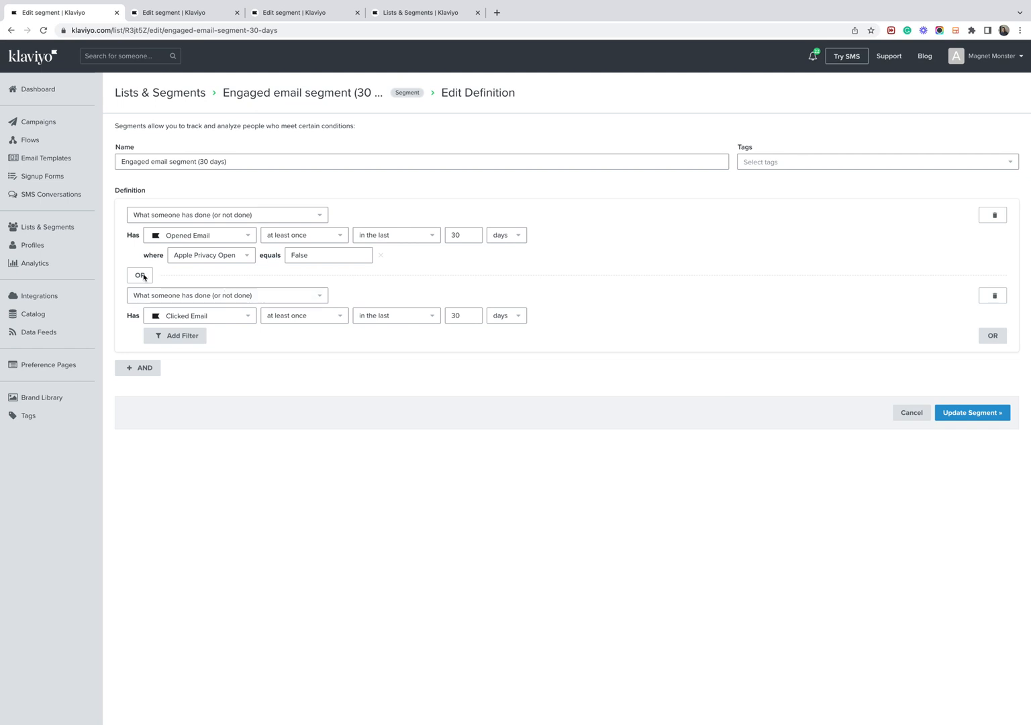
{"action": "mouse_move", "coordinate": [241, 295]}
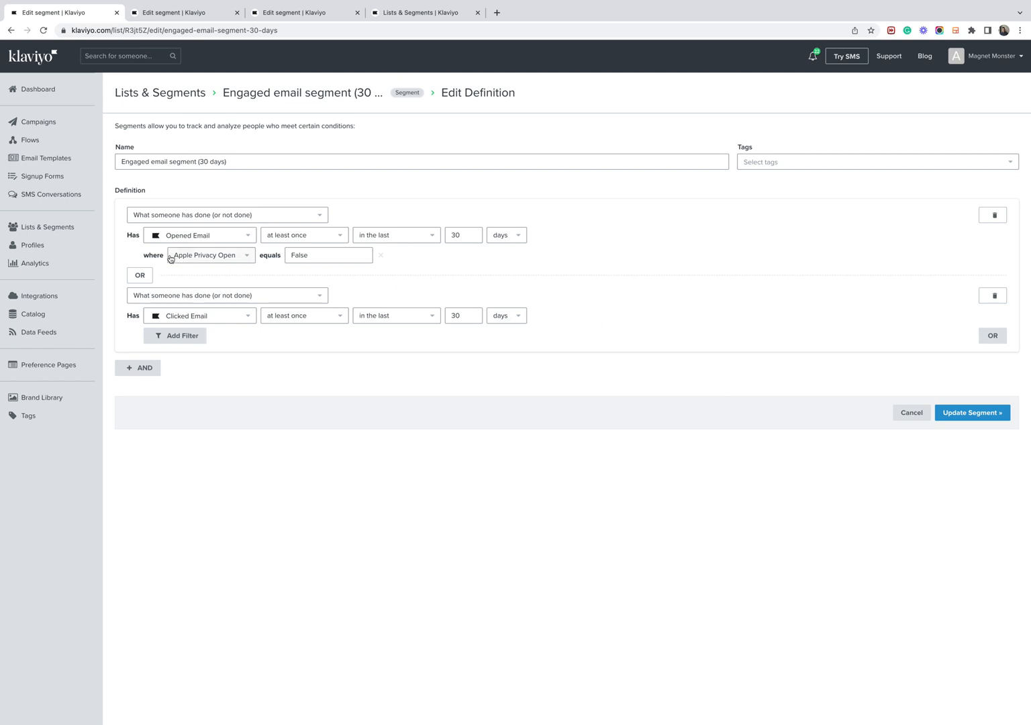
{"action": "mouse_move", "coordinate": [216, 262]}
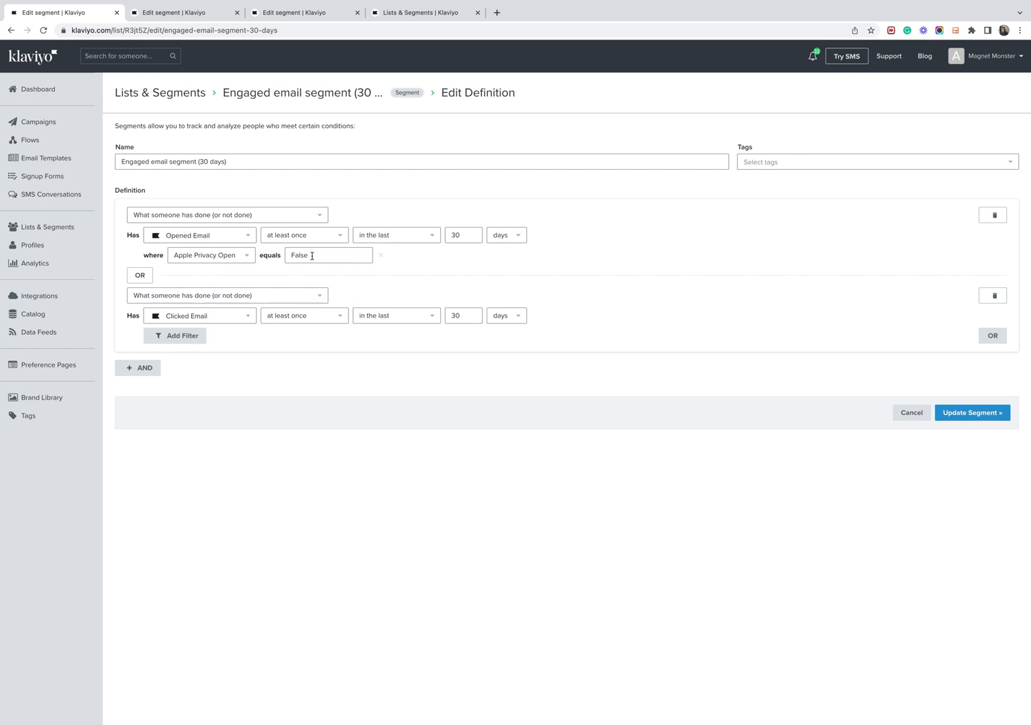
{"action": "mouse_move", "coordinate": [261, 286]}
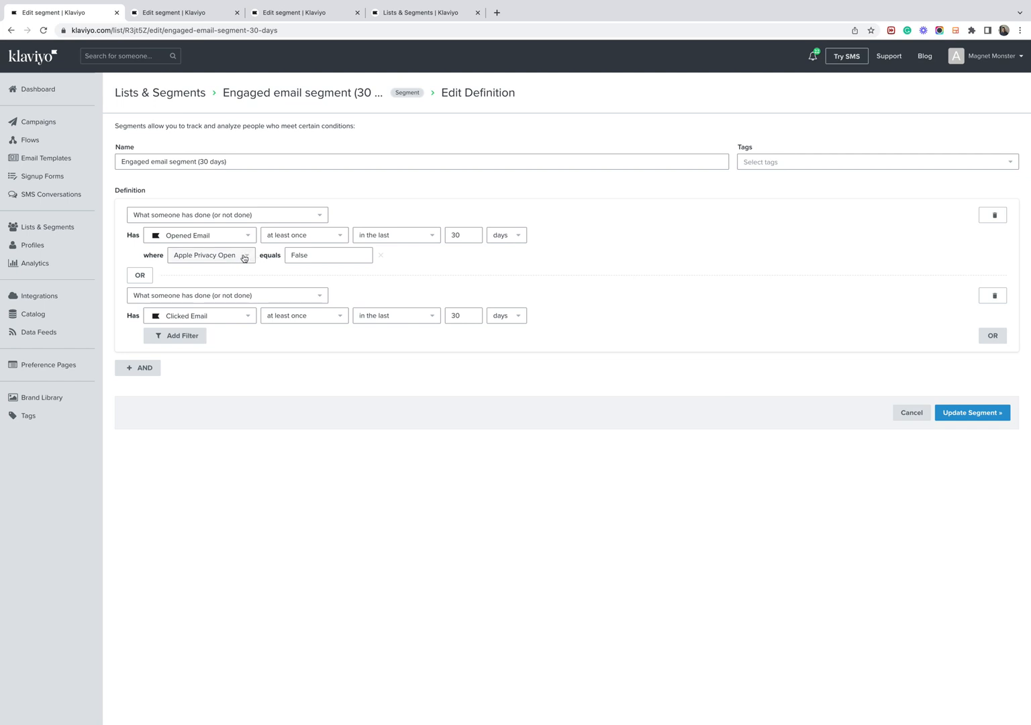
{"action": "mouse_move", "coordinate": [424, 384]}
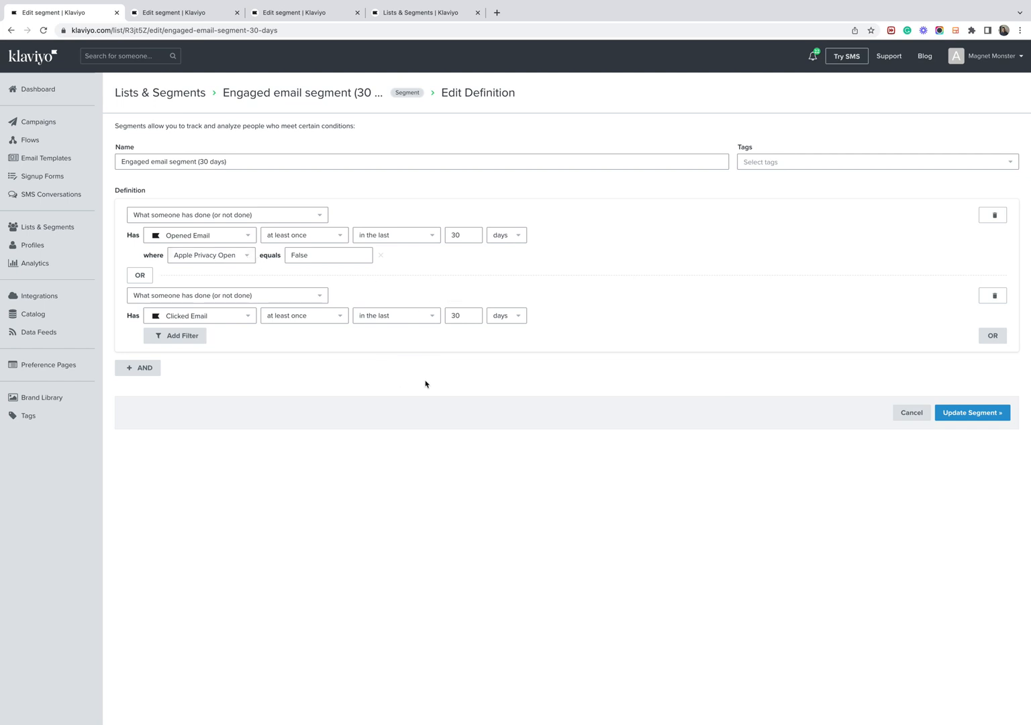
{"action": "mouse_move", "coordinate": [366, 301]}
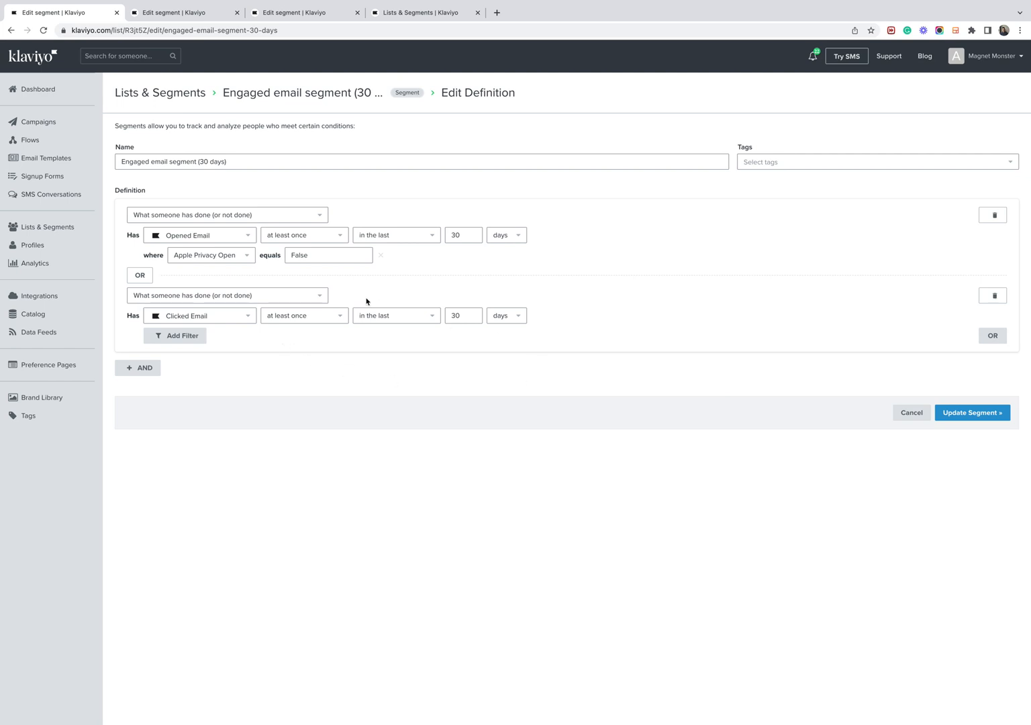
{"action": "mouse_move", "coordinate": [609, 411]}
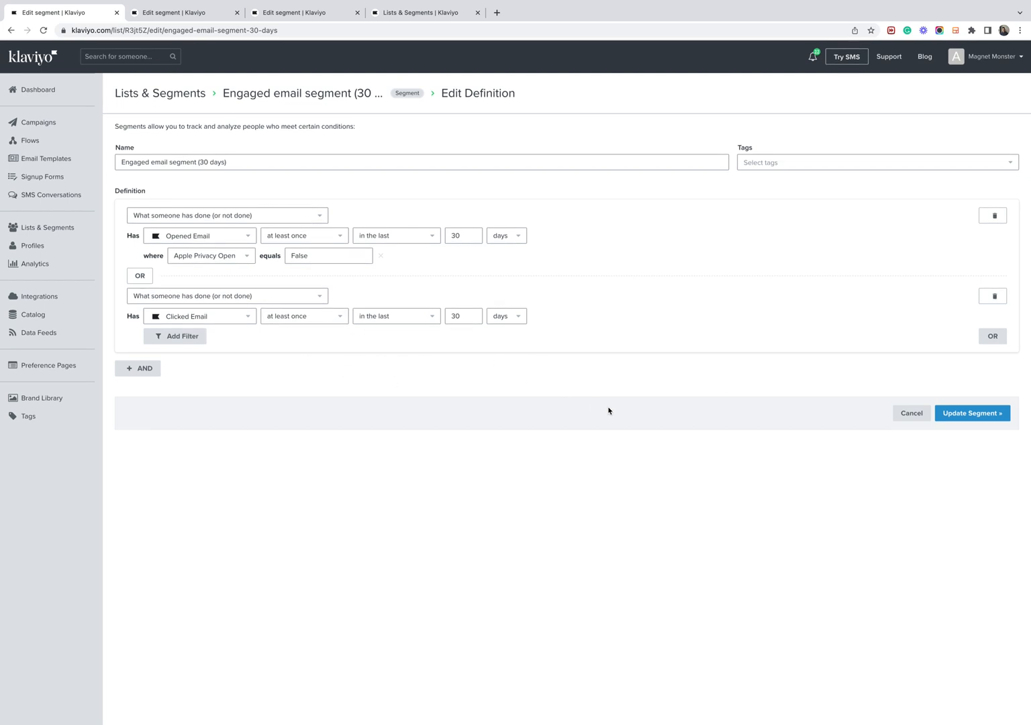
{"action": "mouse_move", "coordinate": [602, 408]}
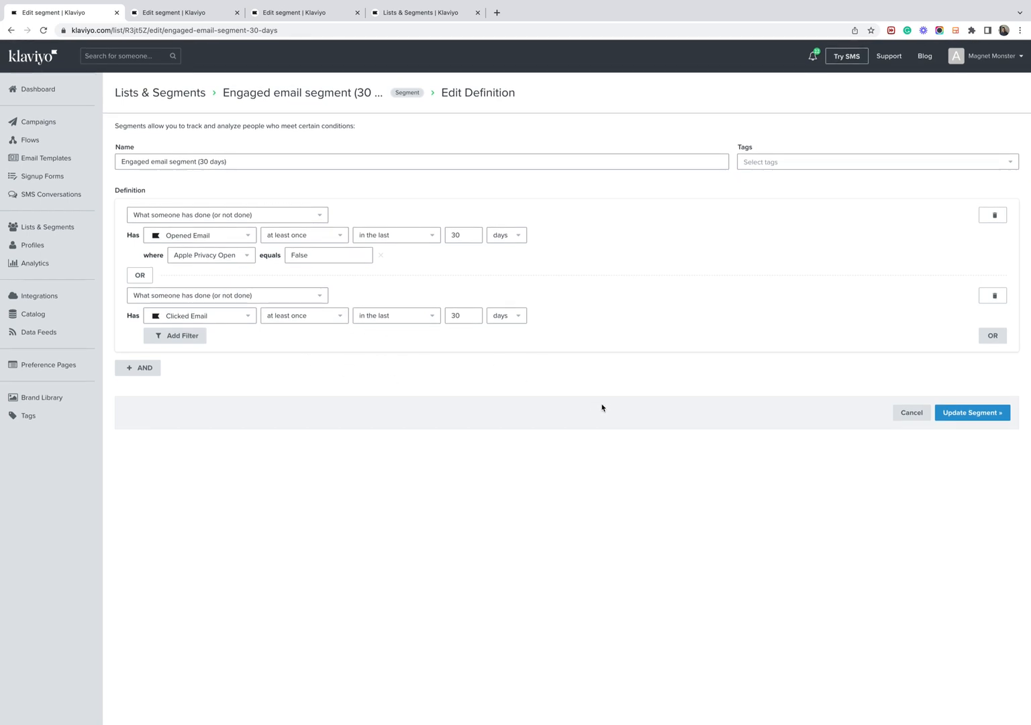
{"action": "mouse_move", "coordinate": [558, 405]}
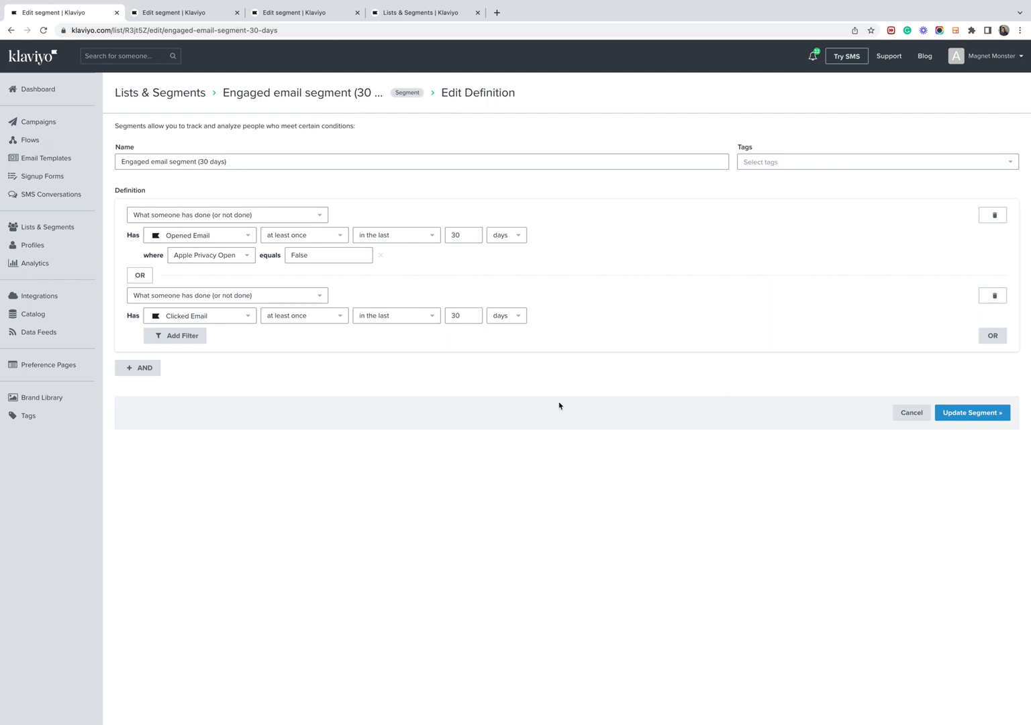
{"action": "mouse_move", "coordinate": [378, 387]}
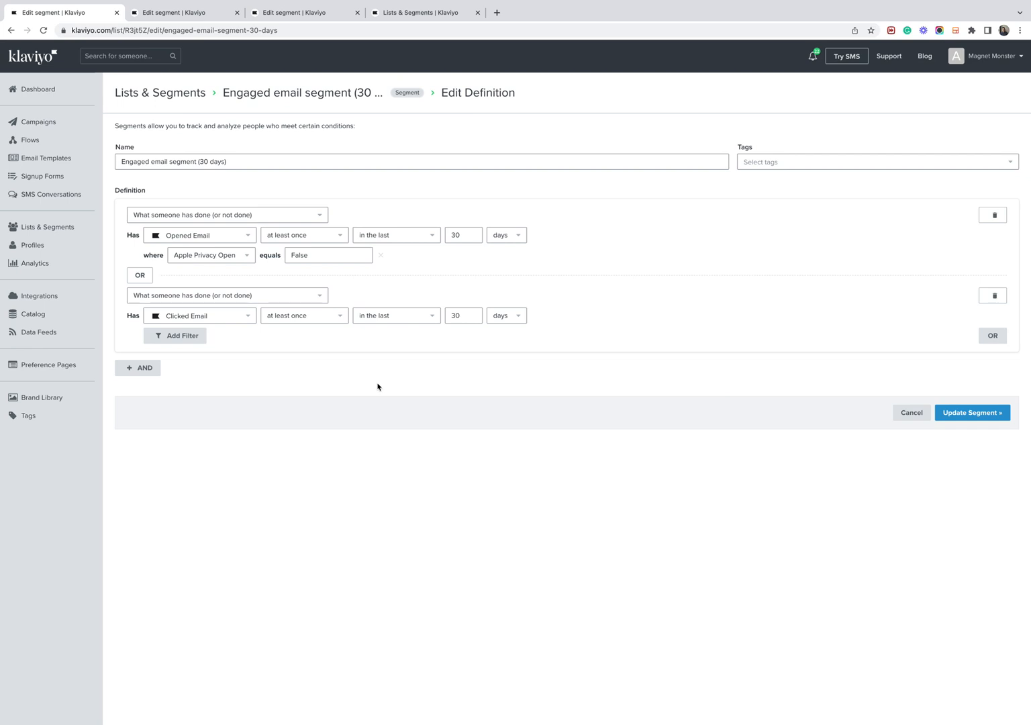
{"action": "mouse_move", "coordinate": [365, 400]}
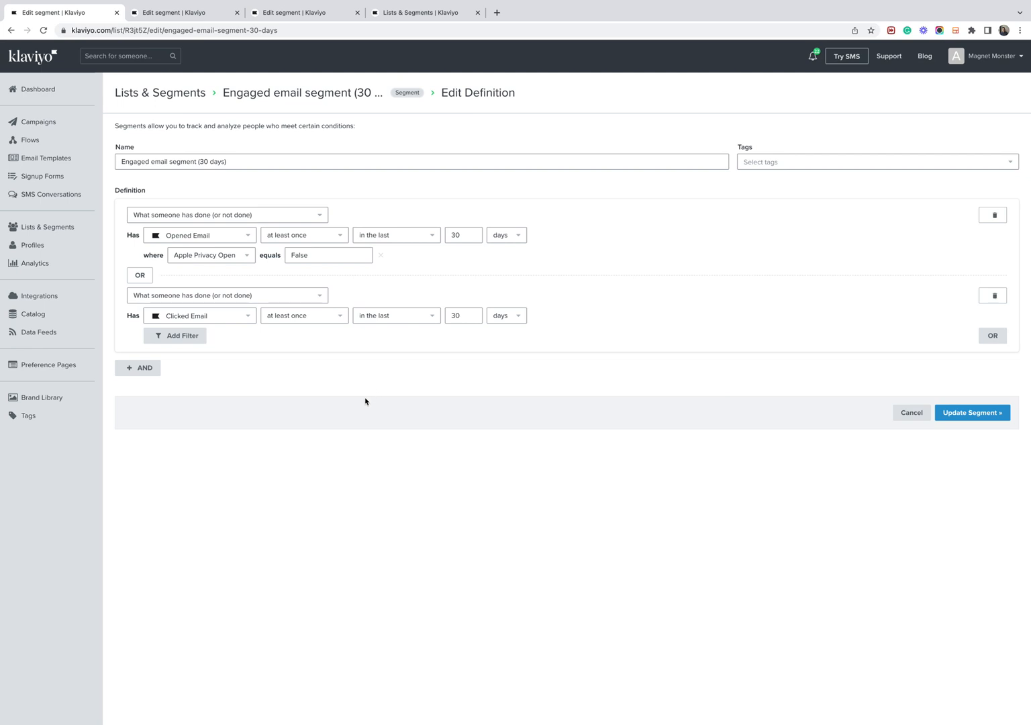
{"action": "mouse_move", "coordinate": [368, 400]}
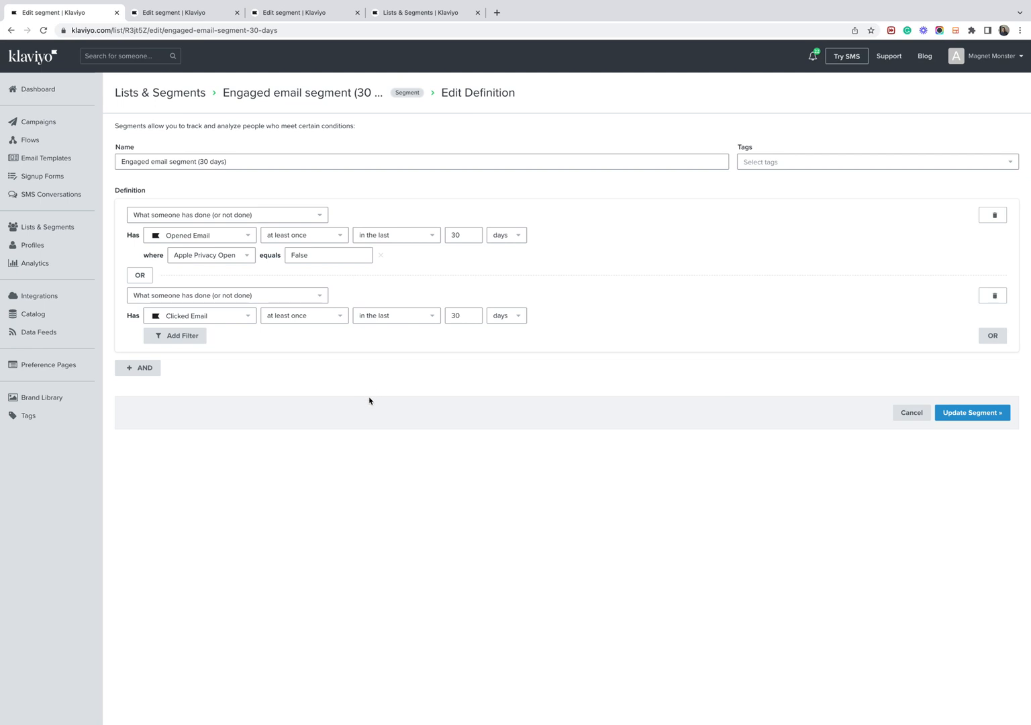
{"action": "mouse_move", "coordinate": [167, 370]}
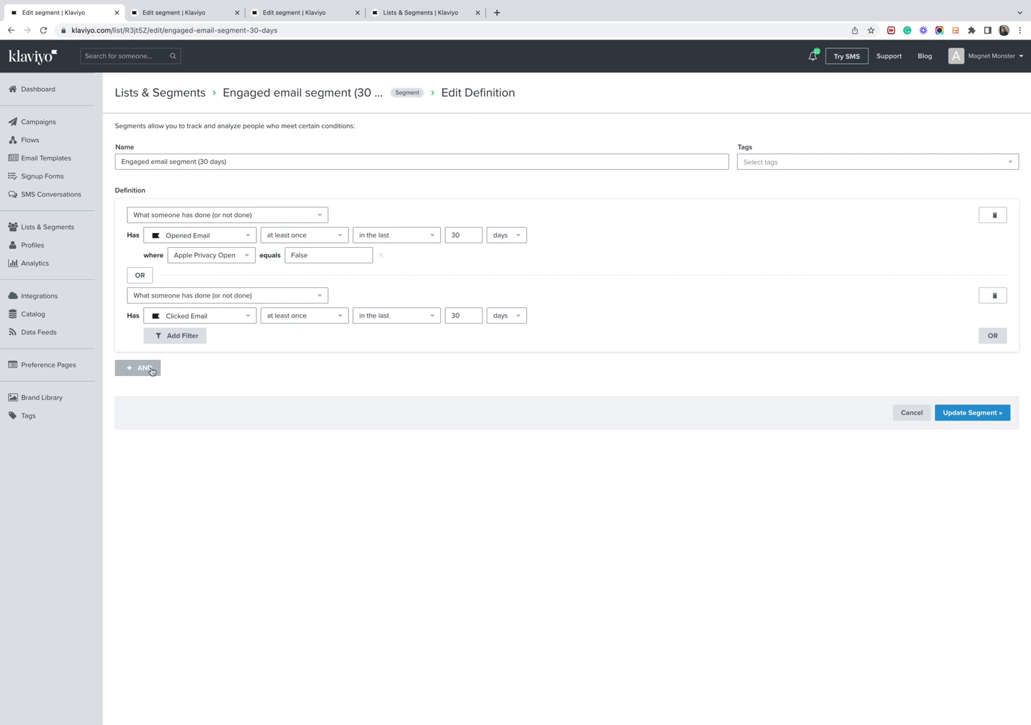
{"action": "left_click", "coordinate": [137, 368]}
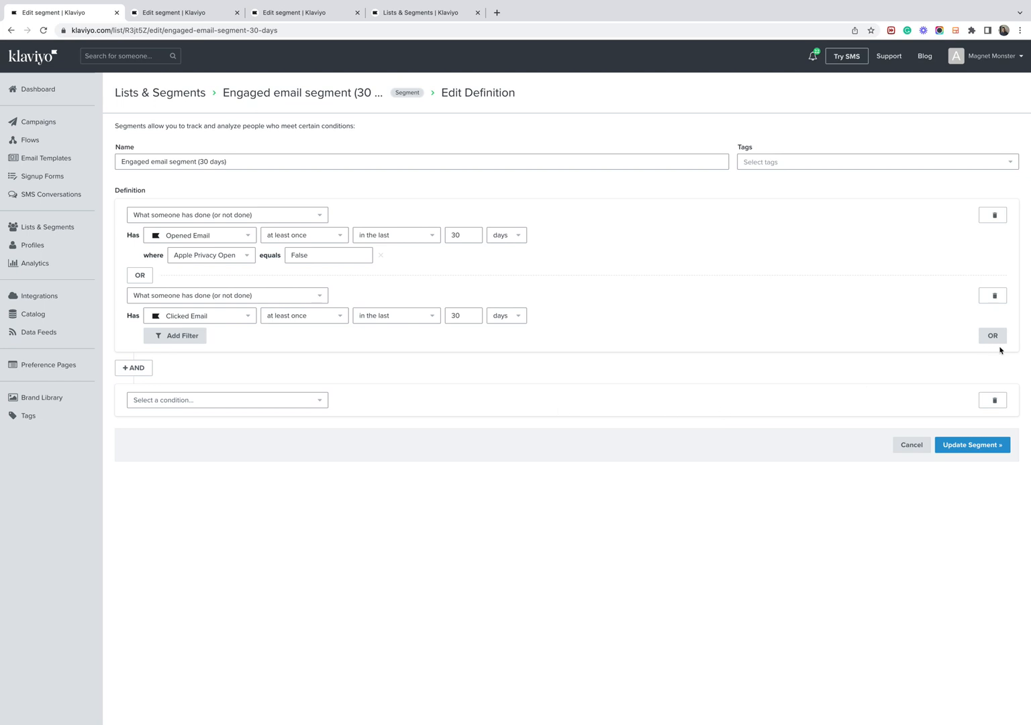
{"action": "left_click", "coordinate": [994, 400]}
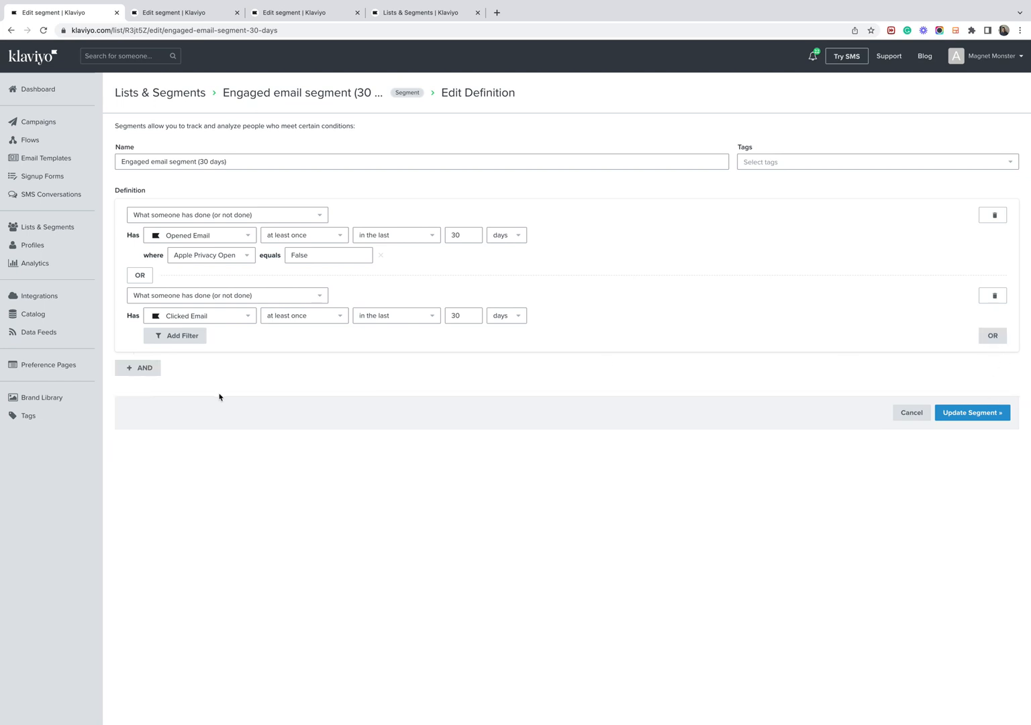
{"action": "left_click", "coordinate": [463, 315]}
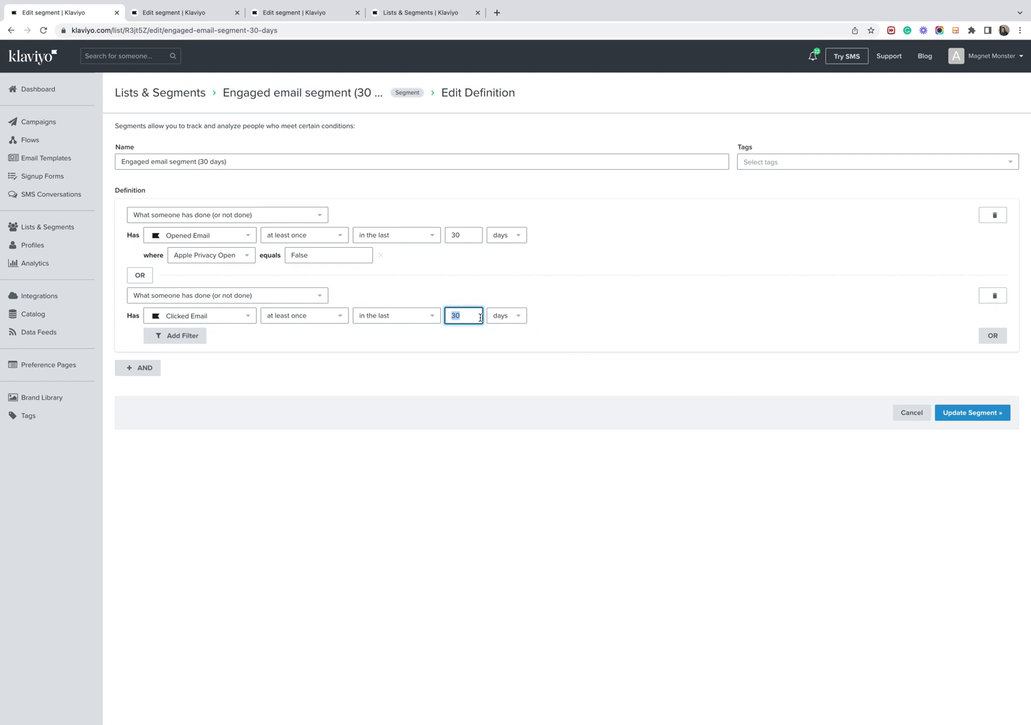
{"action": "mouse_move", "coordinate": [328, 495]}
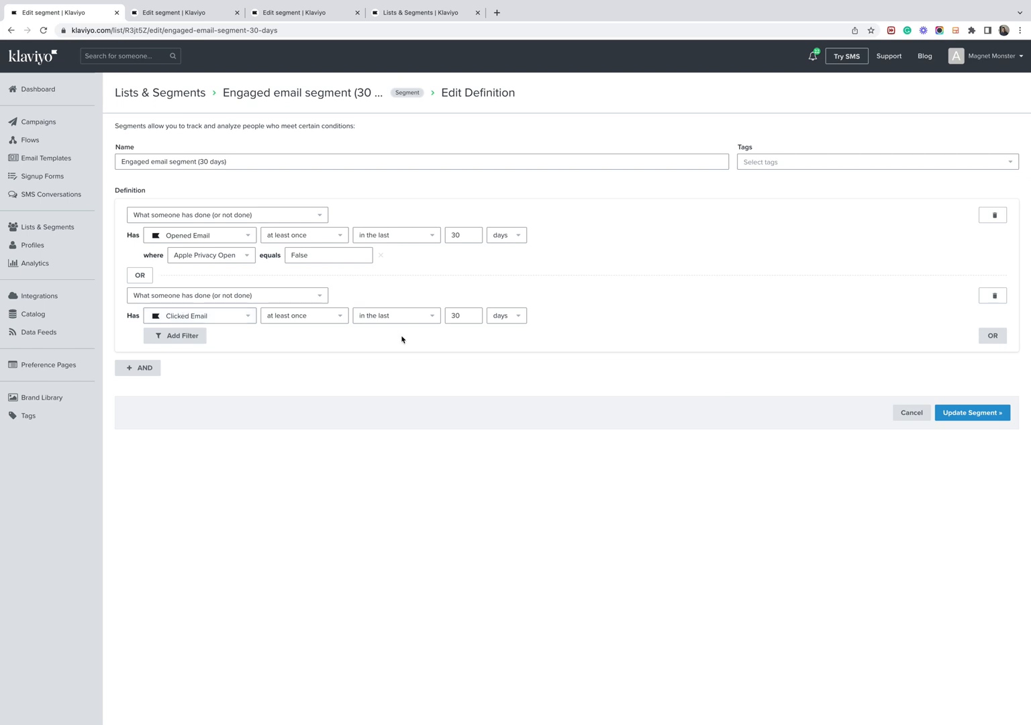
{"action": "mouse_move", "coordinate": [527, 478]}
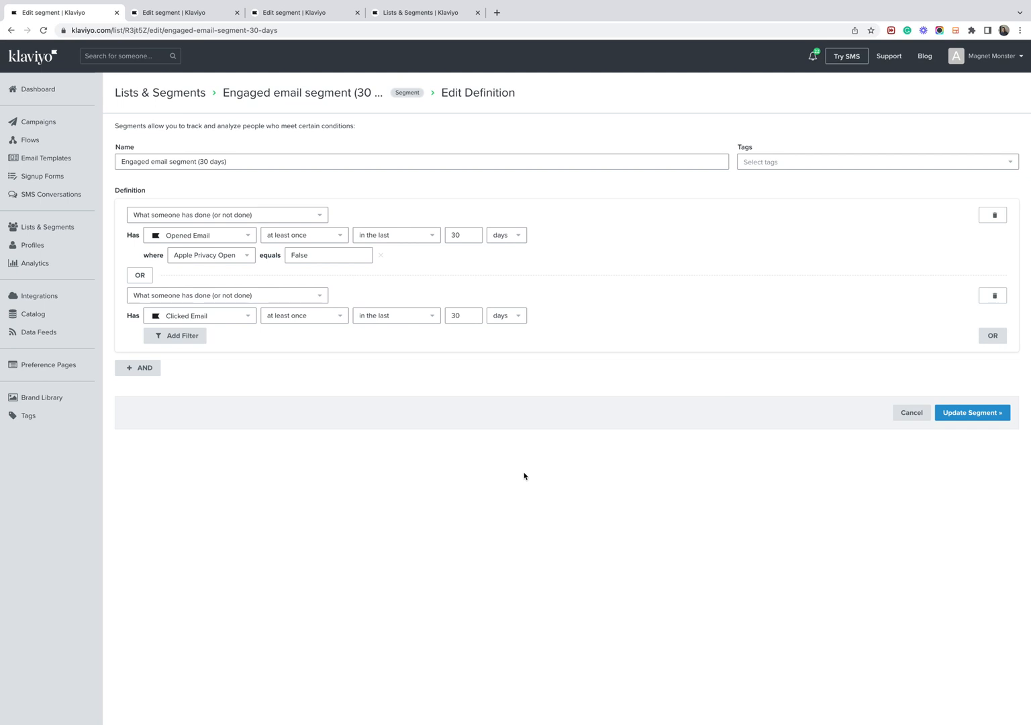
{"action": "mouse_move", "coordinate": [451, 352]}
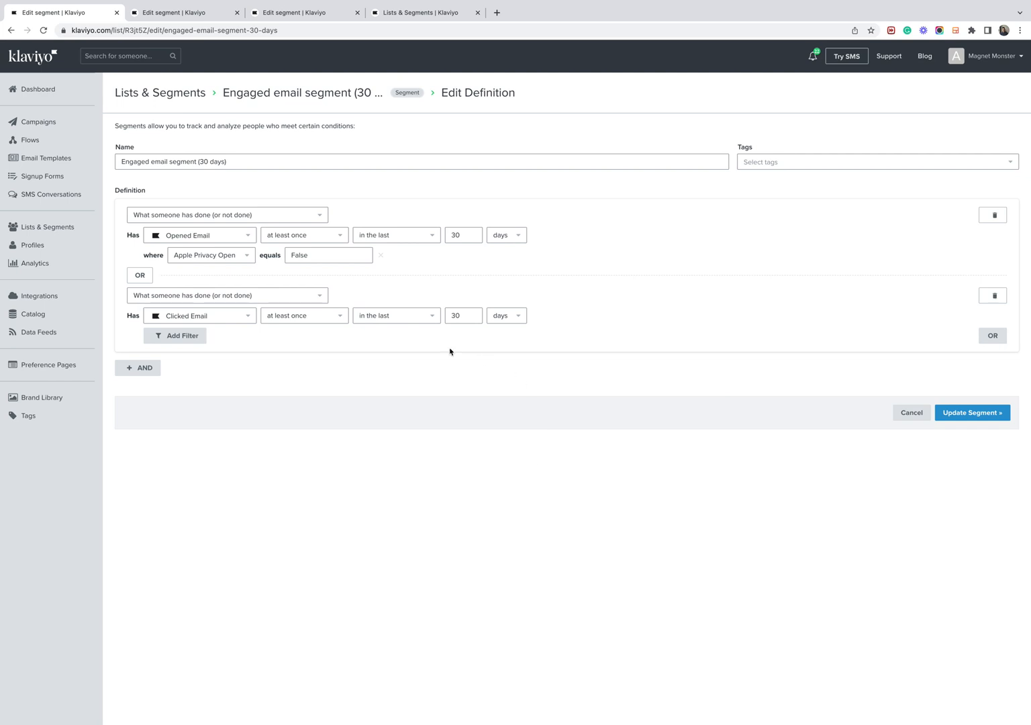
{"action": "mouse_move", "coordinate": [470, 403]}
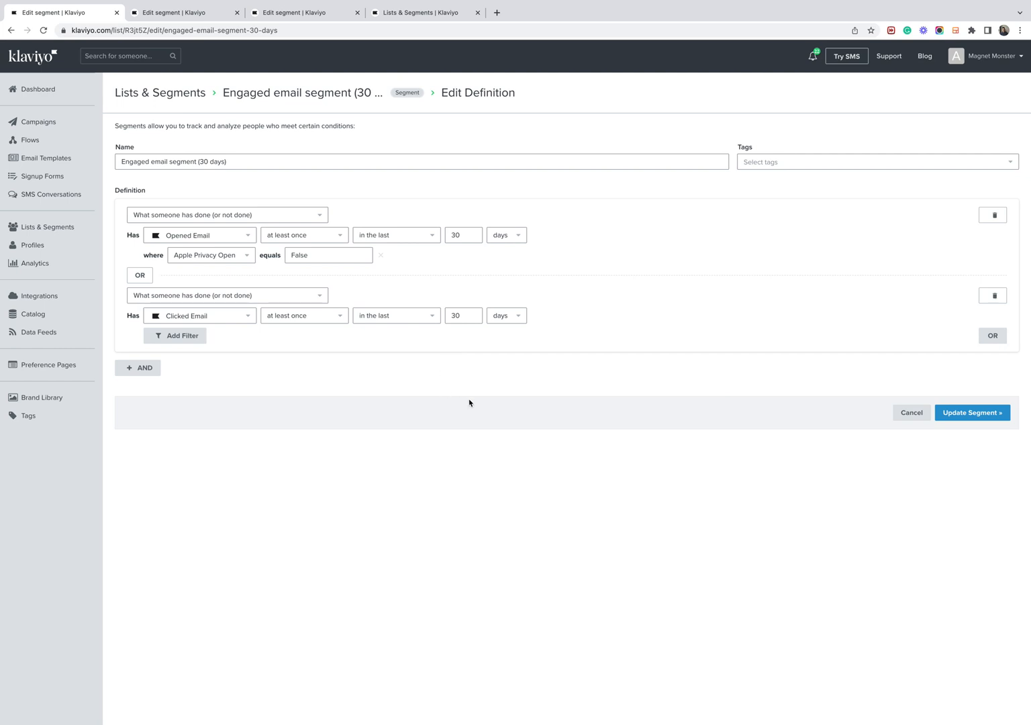
{"action": "mouse_move", "coordinate": [474, 399]}
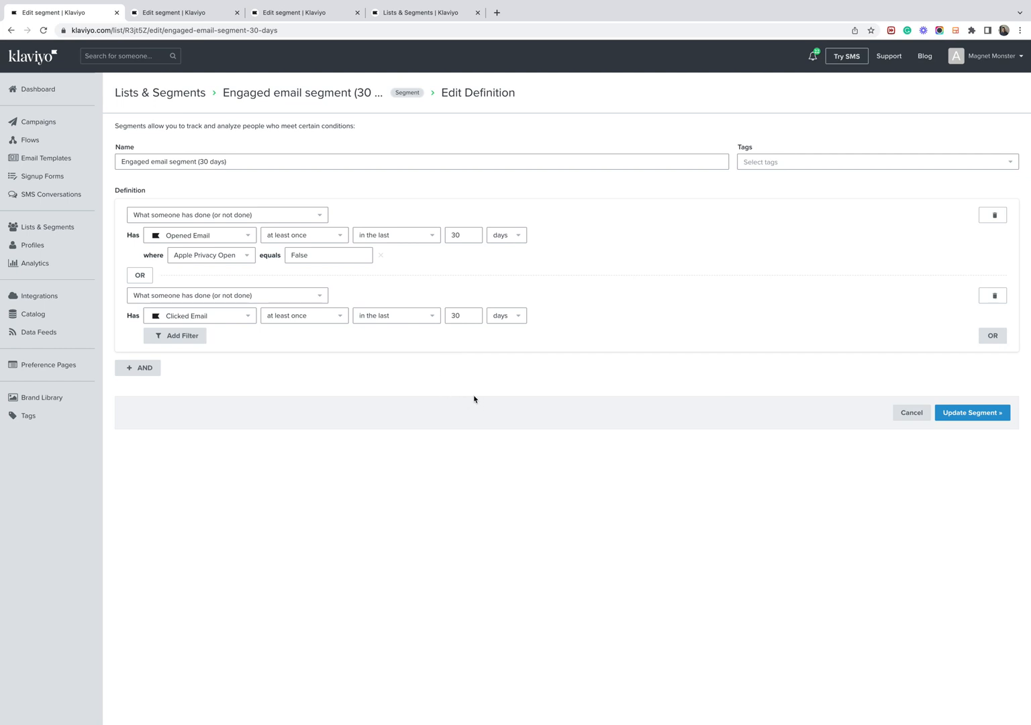
{"action": "mouse_move", "coordinate": [482, 401]}
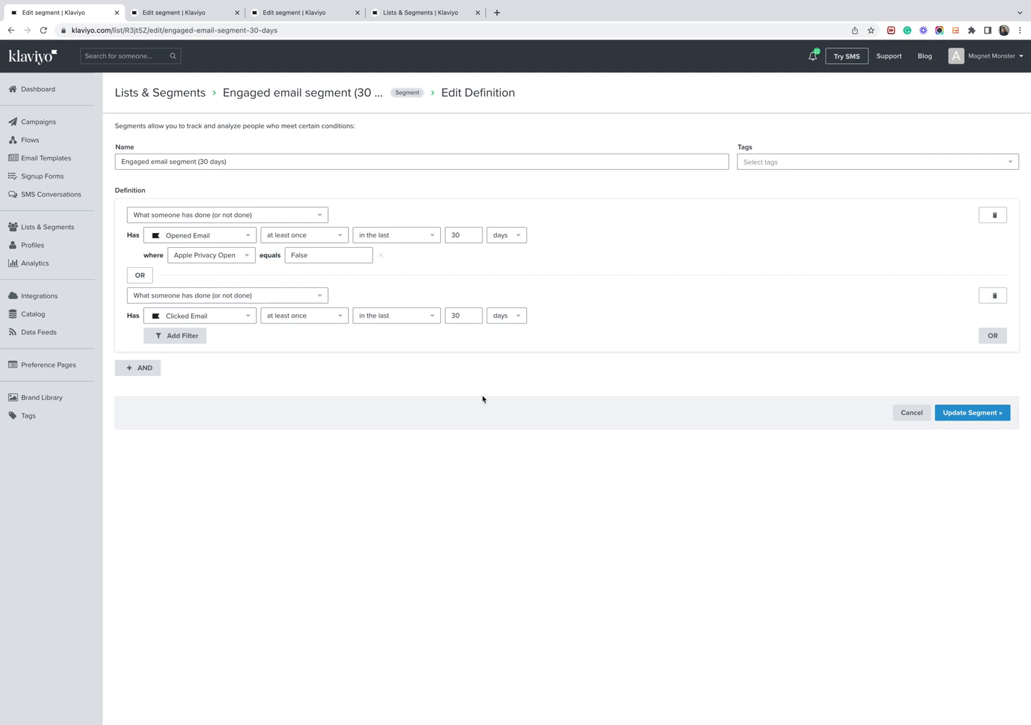
{"action": "mouse_move", "coordinate": [258, 324]}
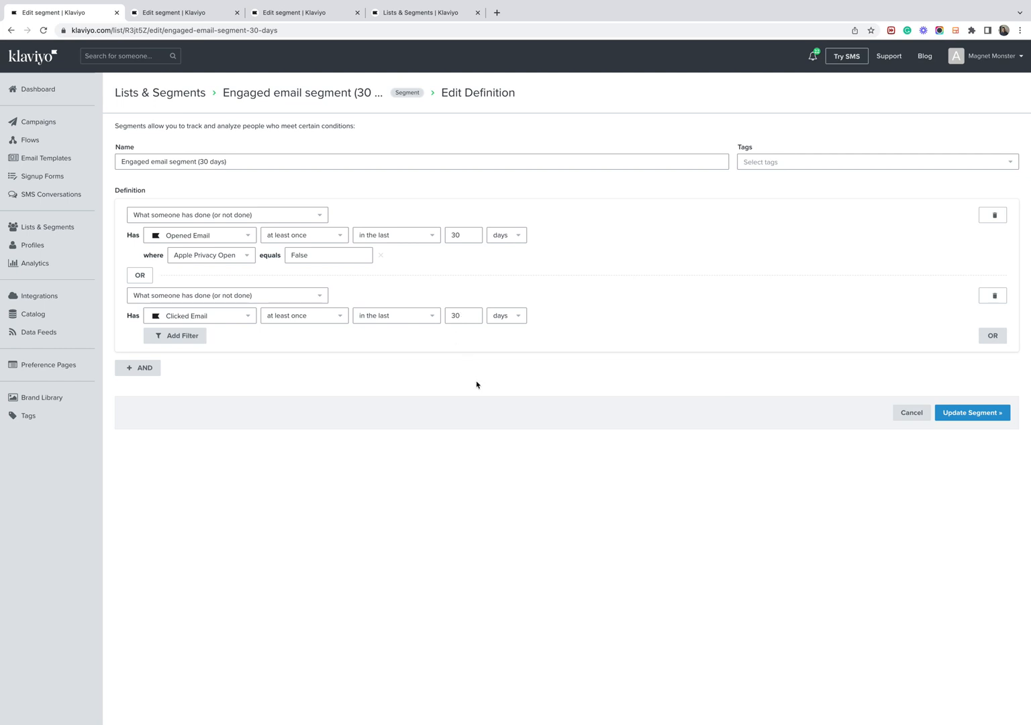
{"action": "mouse_move", "coordinate": [467, 411]}
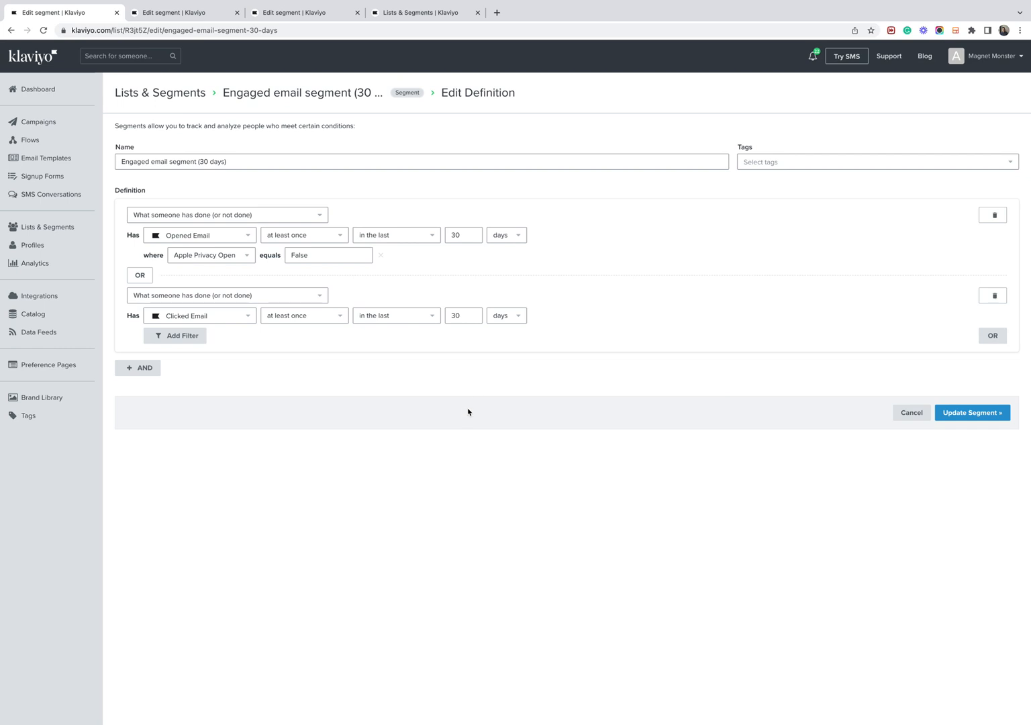
{"action": "mouse_move", "coordinate": [306, 217]}
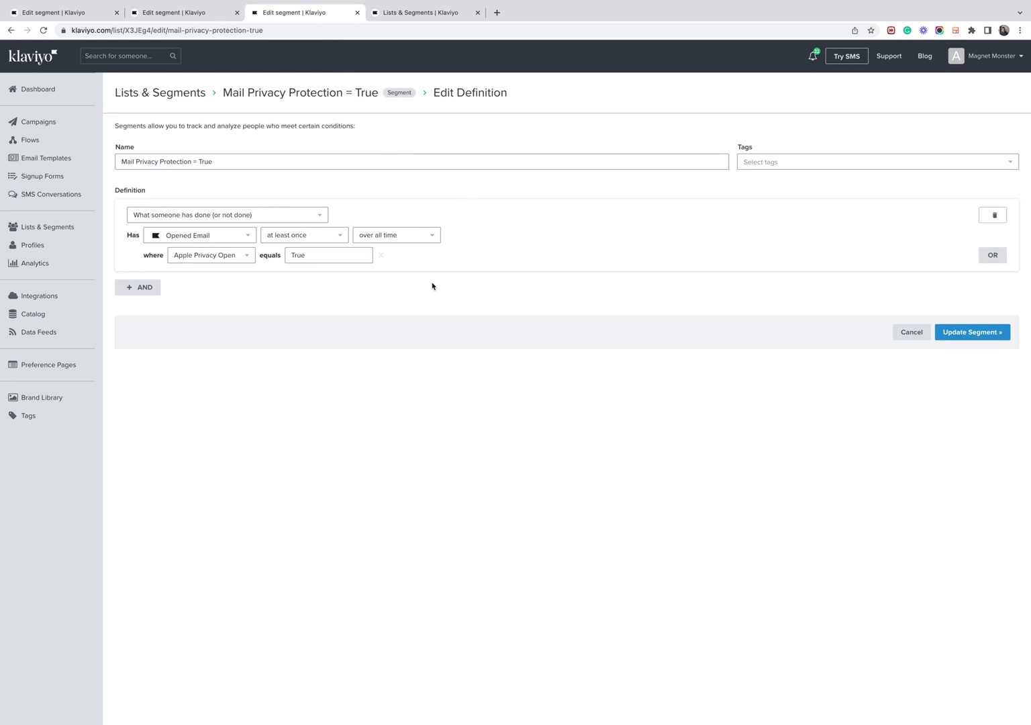
{"action": "mouse_move", "coordinate": [211, 255]}
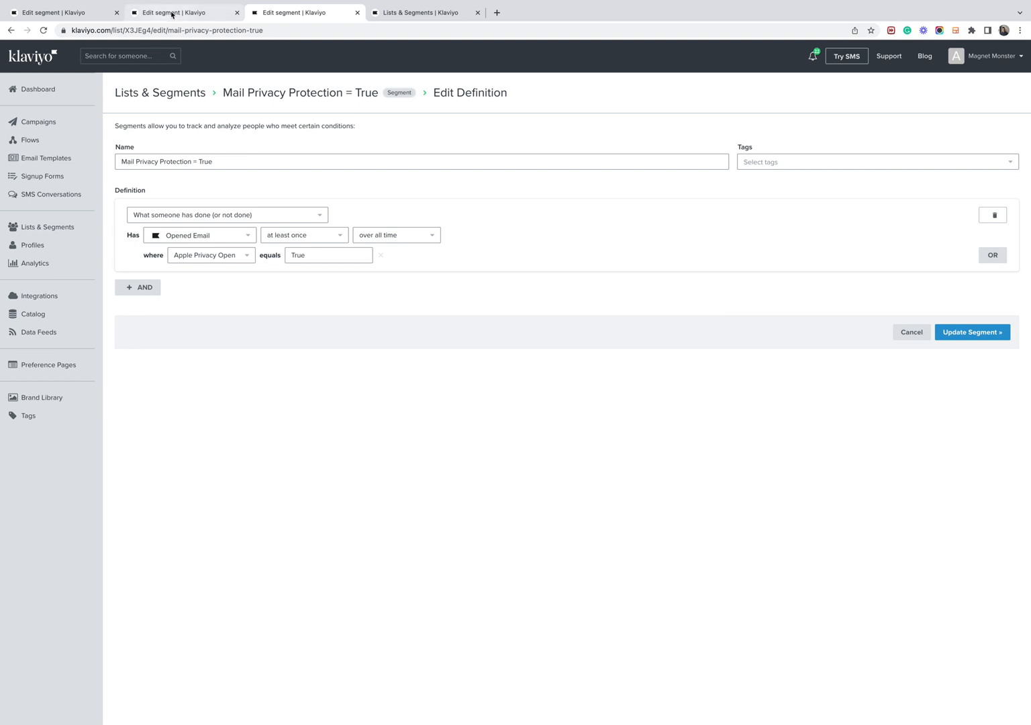
Step: Flip to the unengaged MPP segment, then return to the Engaged email segment (30 days)
{"action": "left_click", "coordinate": [185, 12]}
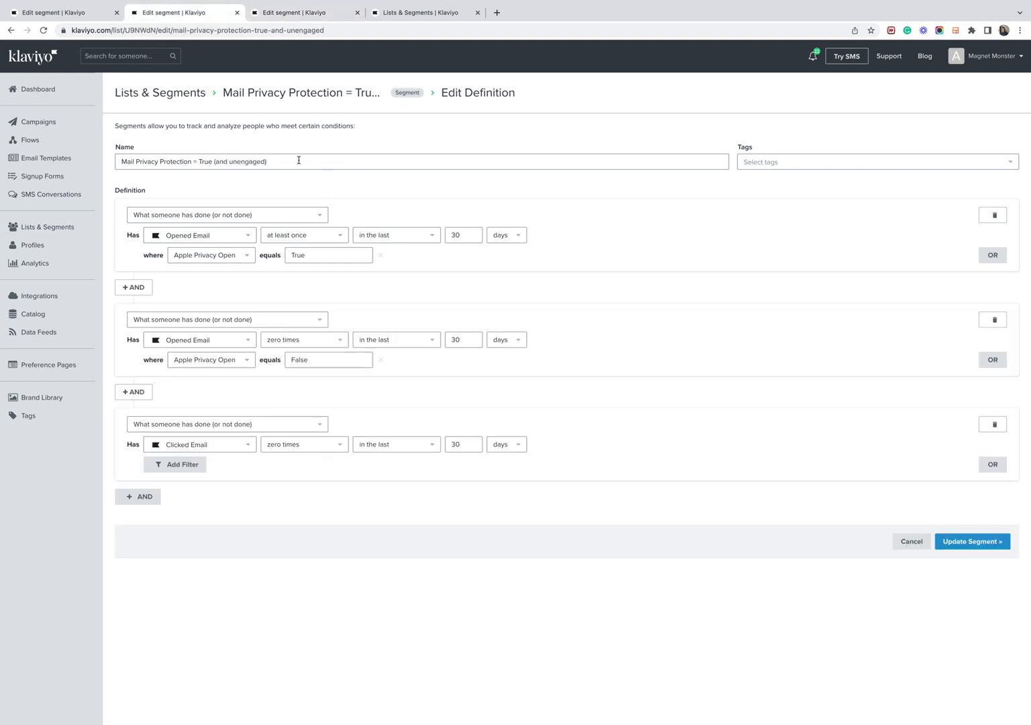
{"action": "left_click", "coordinate": [60, 13]}
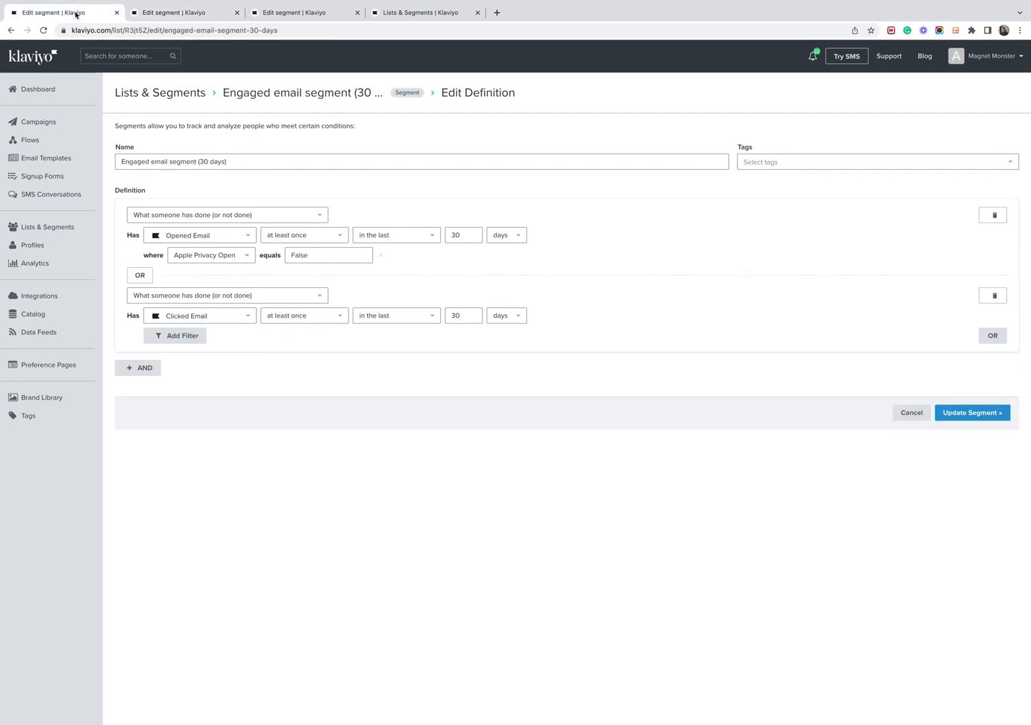
{"action": "mouse_move", "coordinate": [304, 295]}
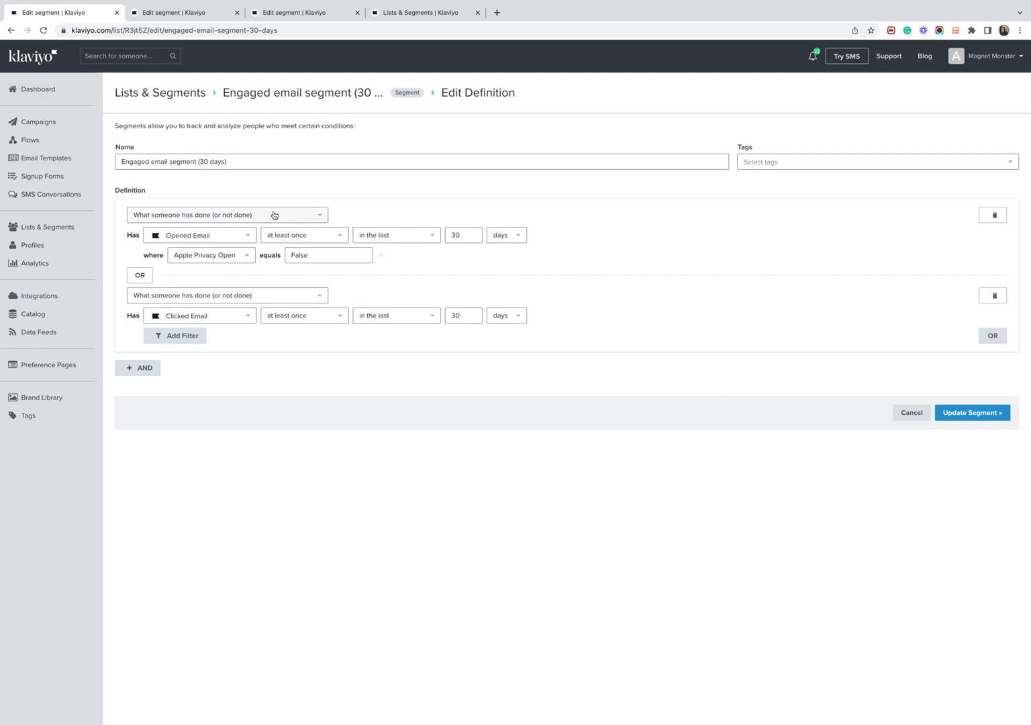
{"action": "mouse_move", "coordinate": [435, 435]}
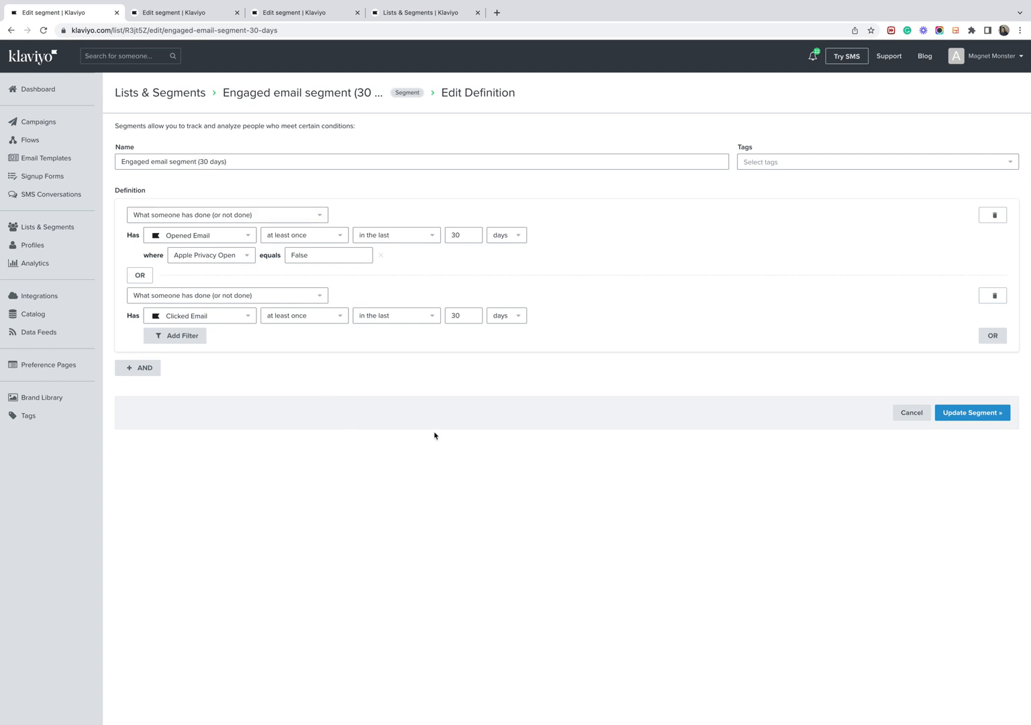
{"action": "mouse_move", "coordinate": [317, 395]}
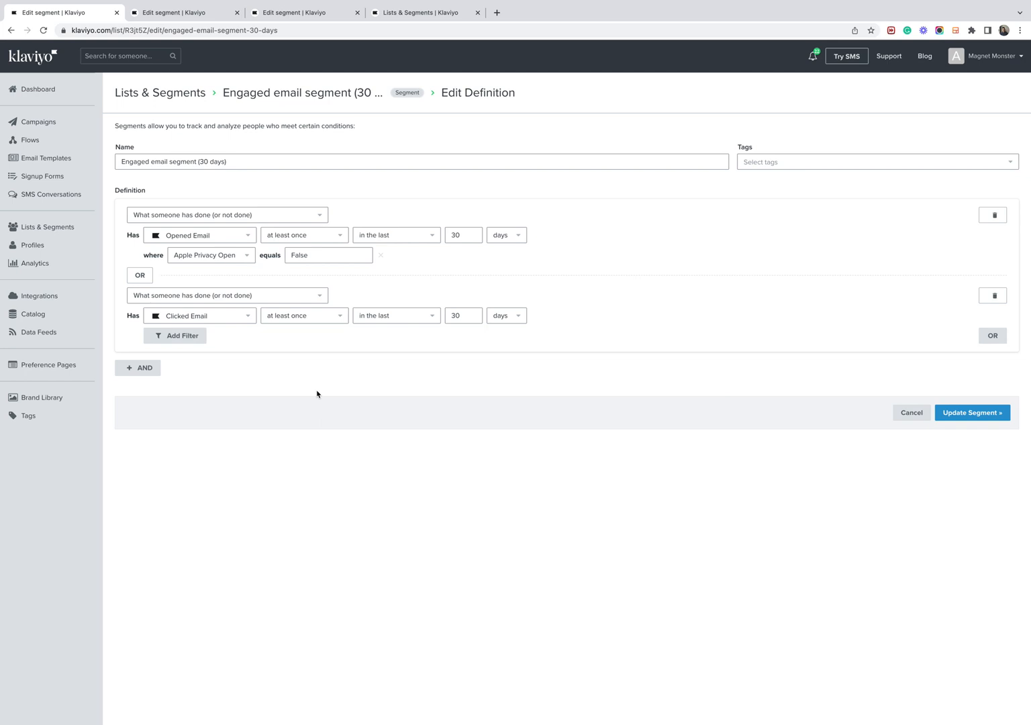
{"action": "mouse_move", "coordinate": [534, 365]}
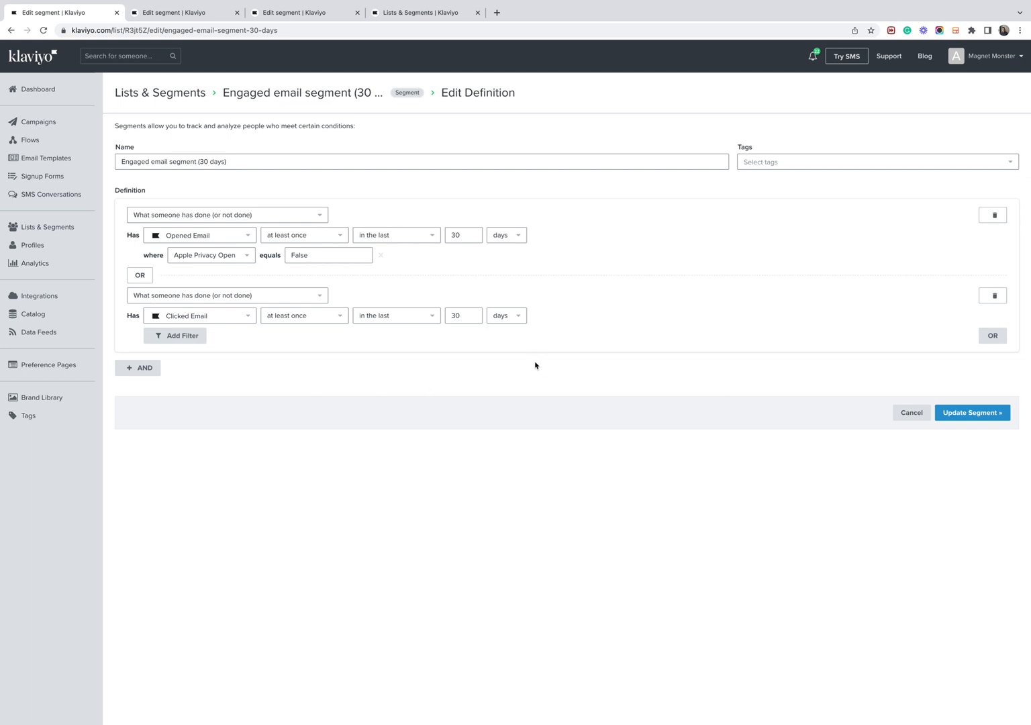
{"action": "mouse_move", "coordinate": [259, 392]}
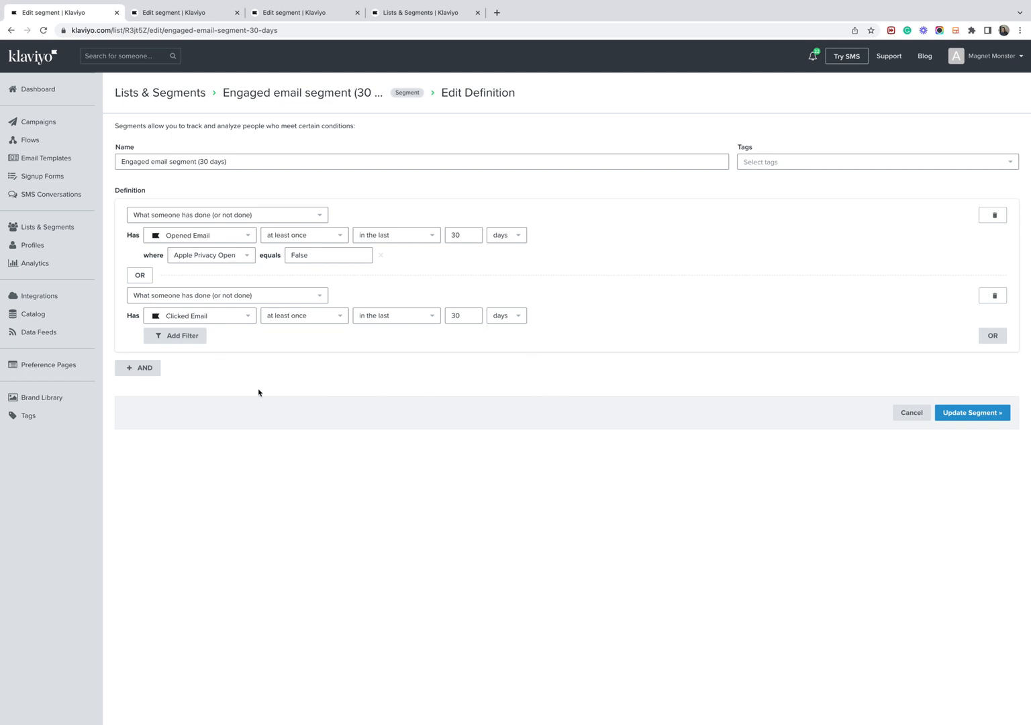
{"action": "left_click", "coordinate": [228, 162]}
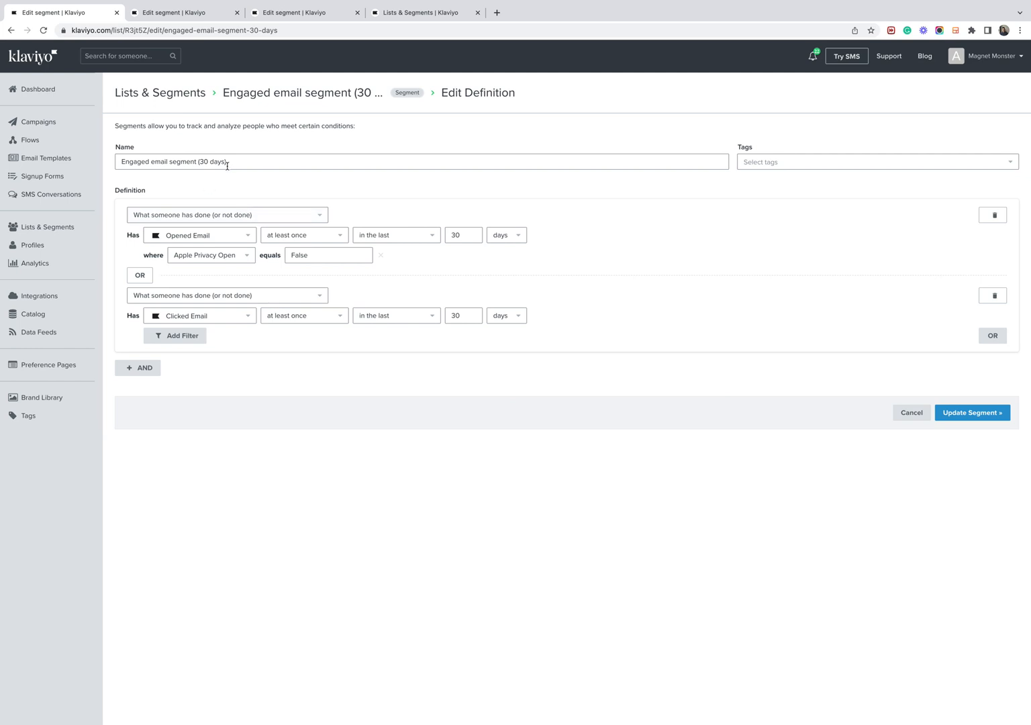
{"action": "mouse_move", "coordinate": [416, 404]}
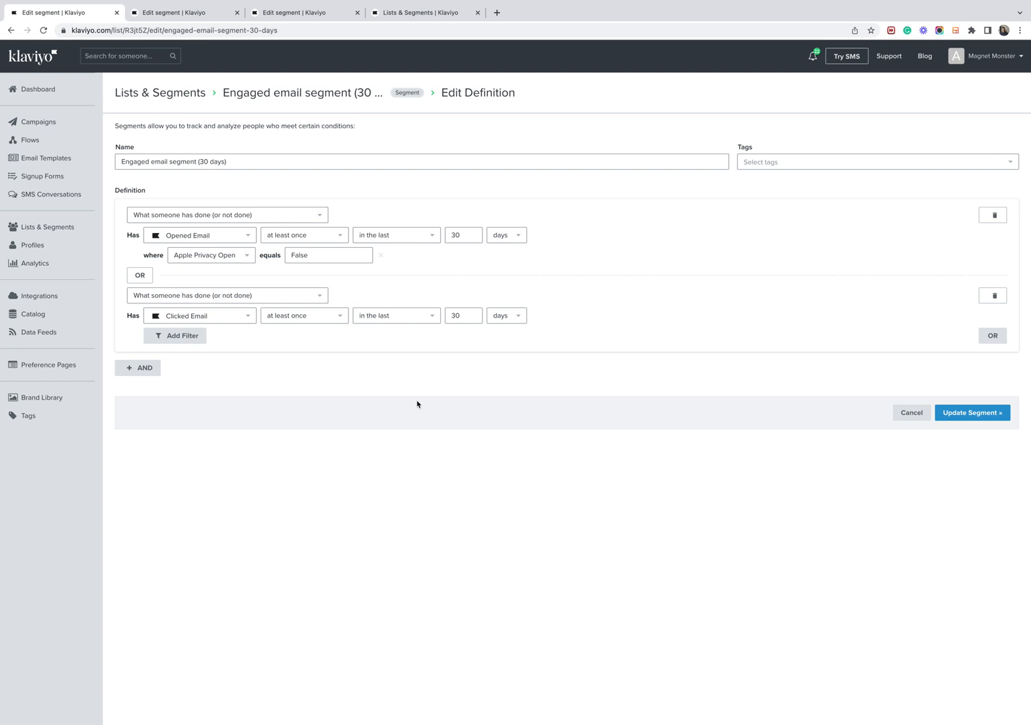
{"action": "mouse_move", "coordinate": [422, 405]}
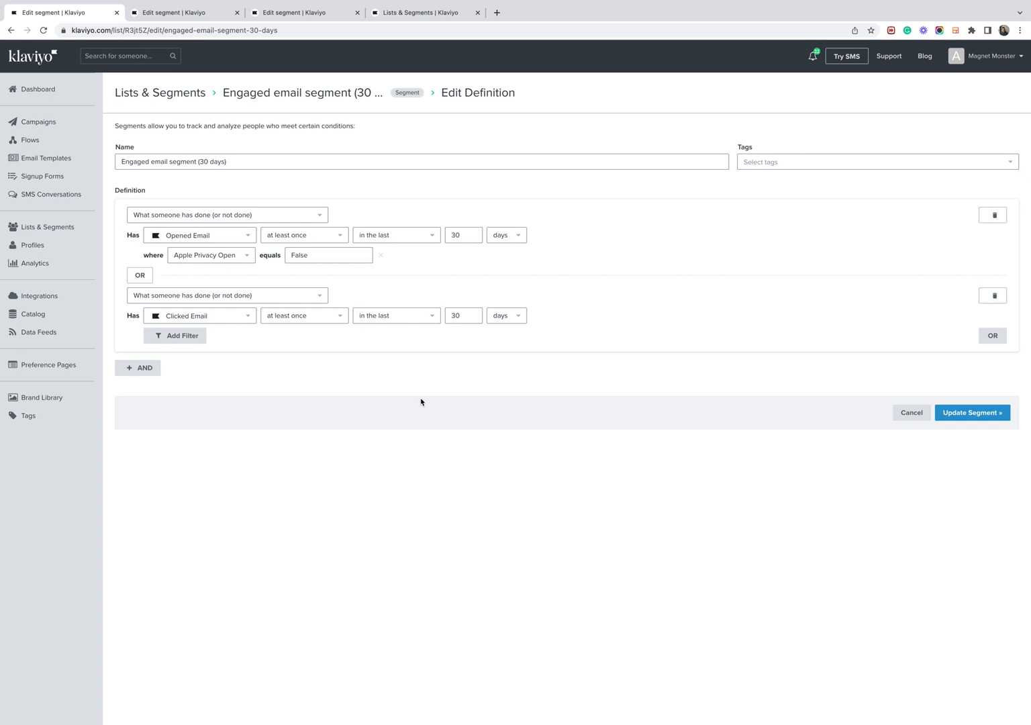
{"action": "mouse_move", "coordinate": [414, 387]}
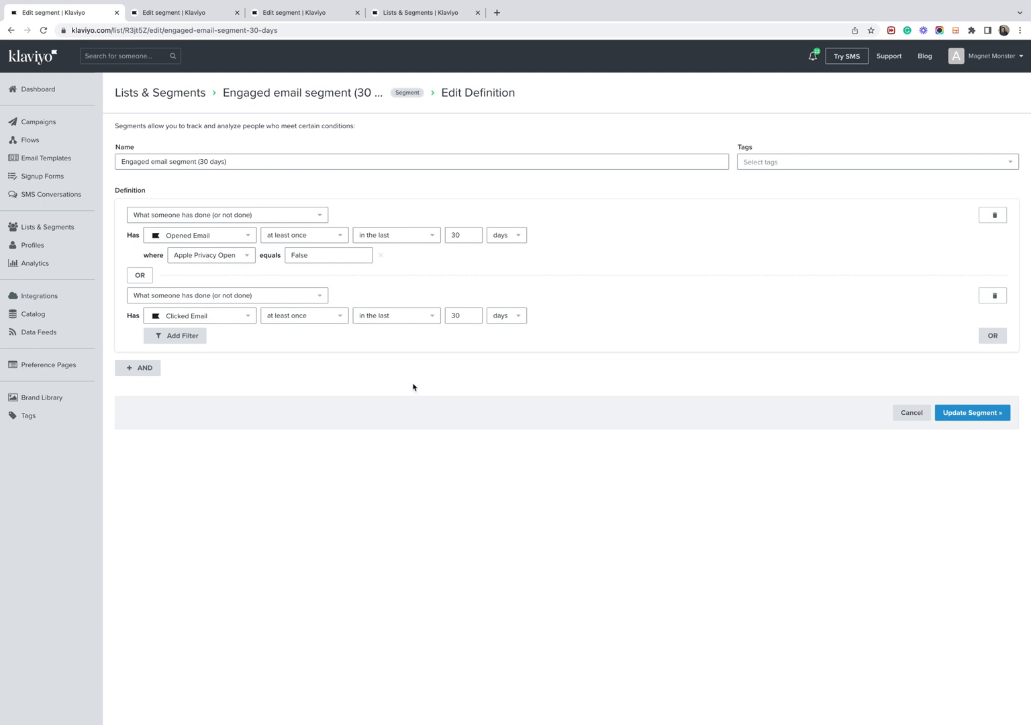
{"action": "mouse_move", "coordinate": [314, 355]}
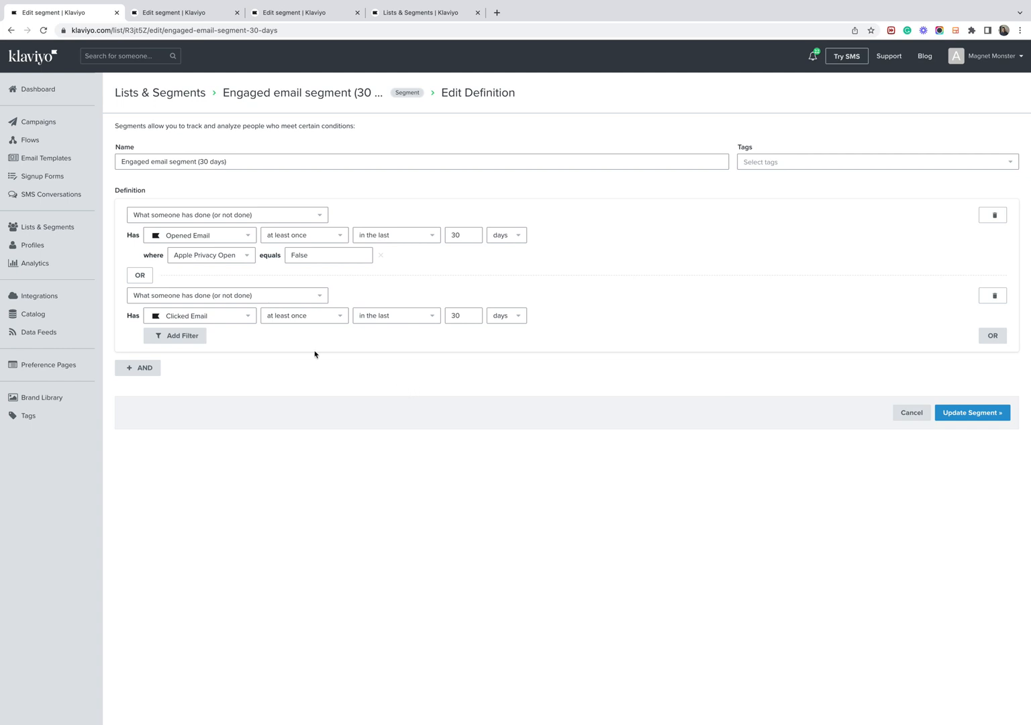
{"action": "mouse_move", "coordinate": [38, 333]}
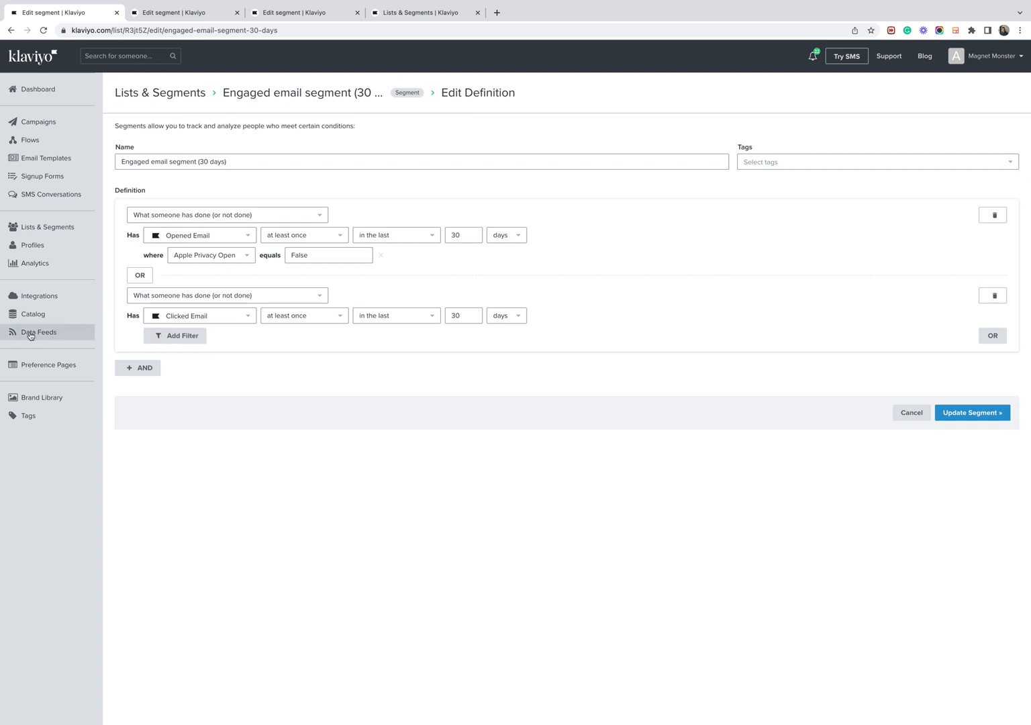